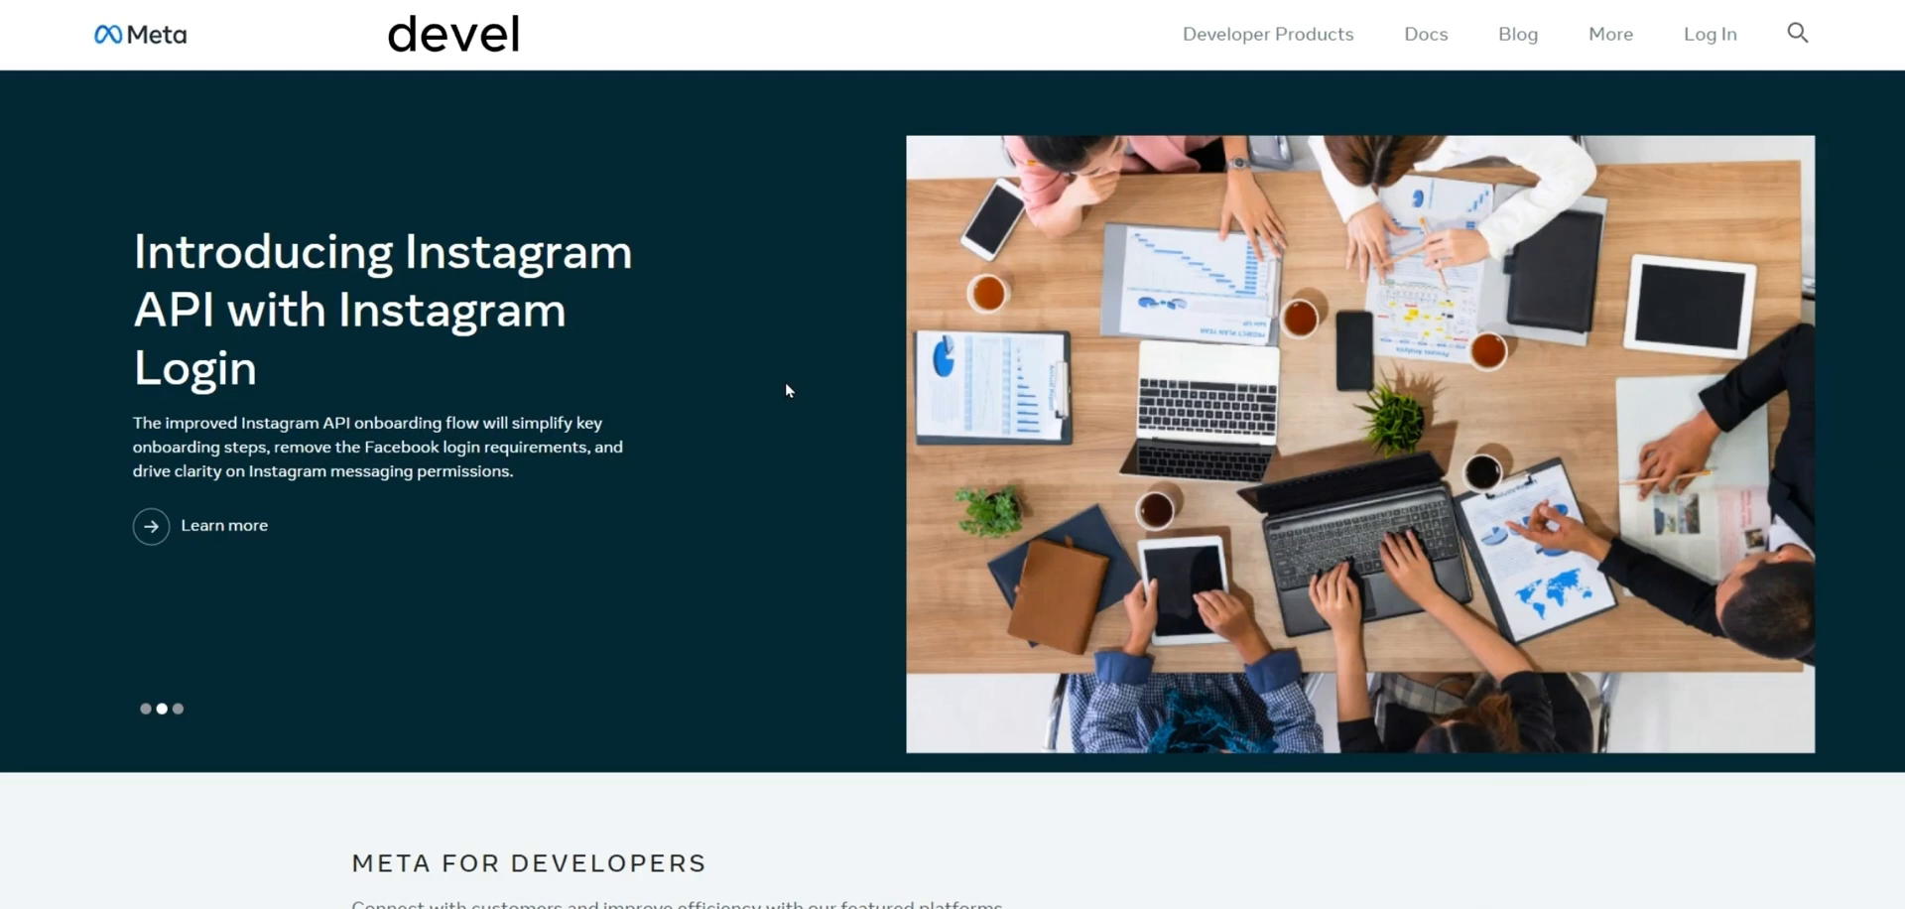
Go to developers.facebook.com and log in with a Facebook account
text(developers.facebook.com)
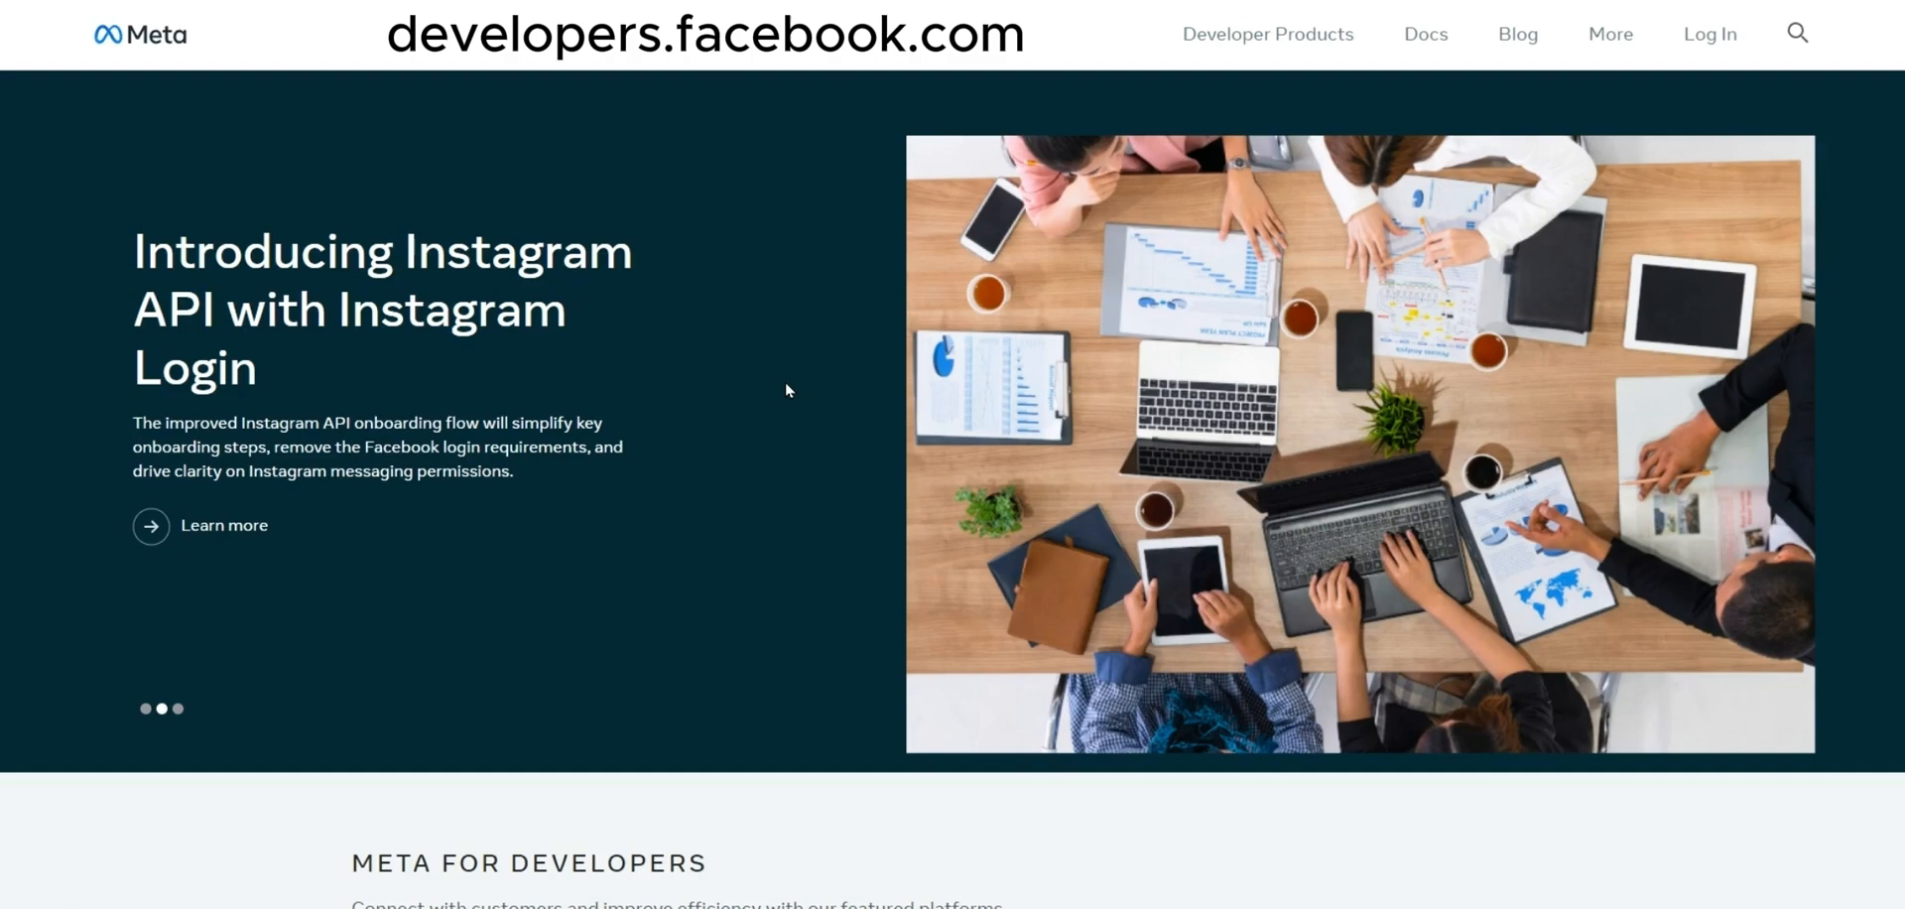
mouse_move(1706, 34)
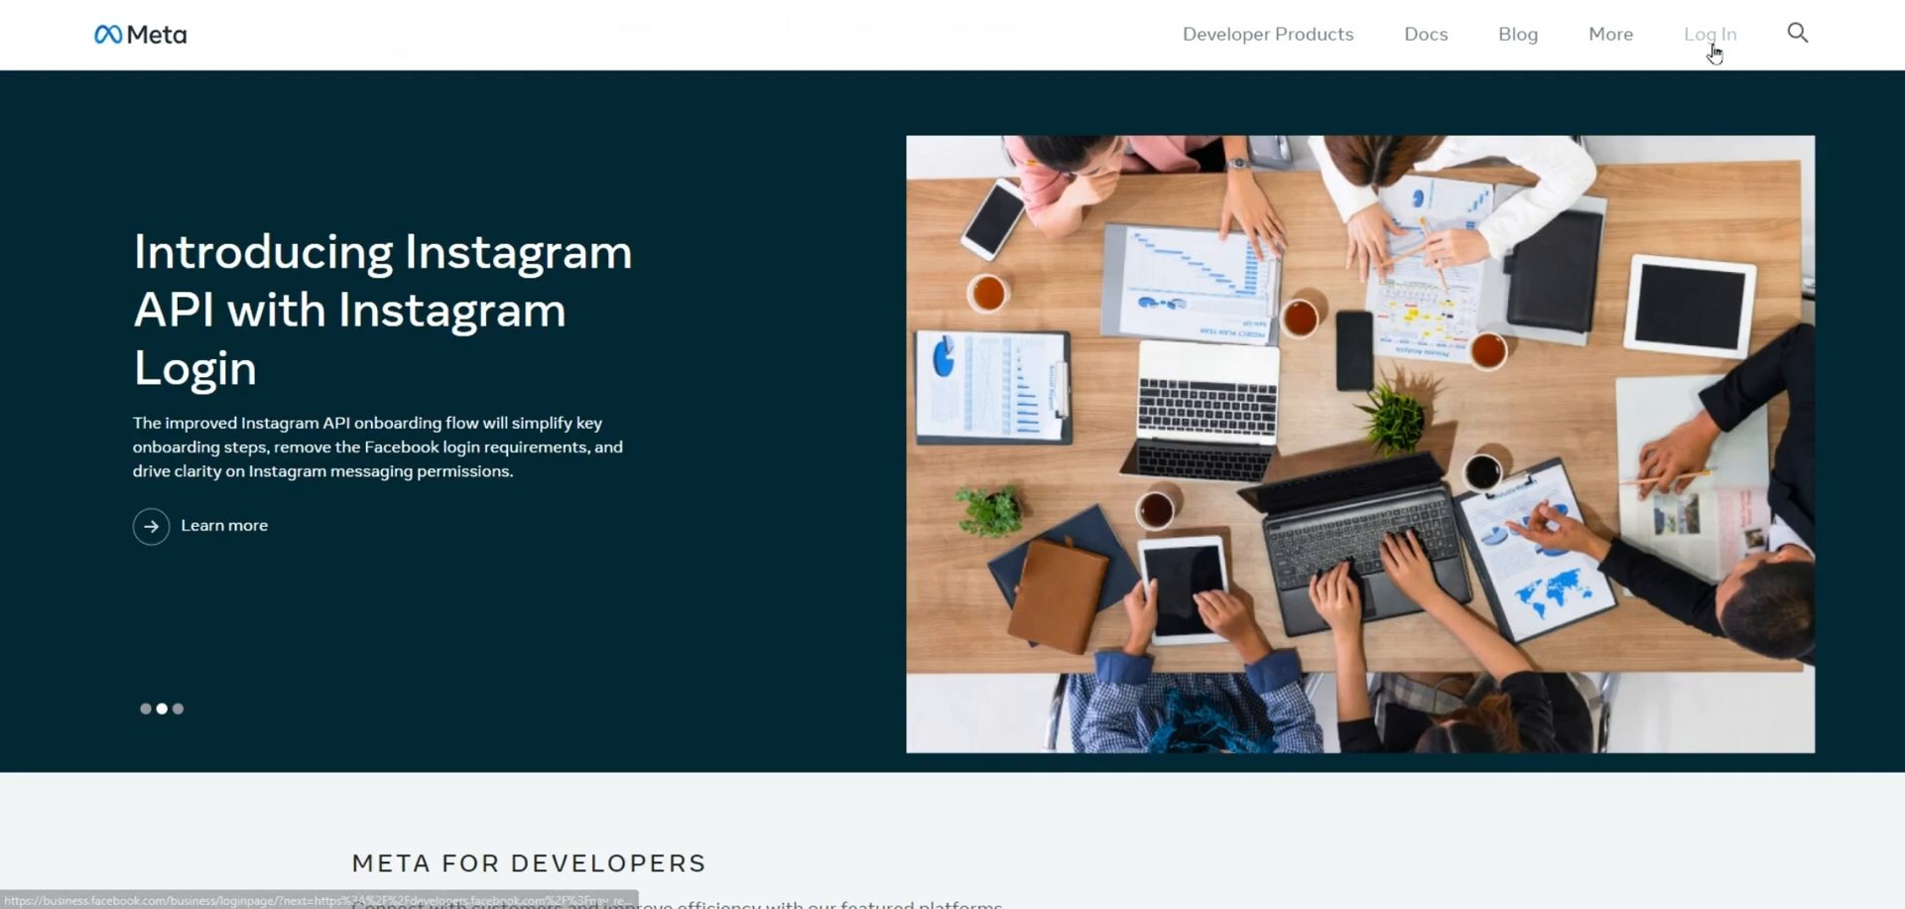
click(1709, 34)
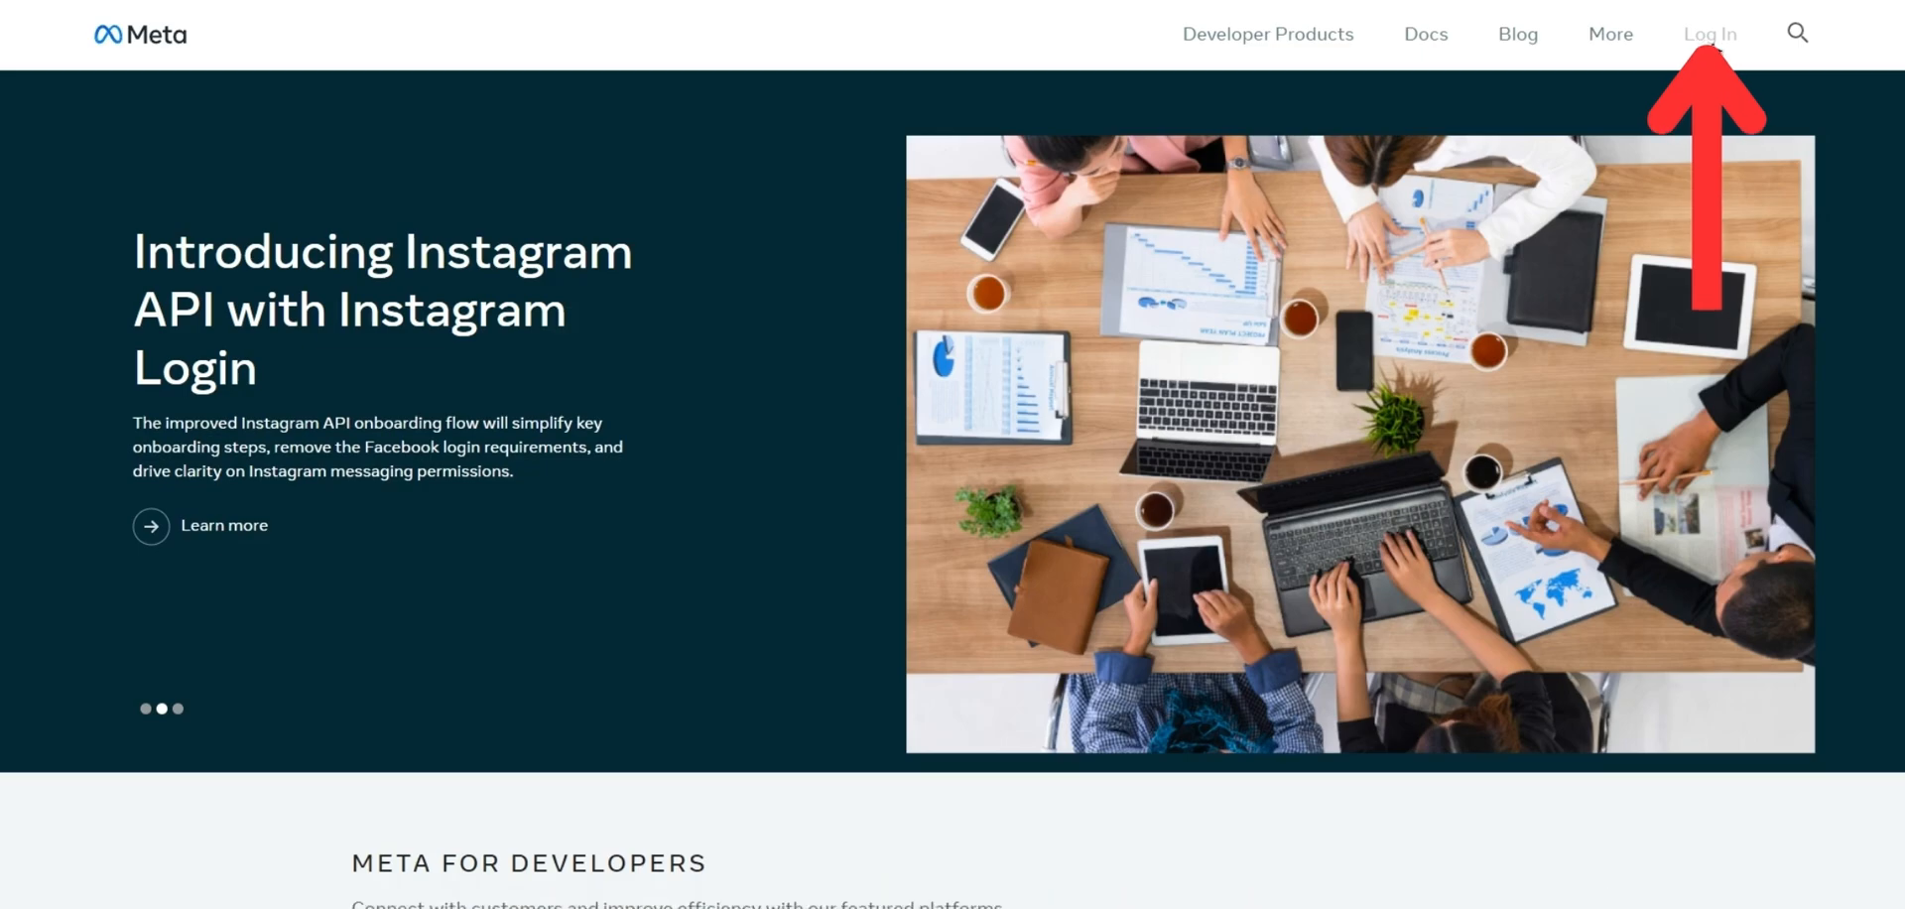
click(1709, 34)
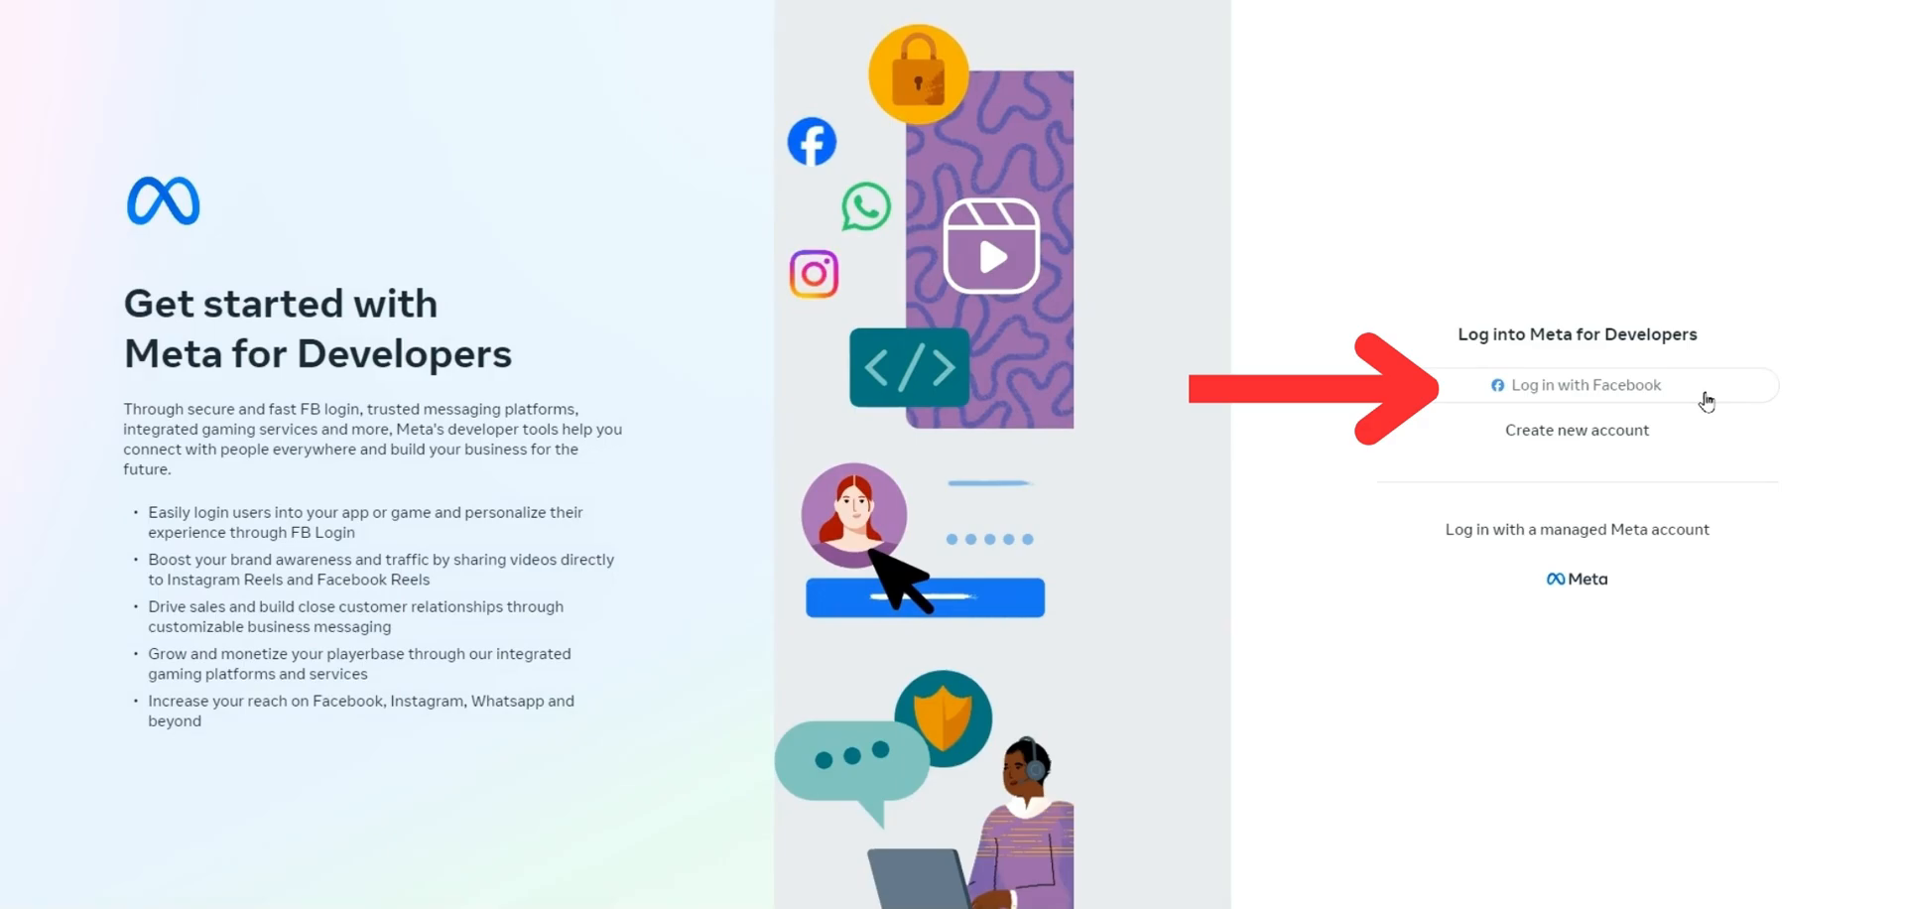
click(1575, 383)
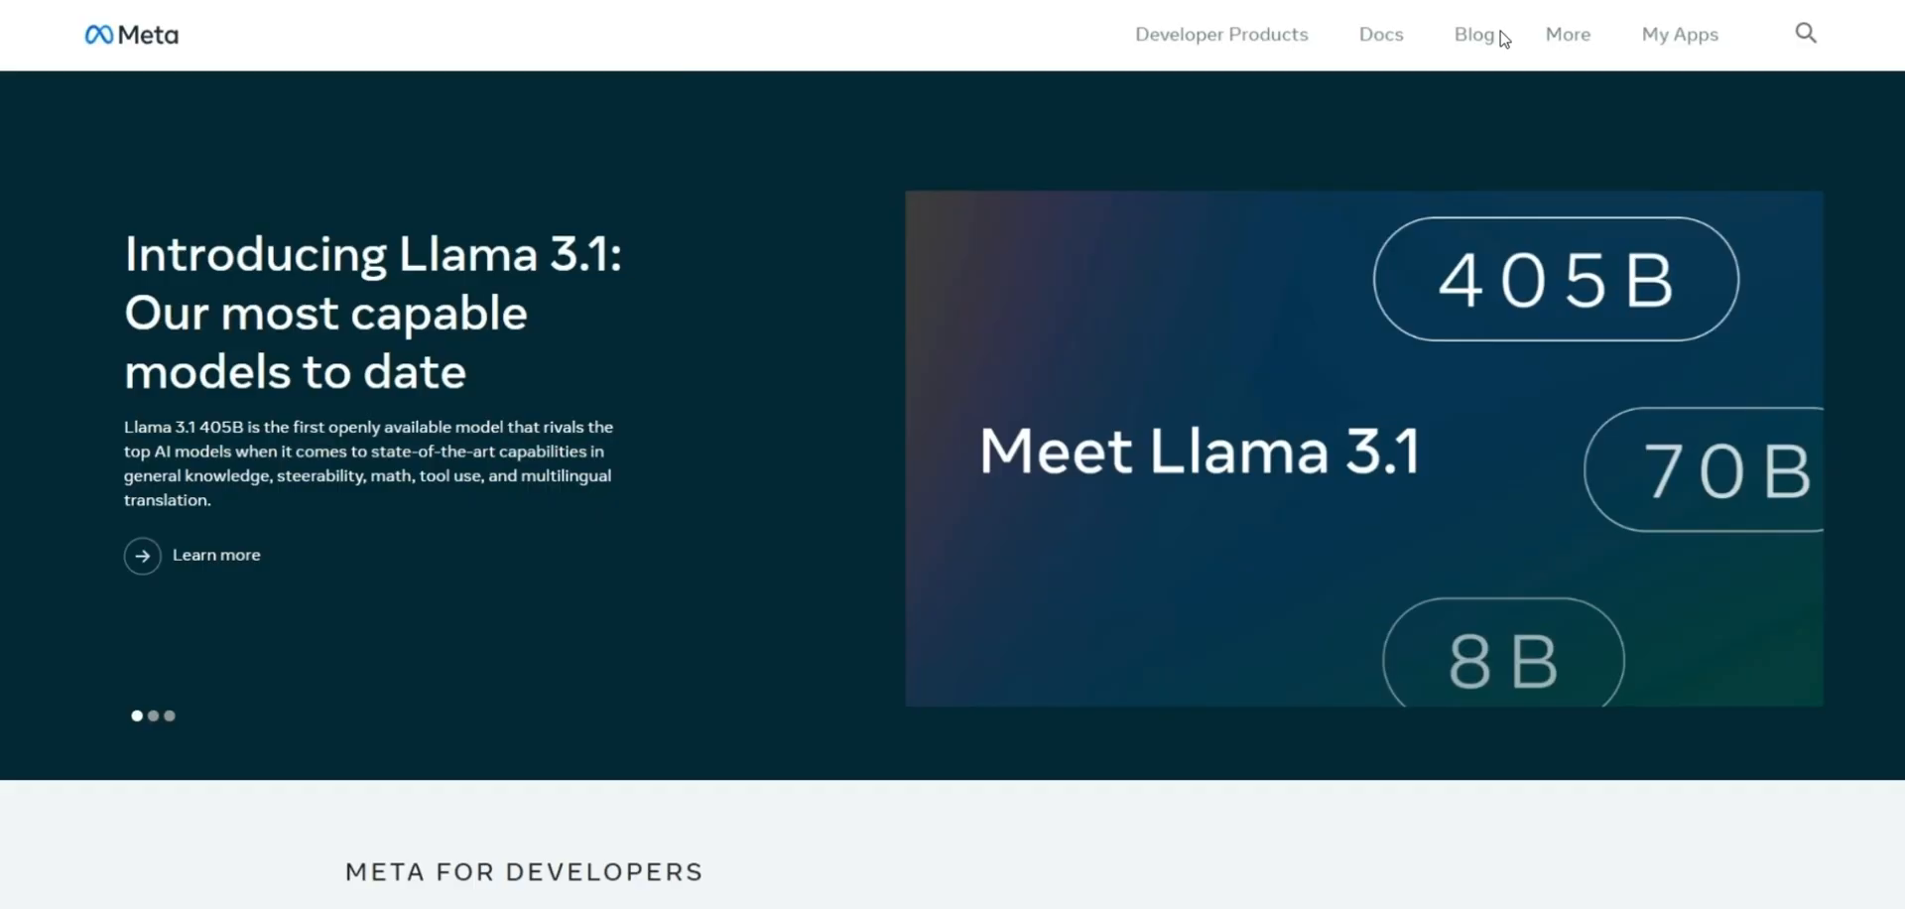
mouse_move(1503, 40)
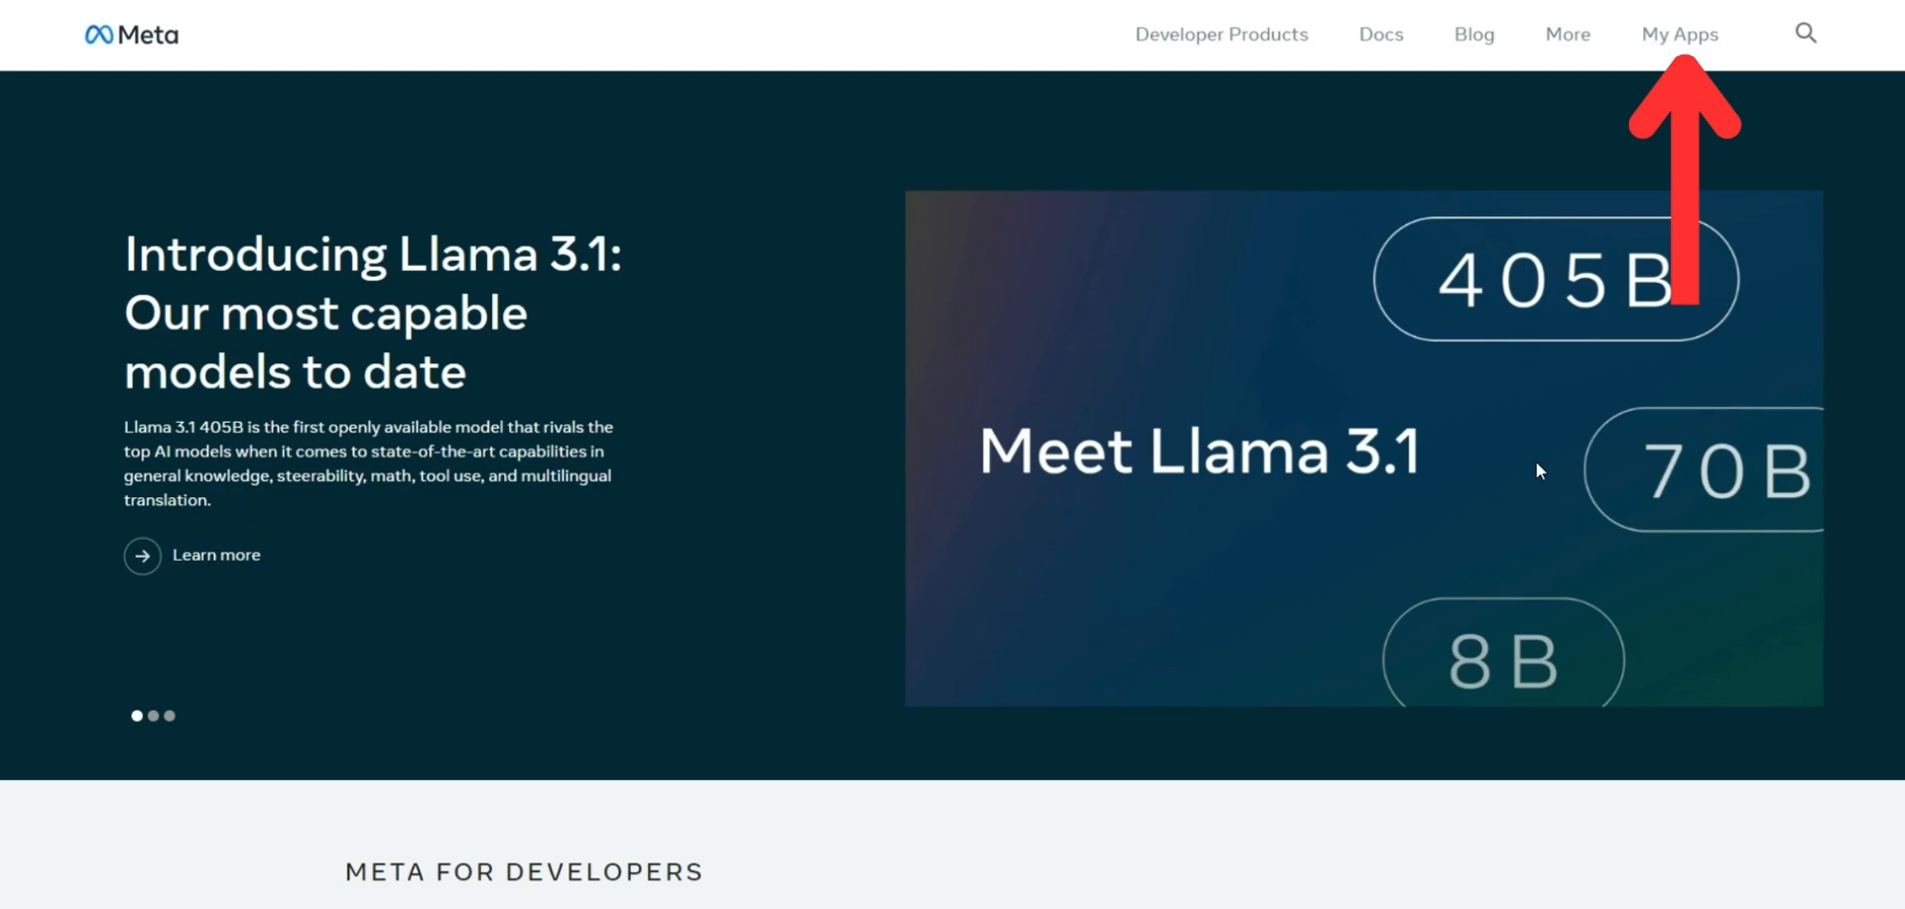
Go to My Apps, landing on the developer account registration welcome
click(1681, 34)
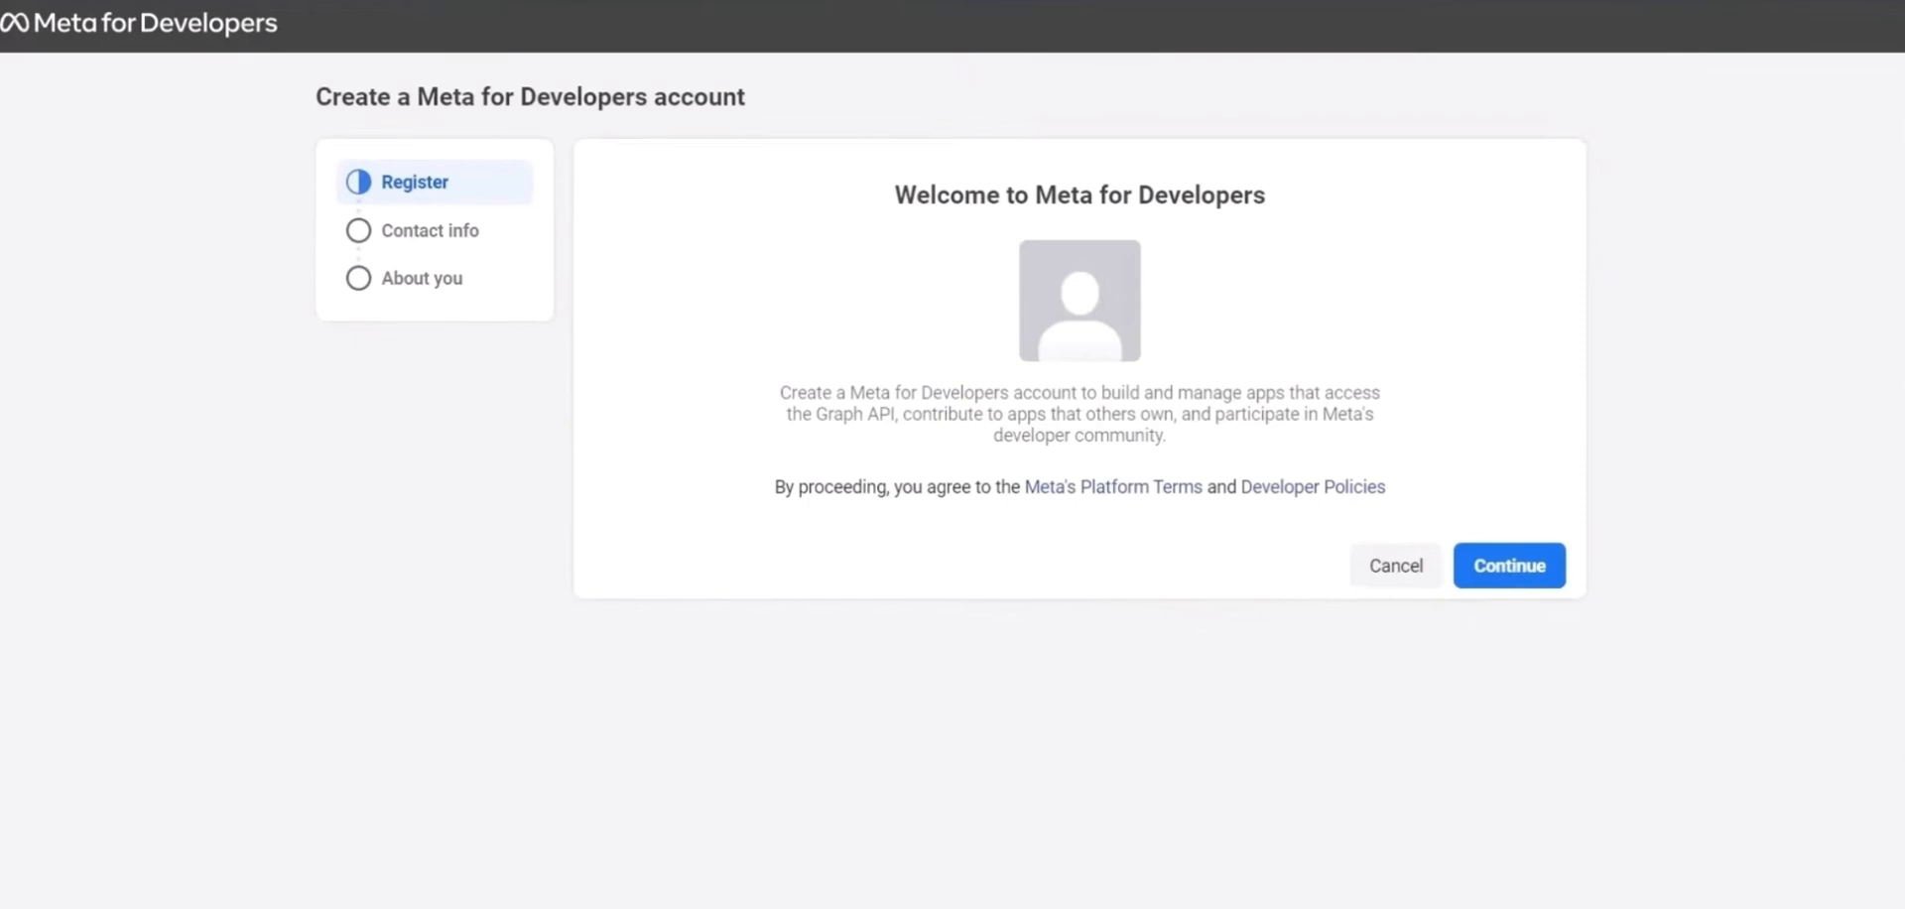
Continue through Register and Contact info and complete registration as a Developer
click(1508, 566)
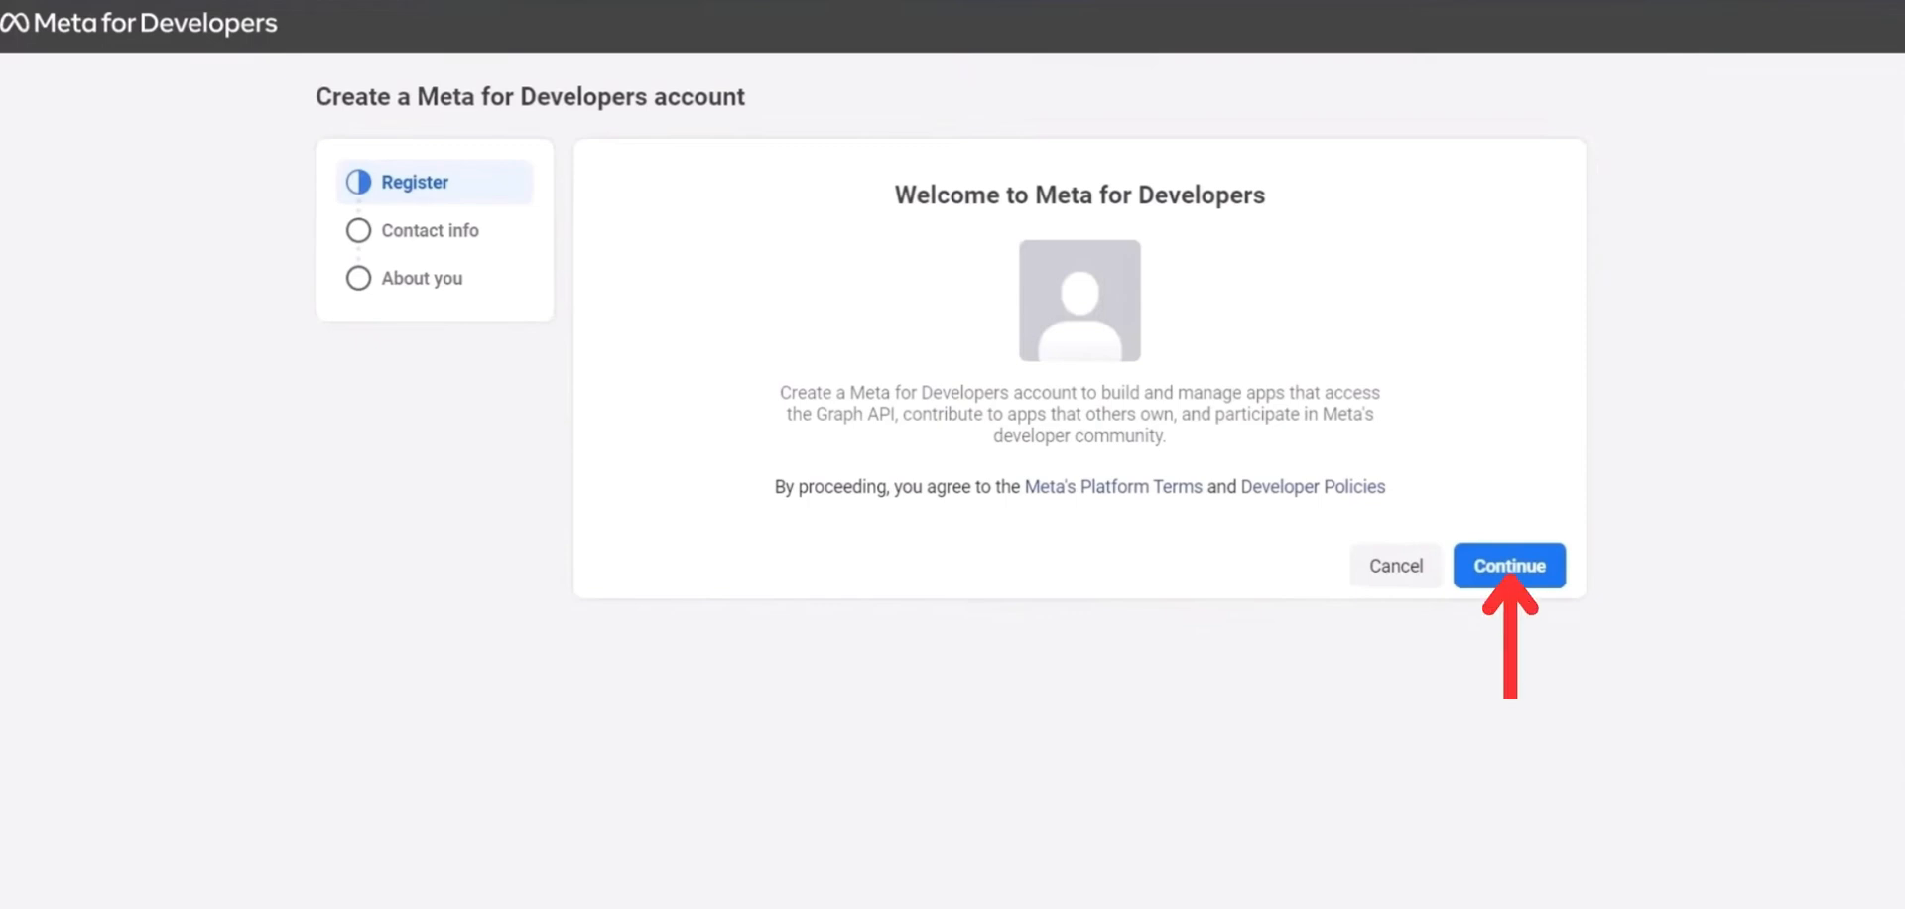
click(1508, 566)
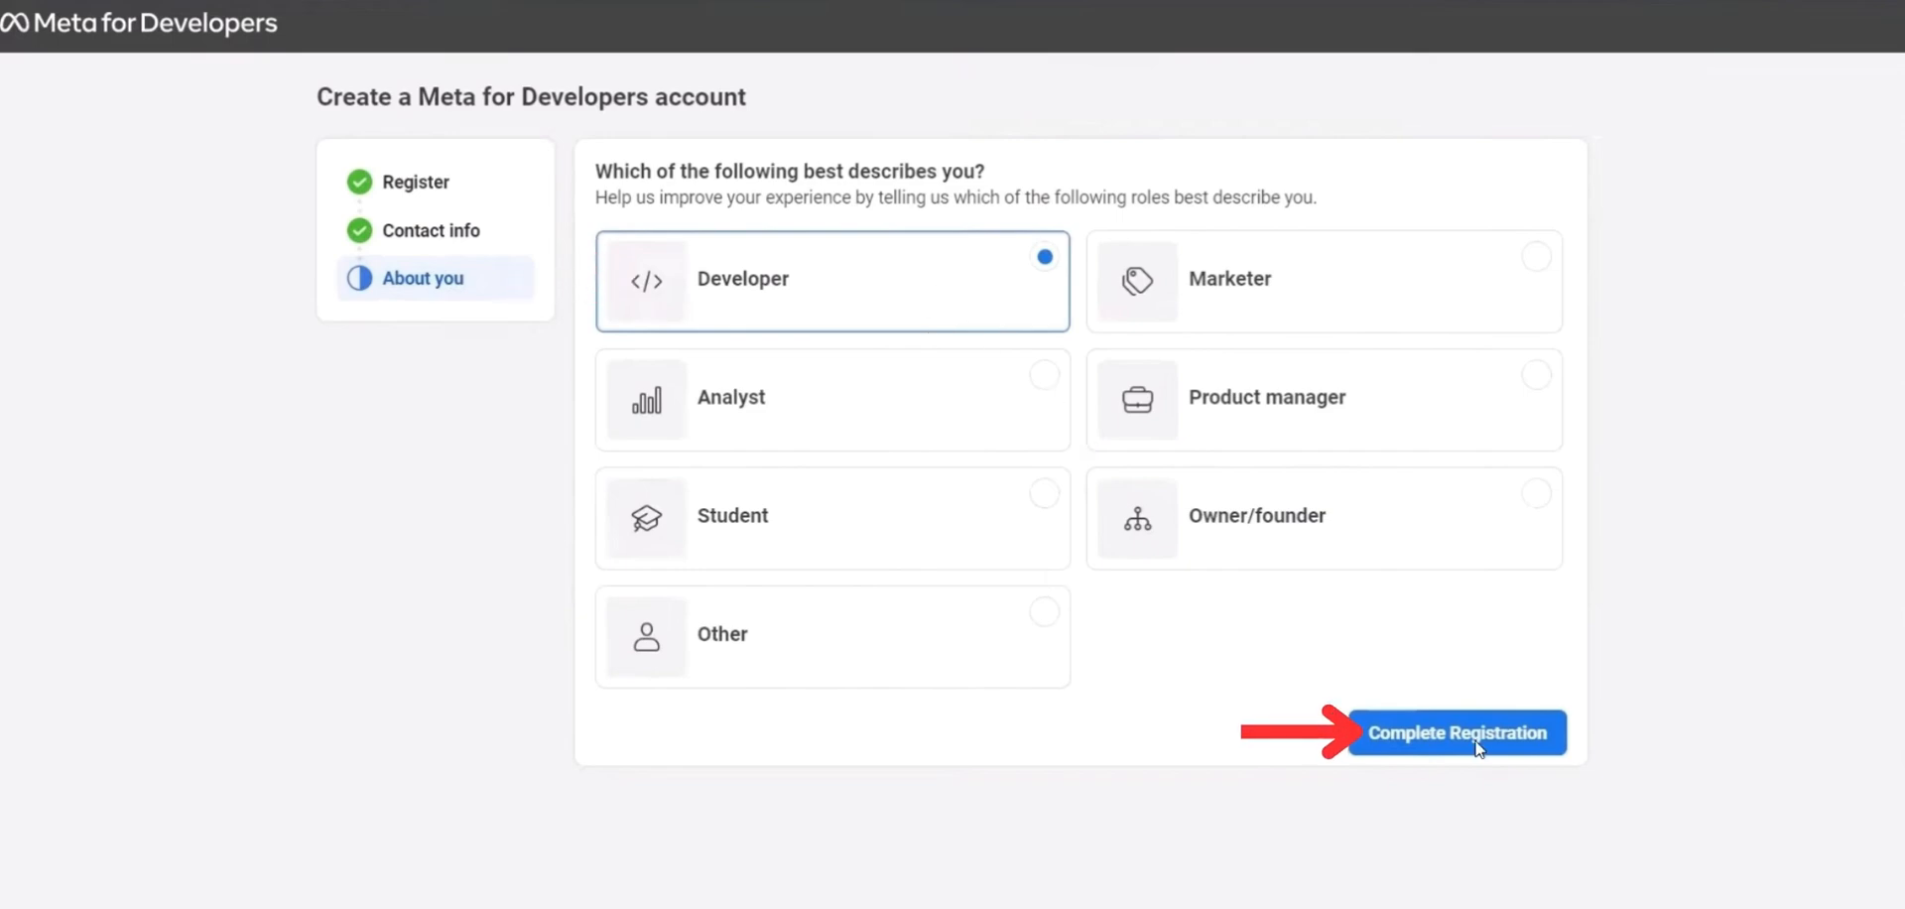
click(1454, 732)
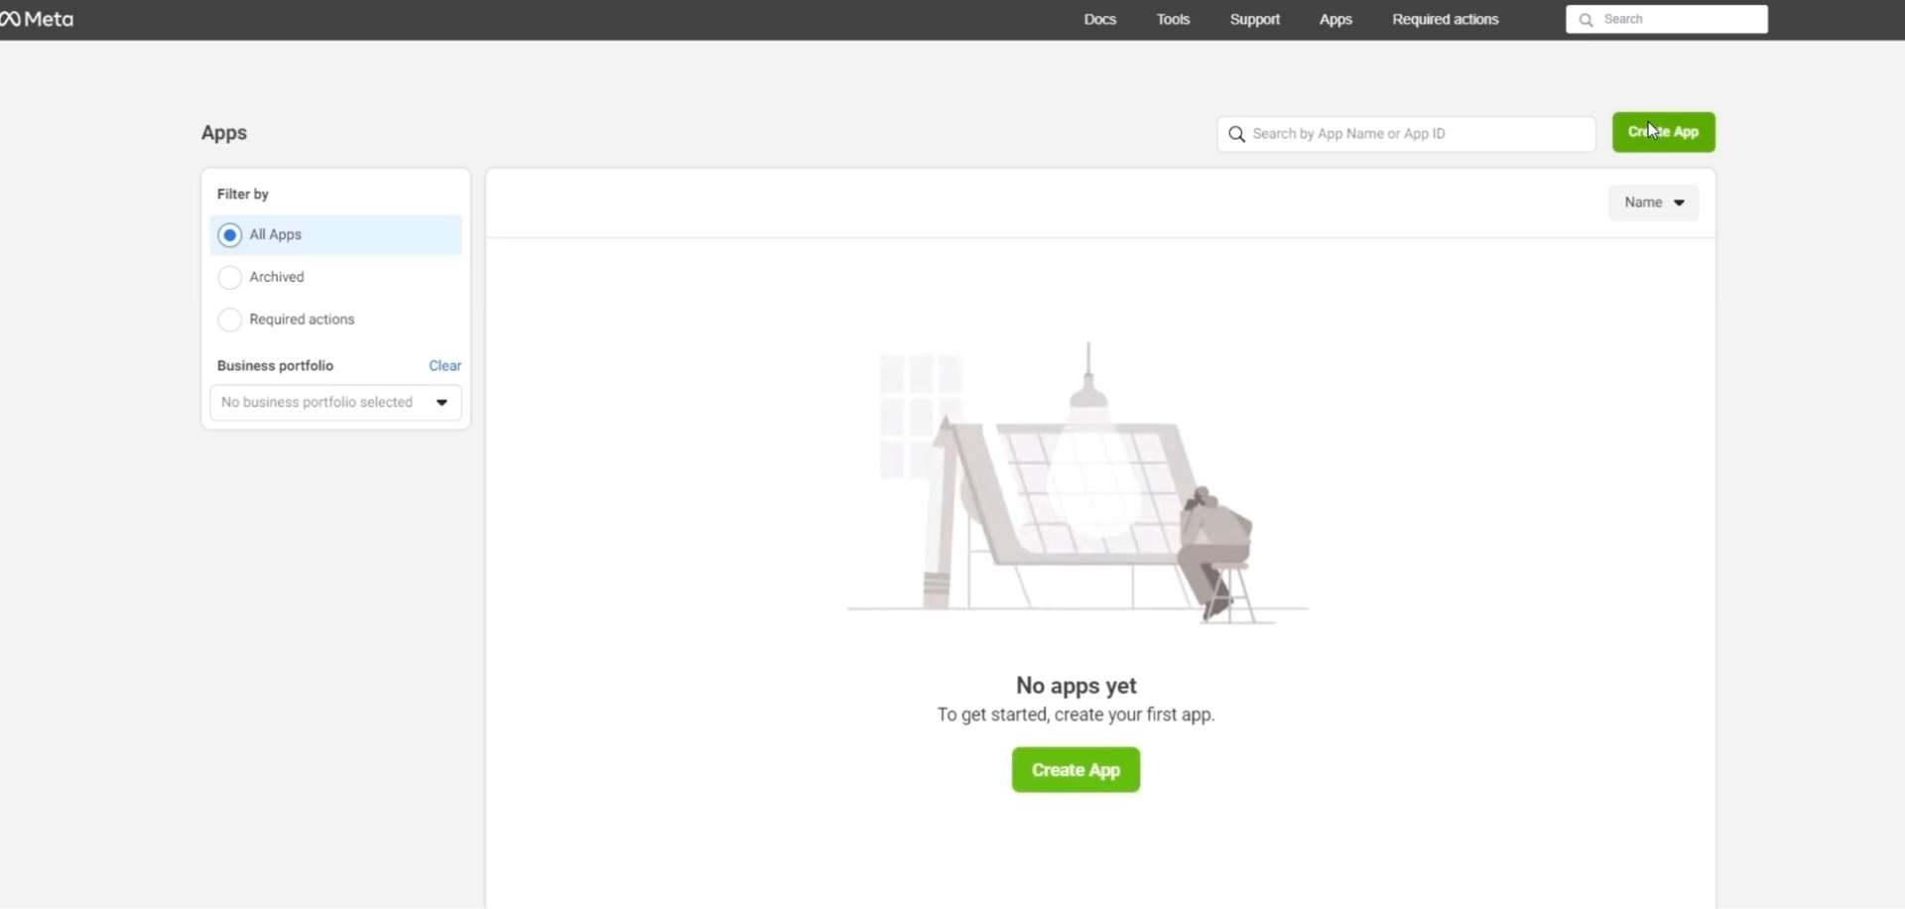
Create a new app and confirm the IHouseWeb, Inc. business portfolio
click(1663, 131)
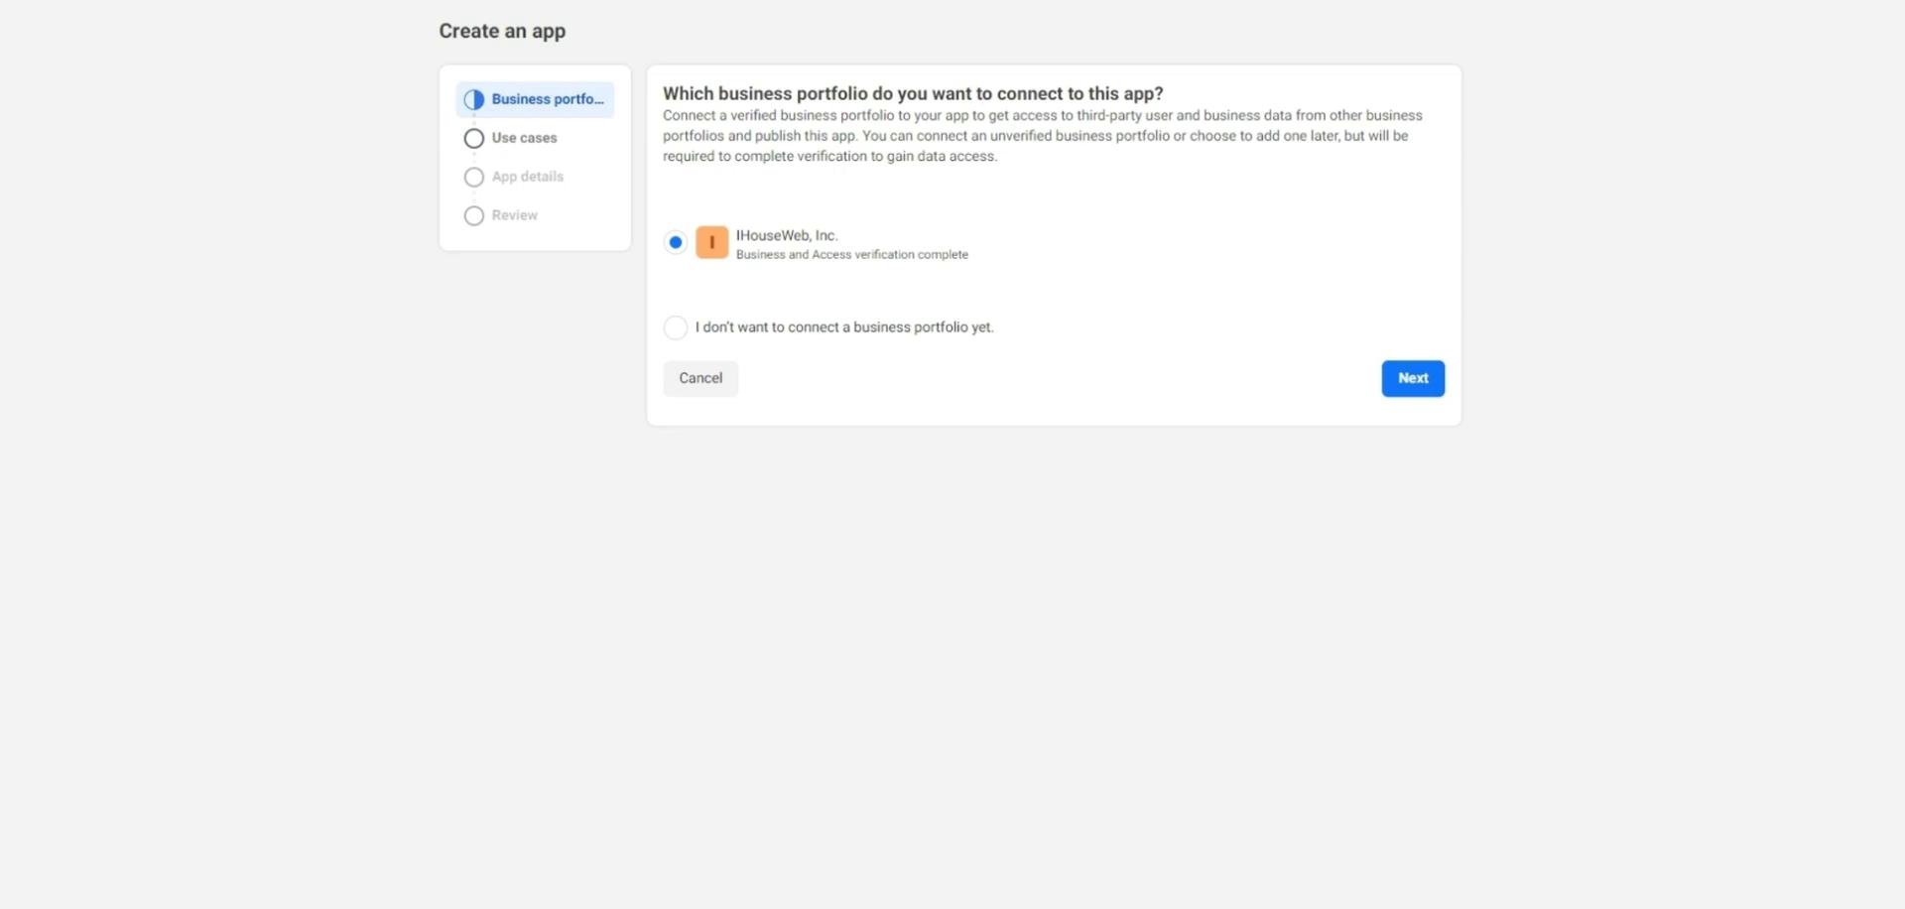
mouse_move(1030, 397)
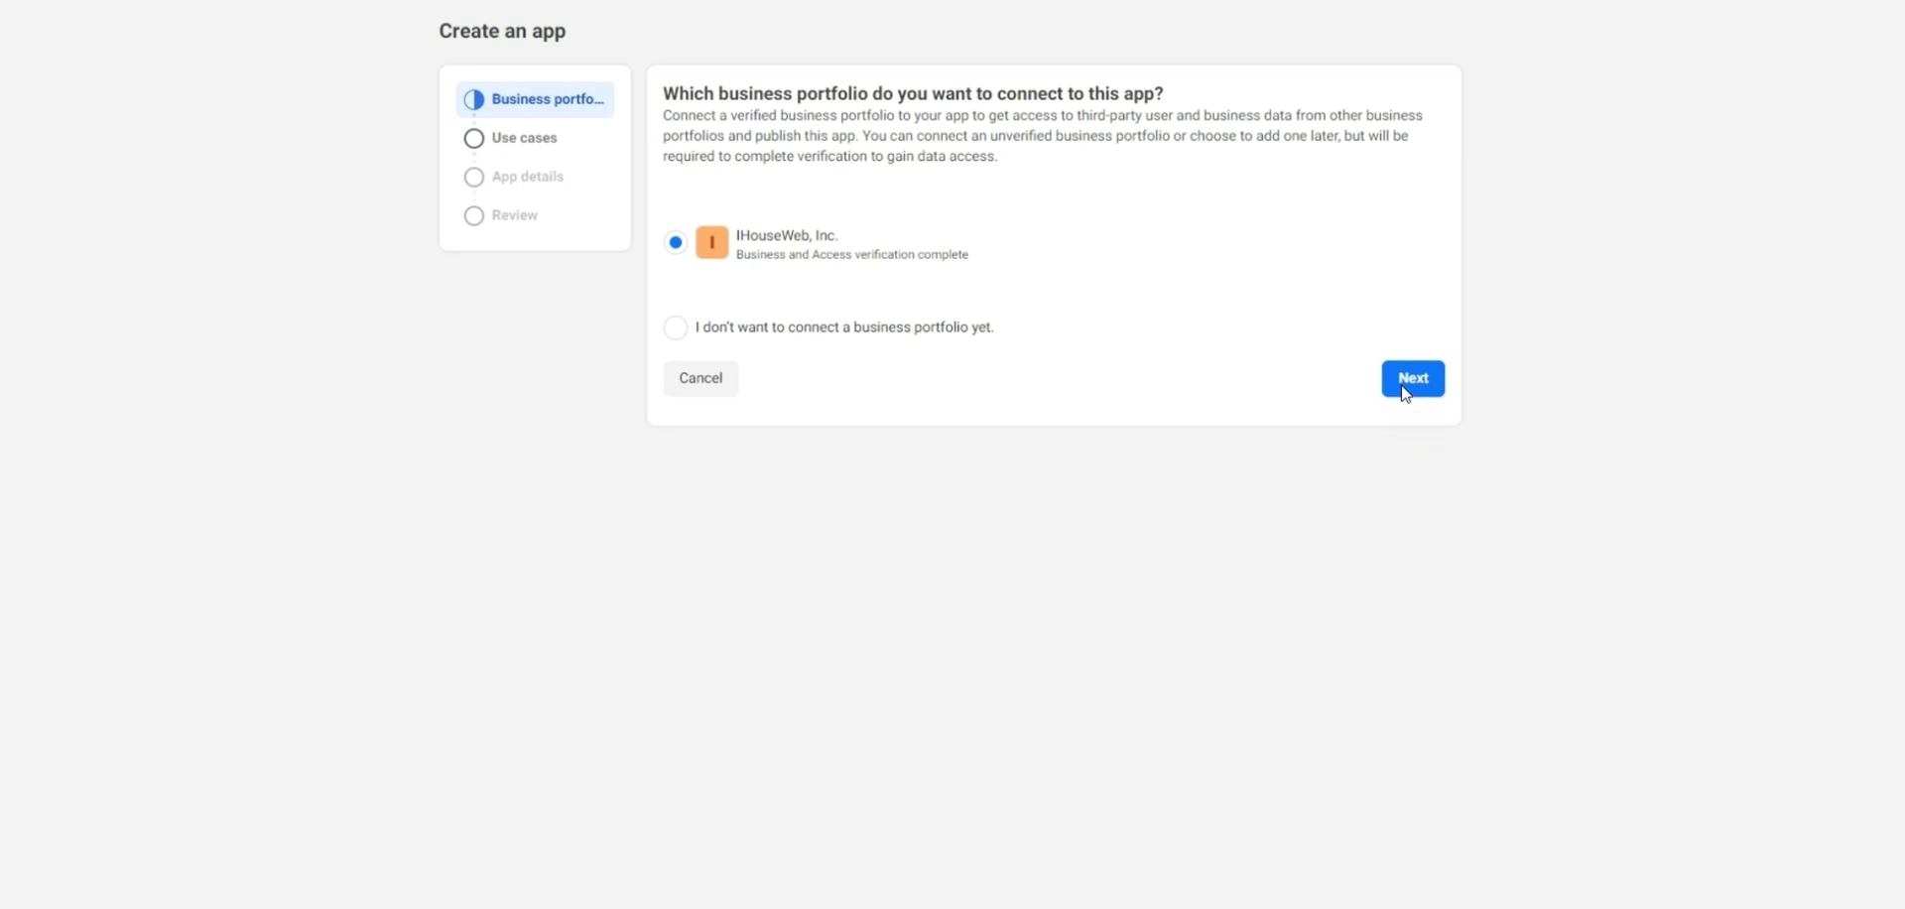
click(1411, 377)
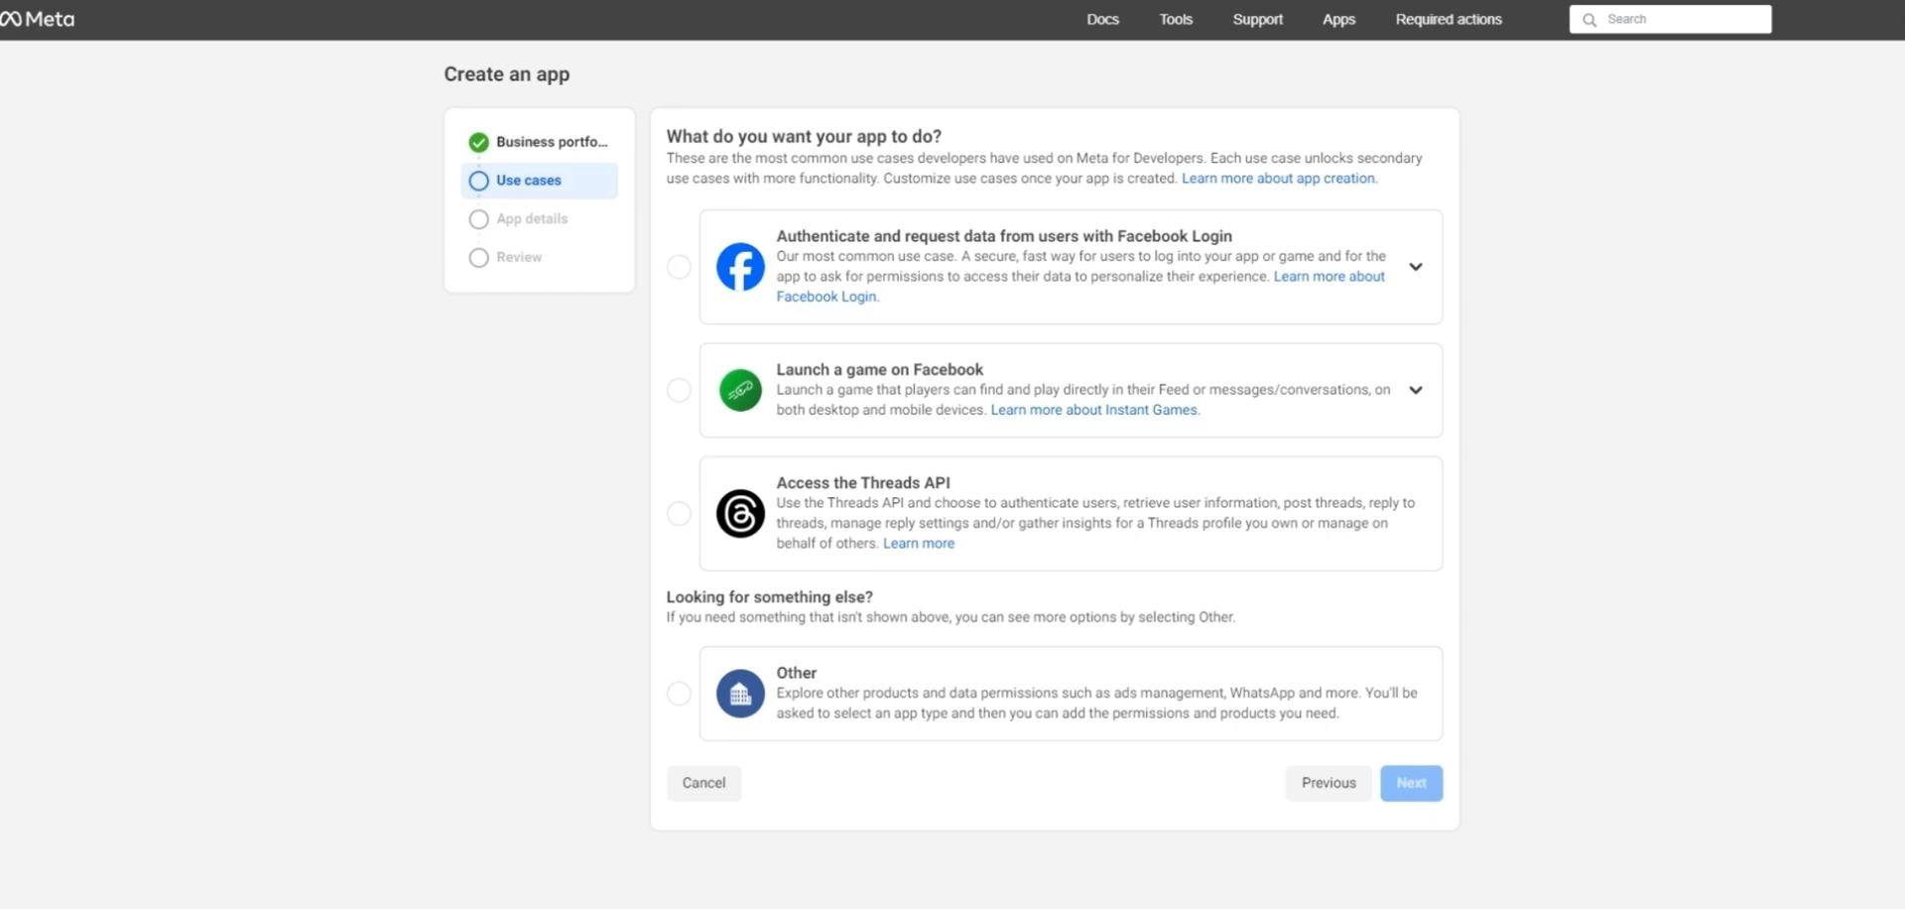
mouse_move(1016, 336)
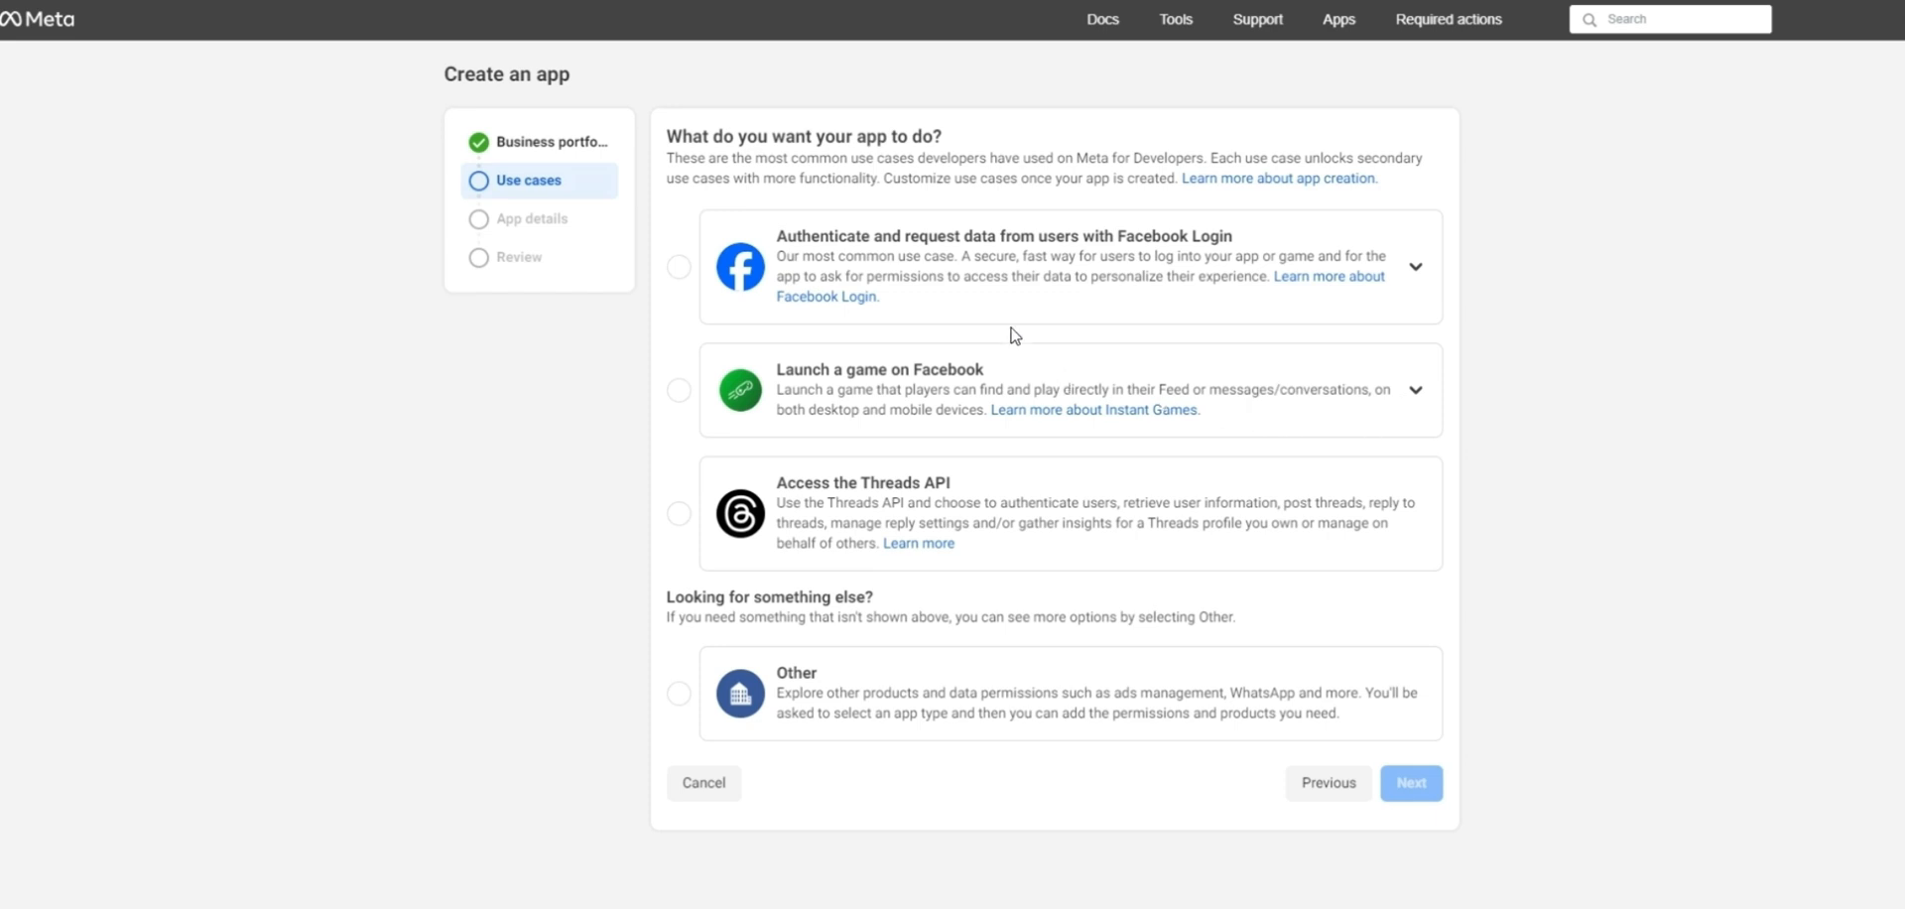
mouse_move(994, 320)
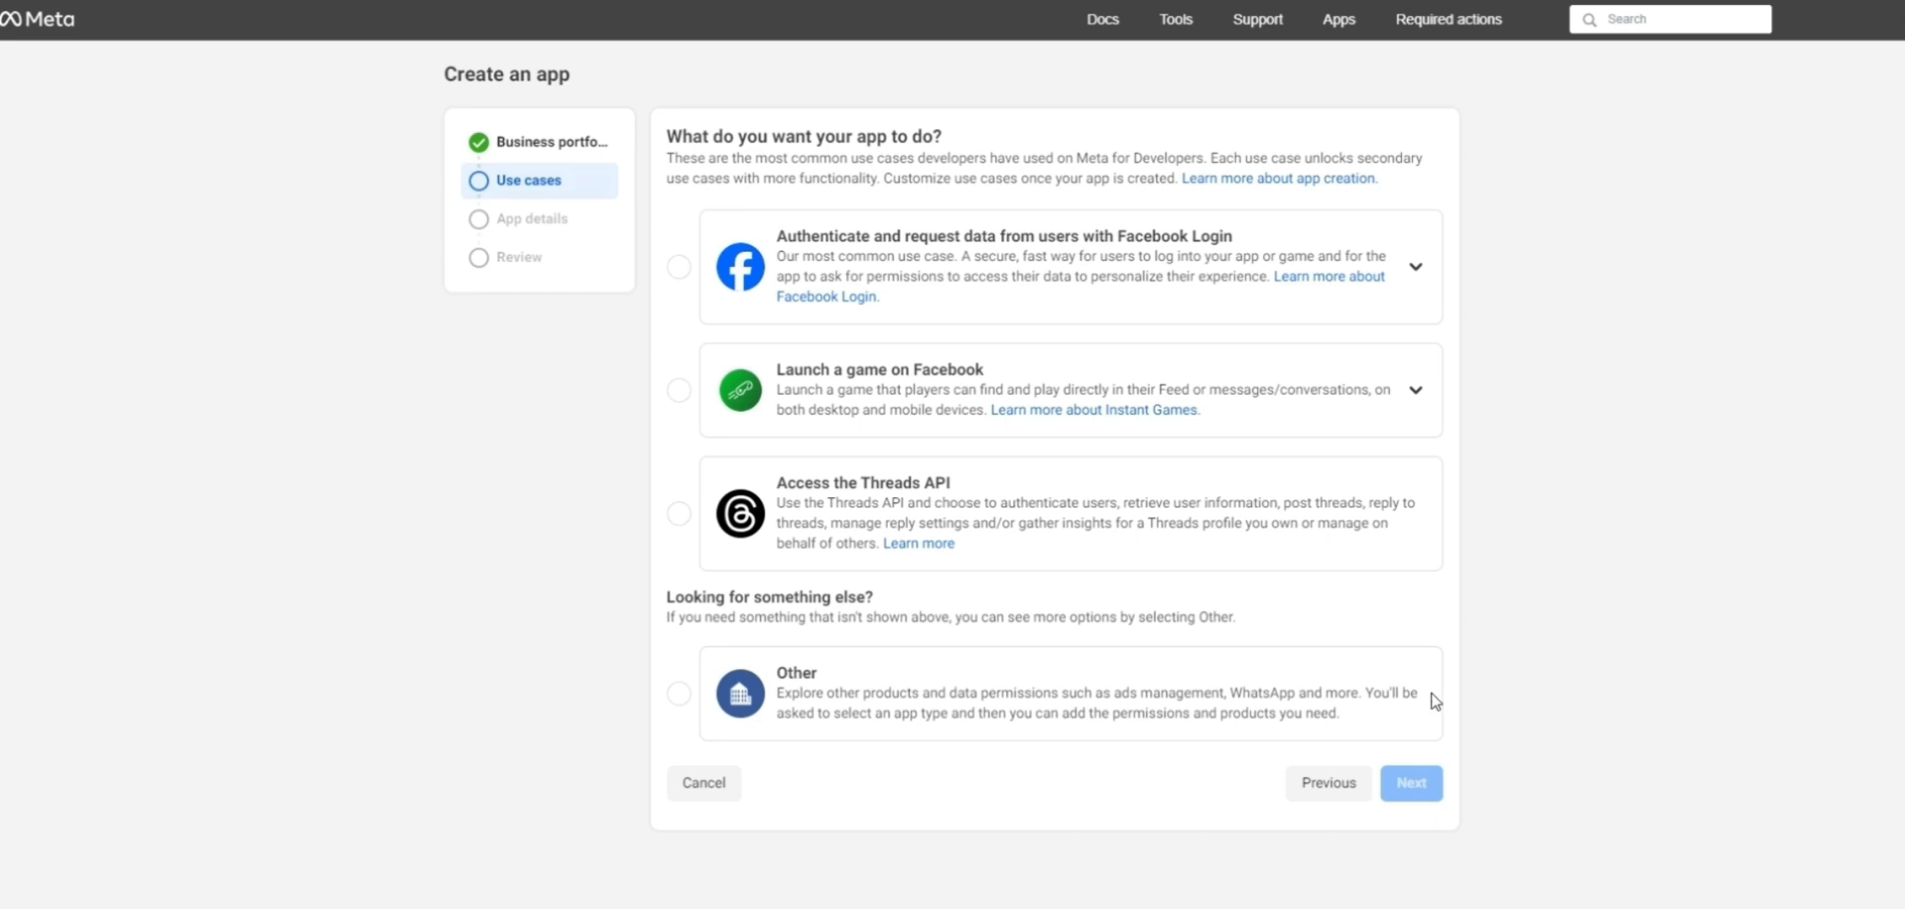
mouse_move(1093, 823)
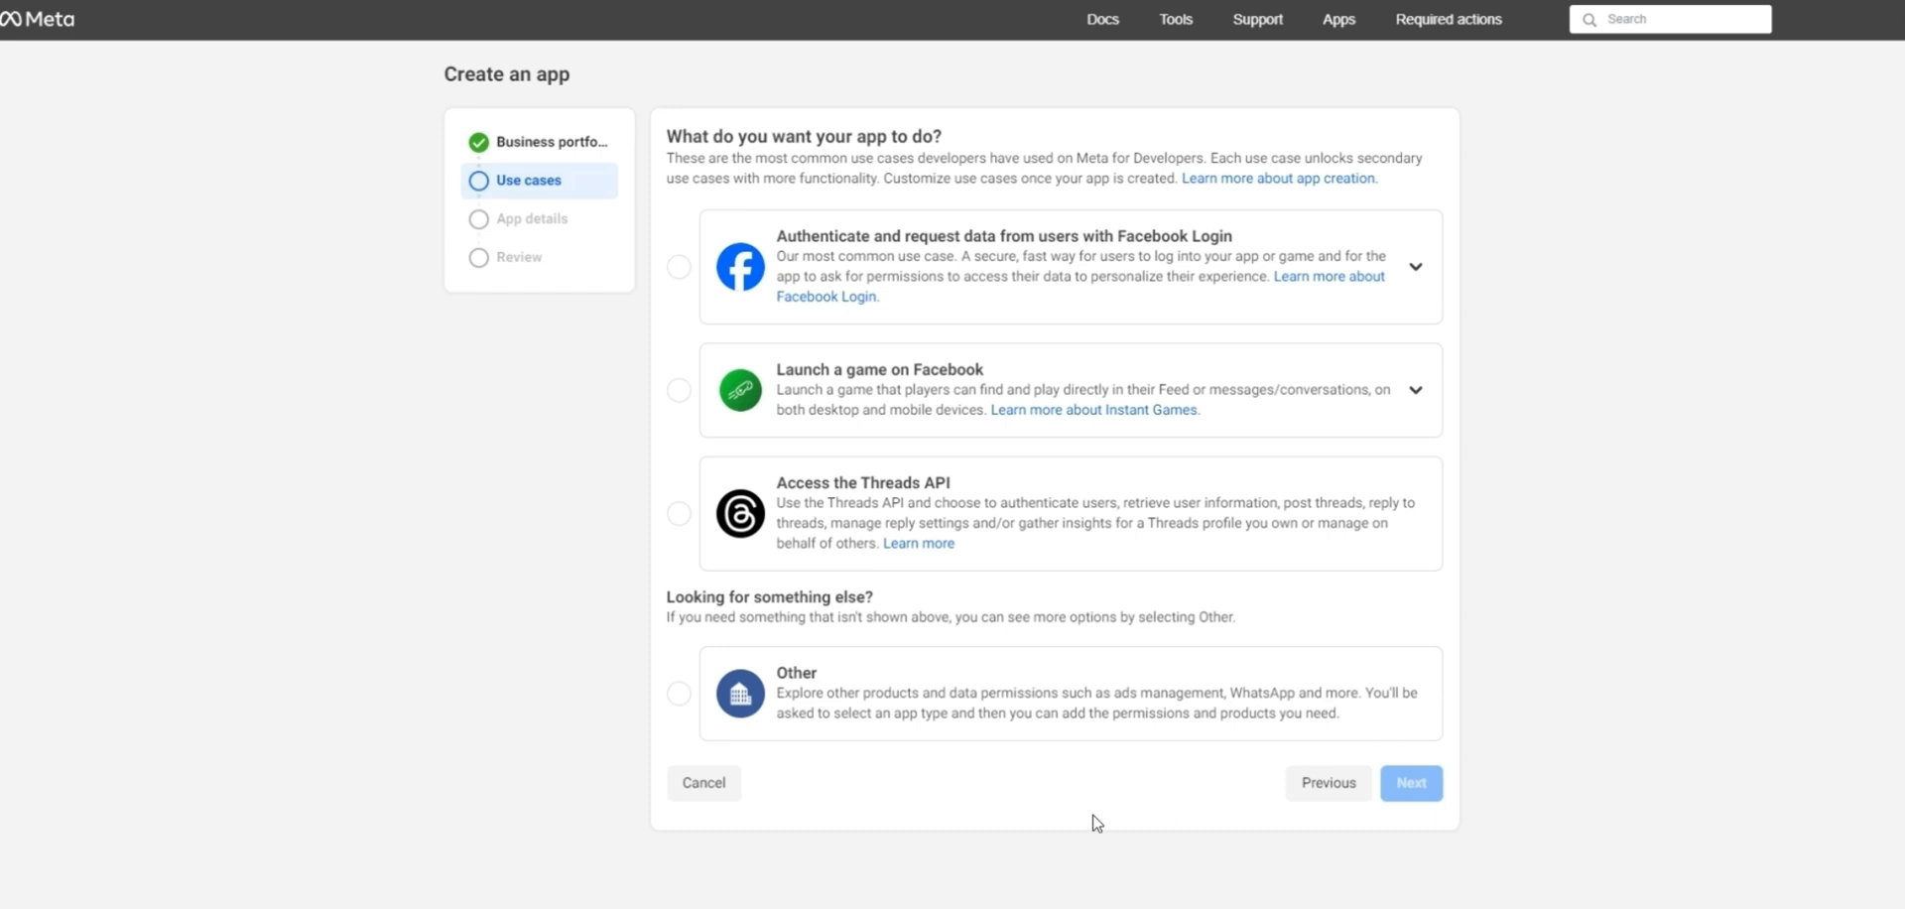
mouse_move(647, 697)
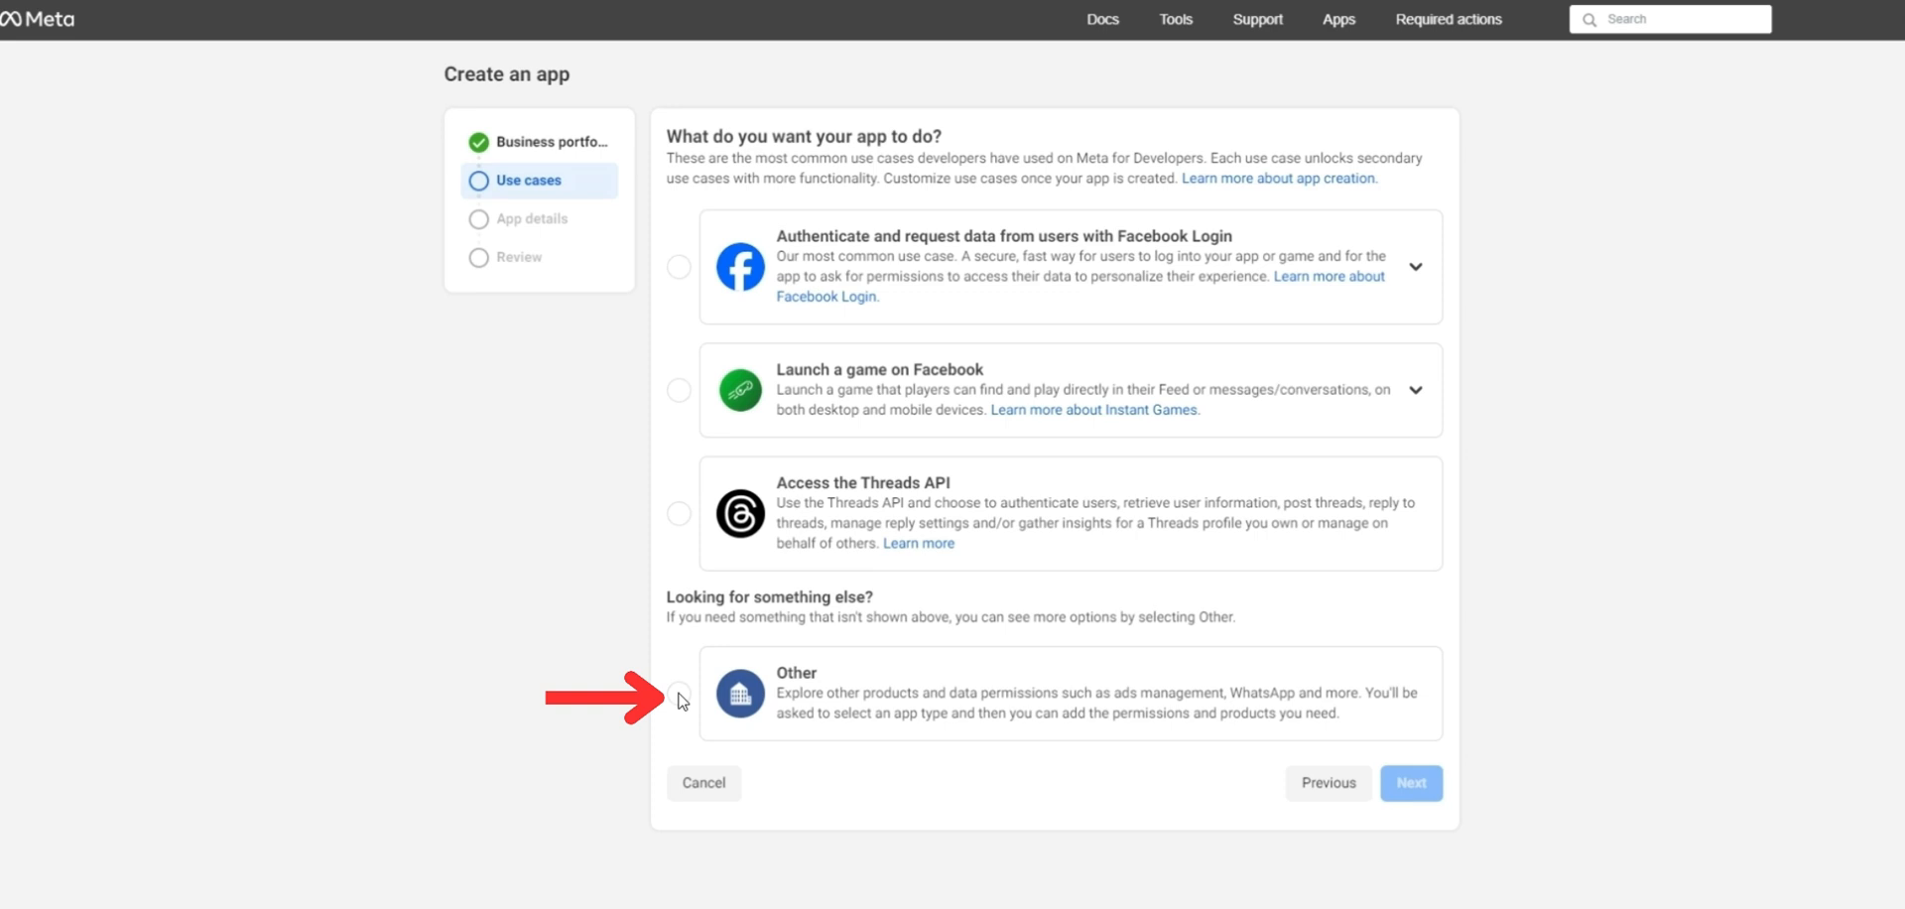
Select the Other use case and continue to the app type step
click(680, 694)
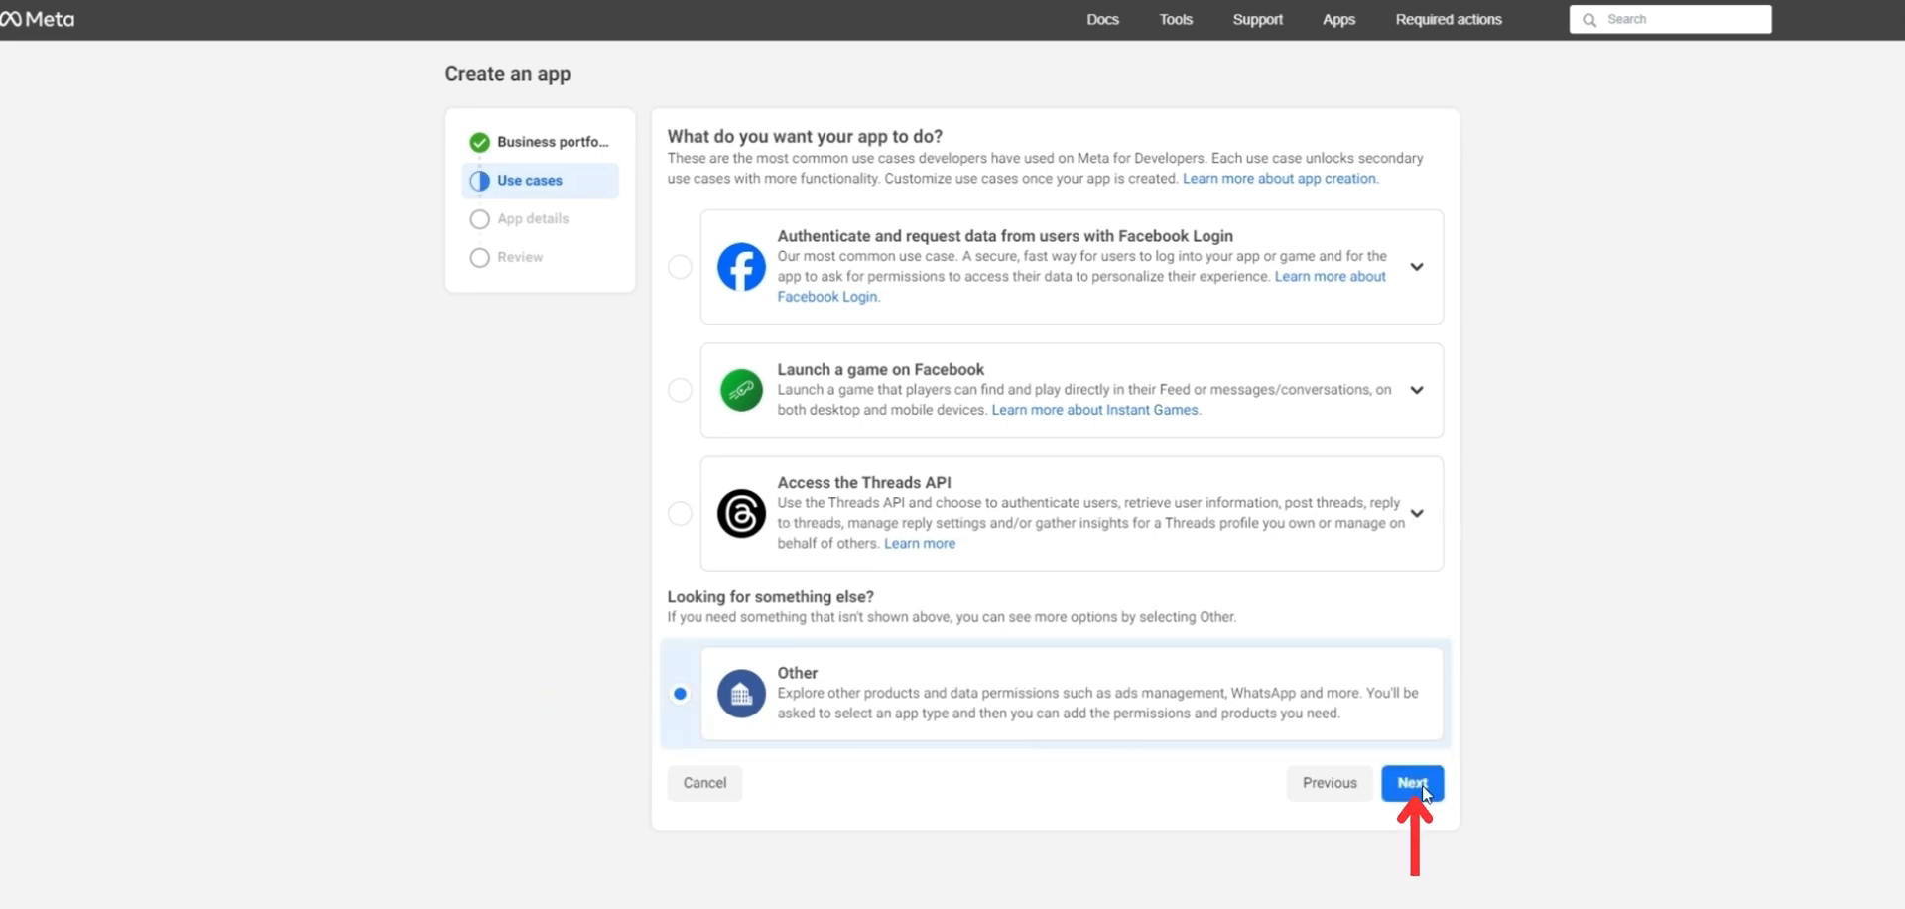
click(1410, 782)
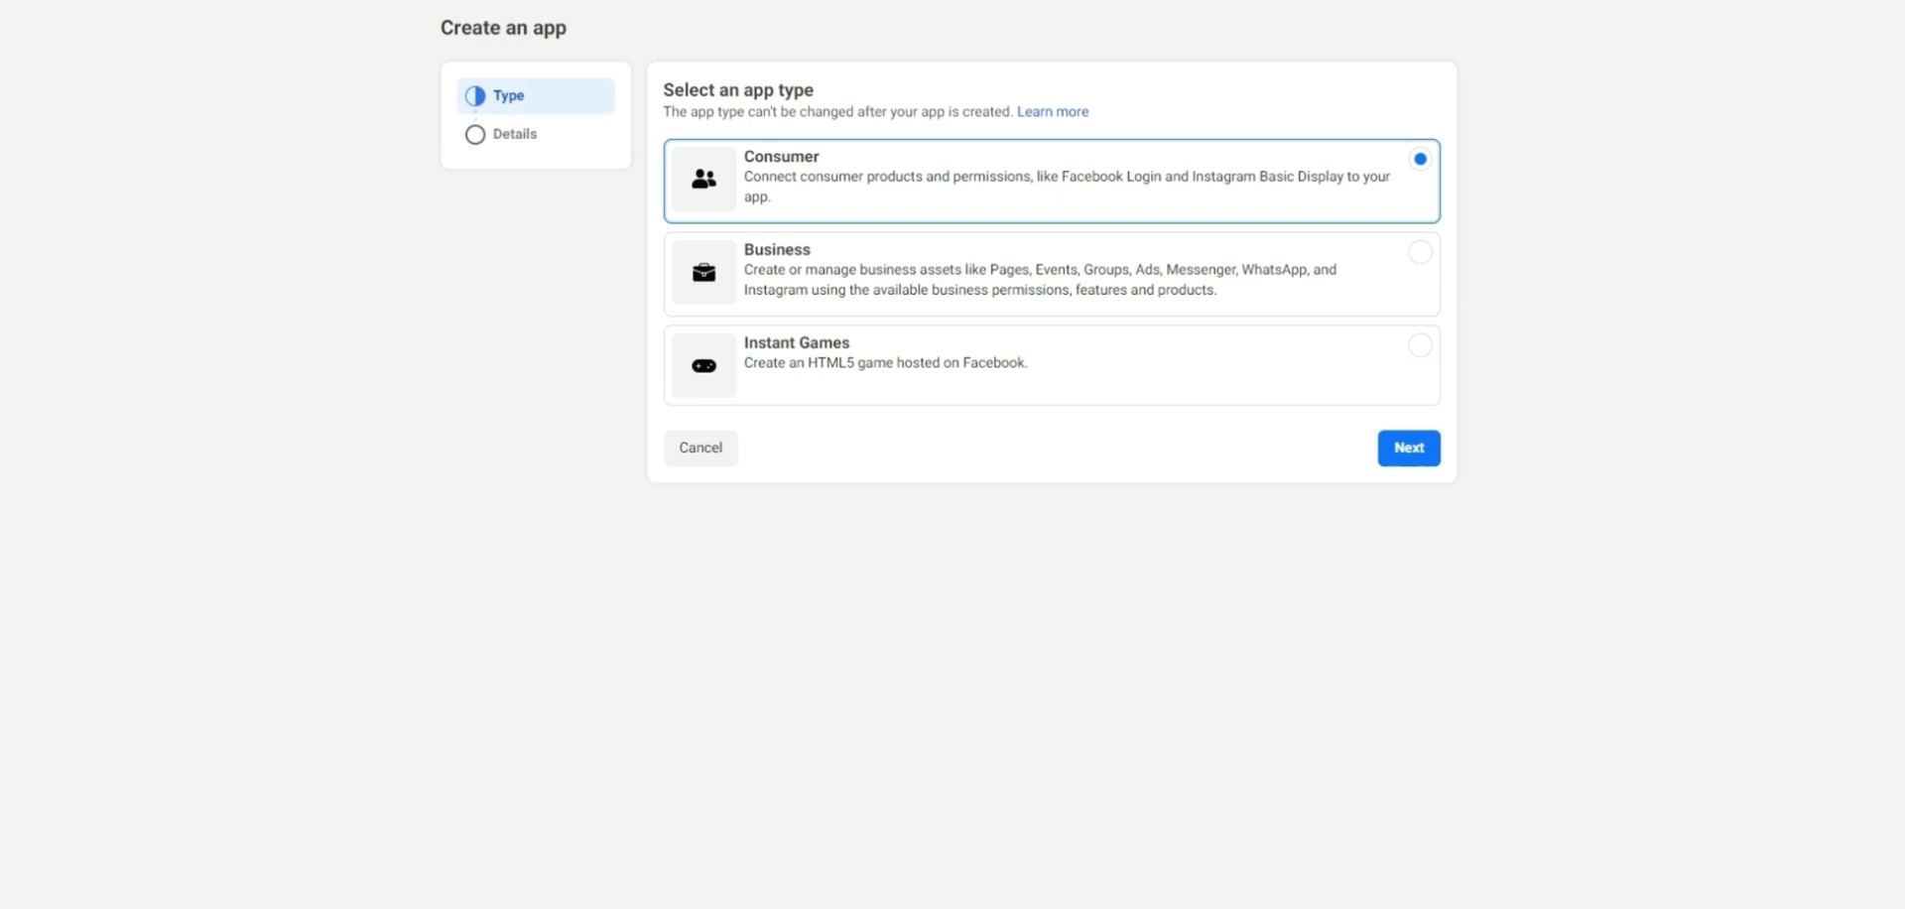
mouse_move(1692, 490)
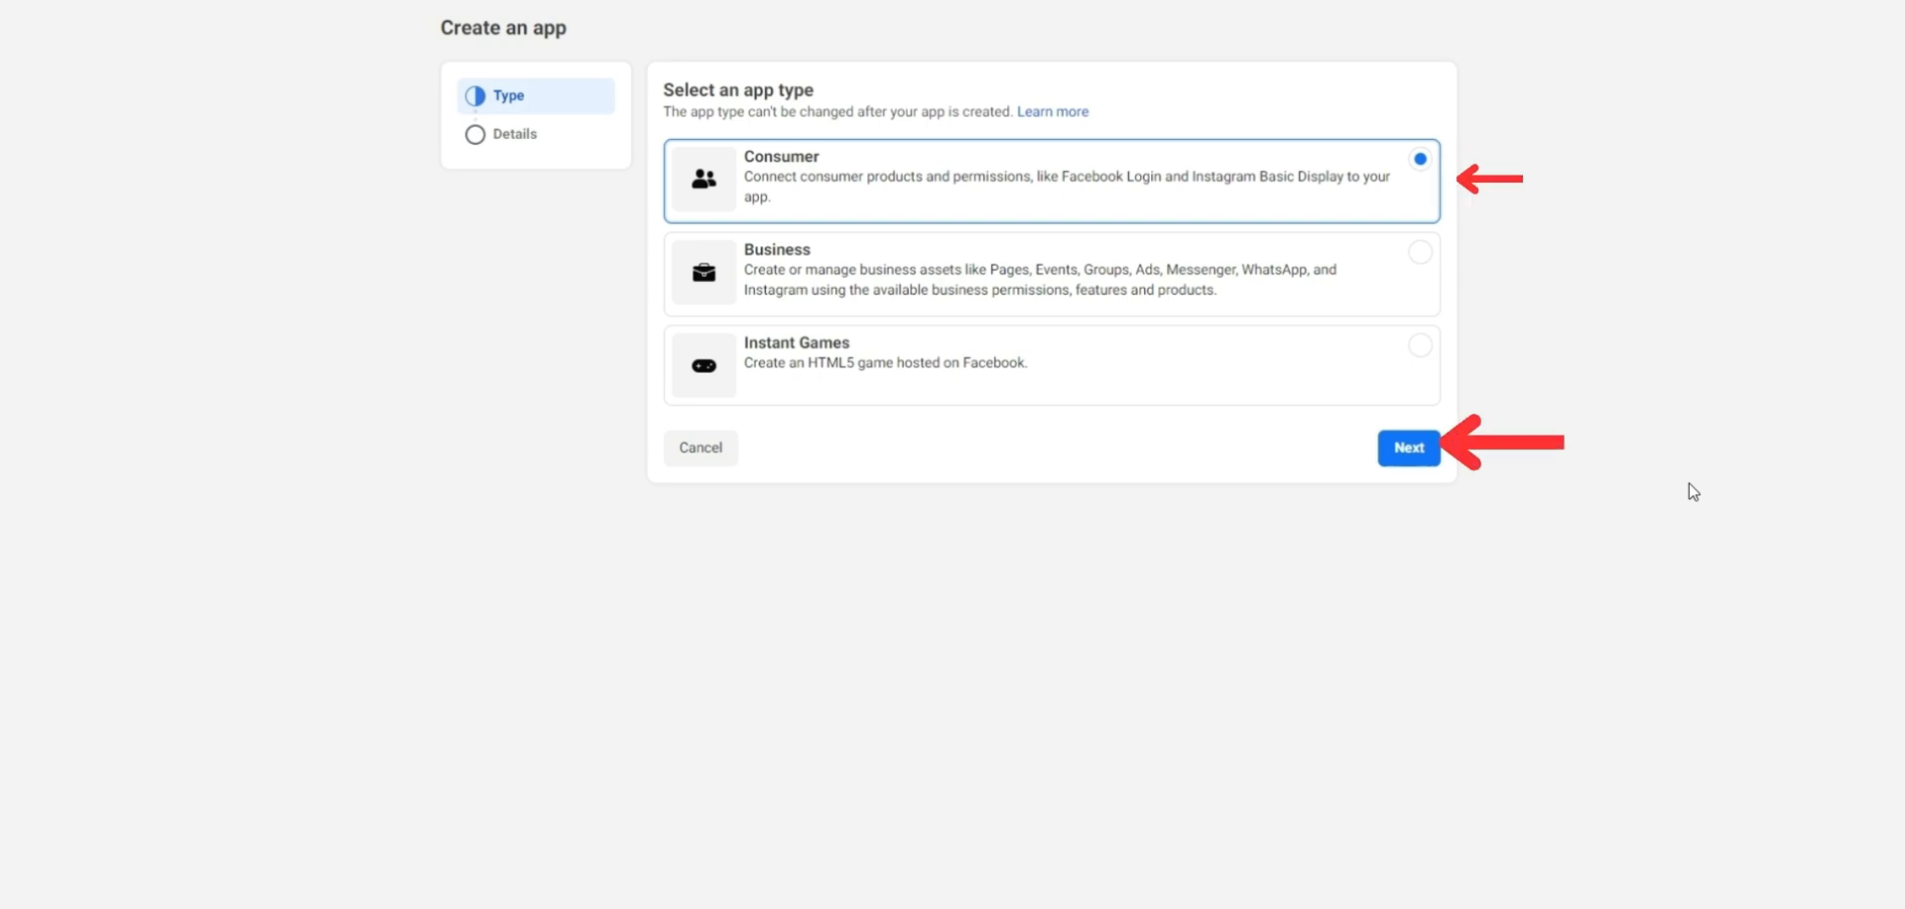
Keep Consumer as the app type and continue to the details step
click(1409, 447)
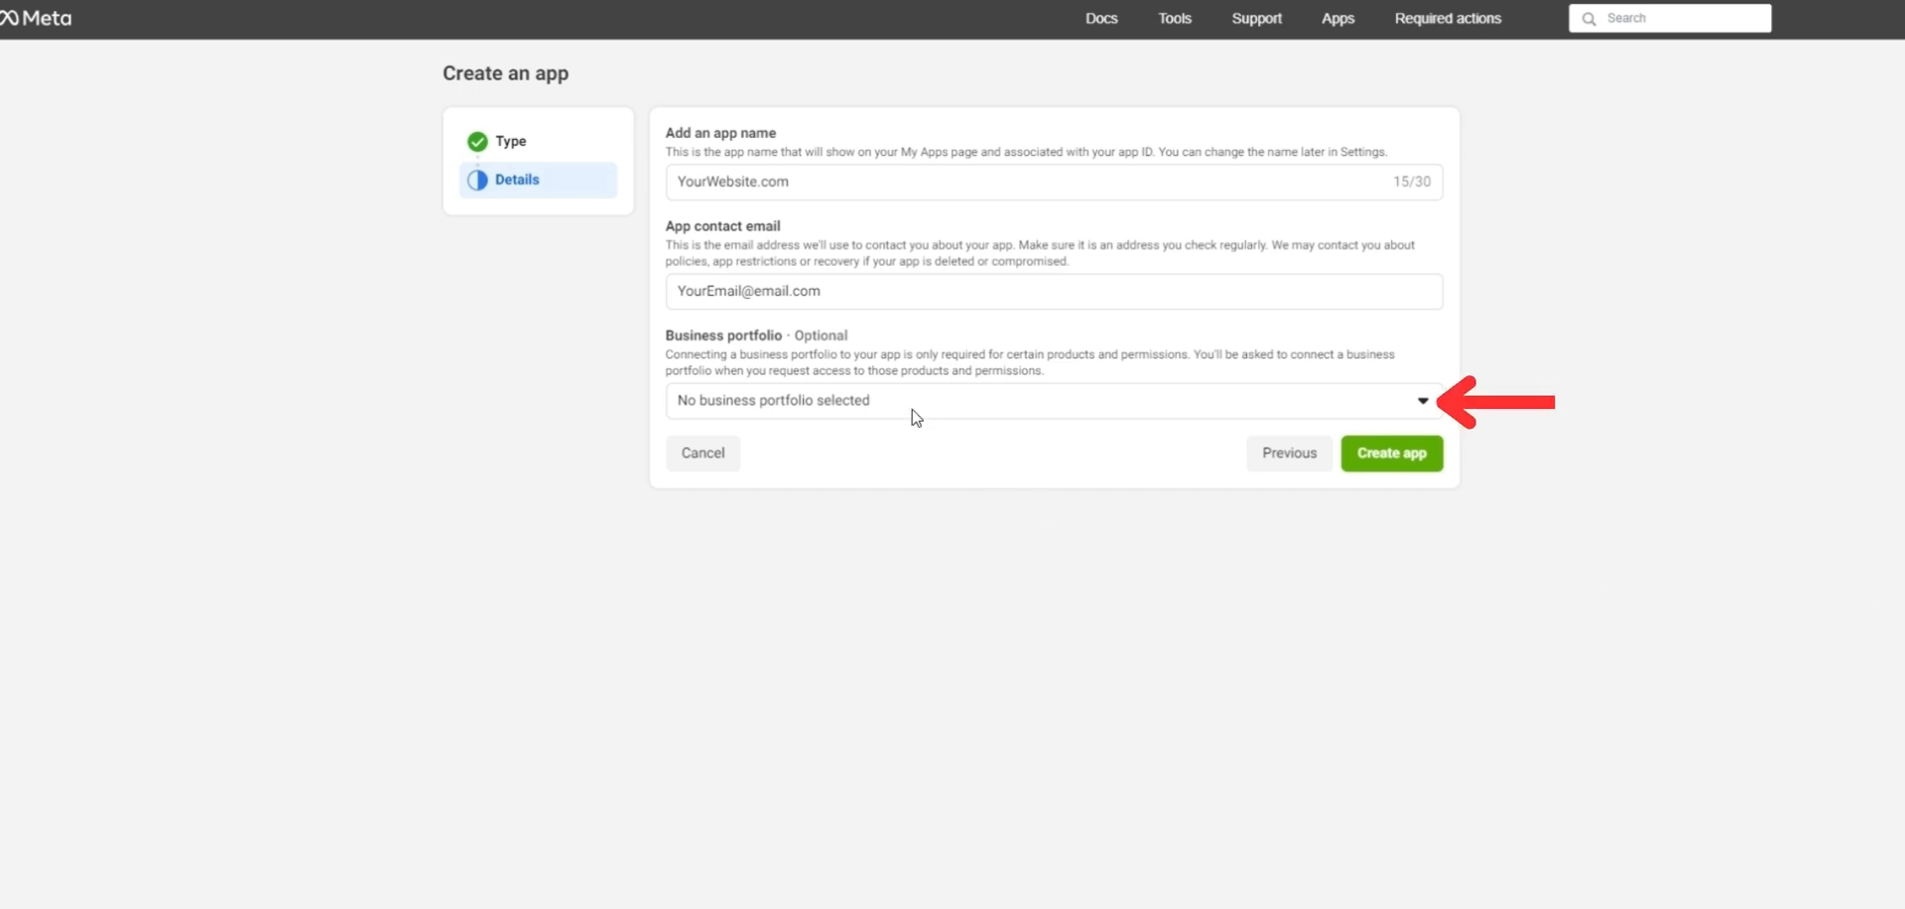
Link the IHouseWeb, Inc. portfolio and create the YourWebsite.com app
click(1054, 399)
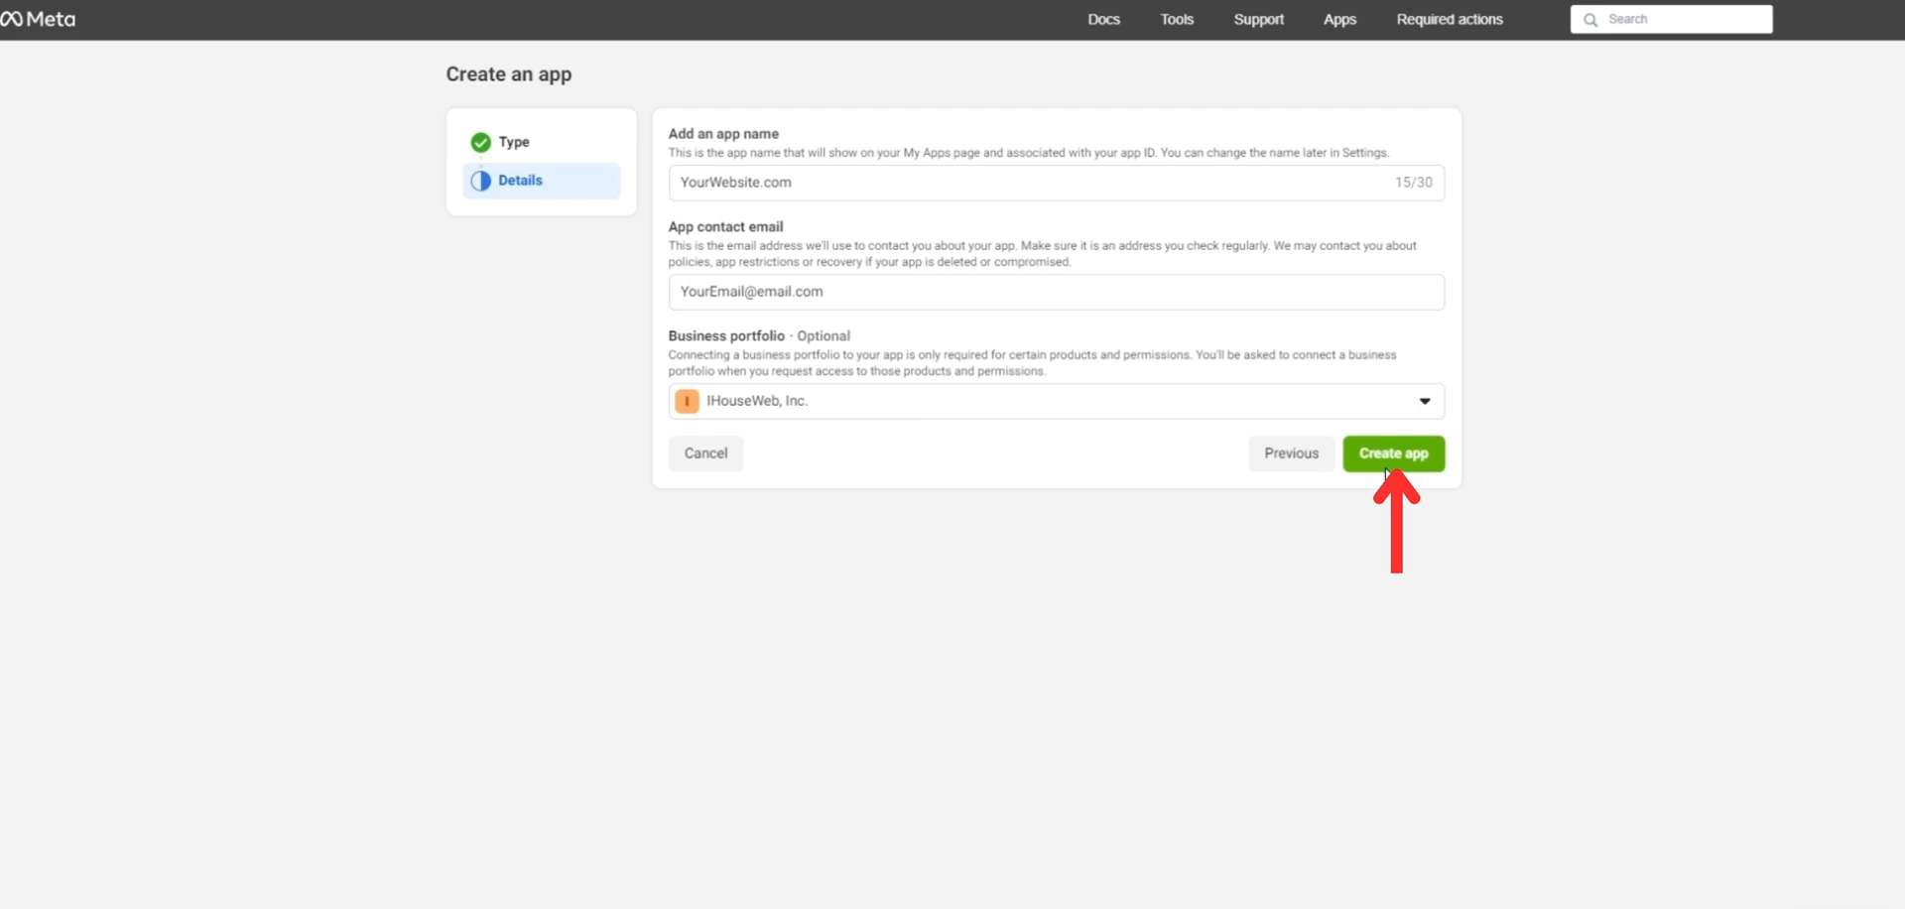
click(1393, 452)
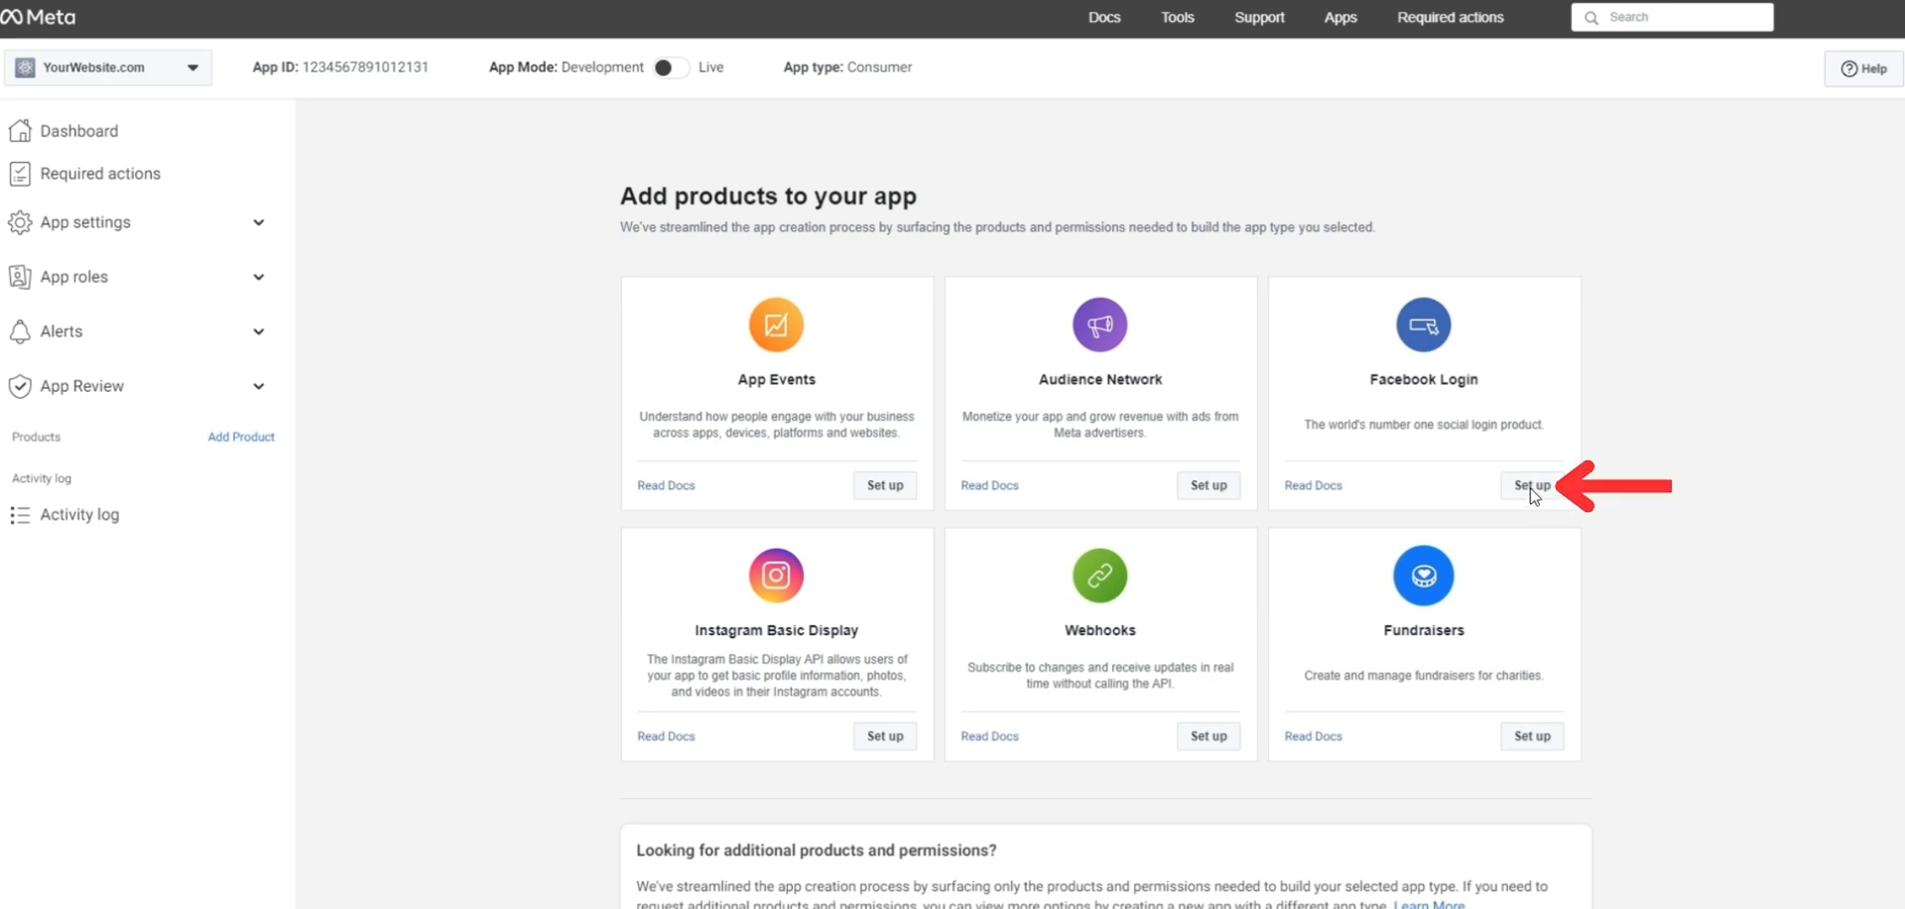
Set up Facebook Login and choose Web (WWW) as the quickstart platform
click(1530, 484)
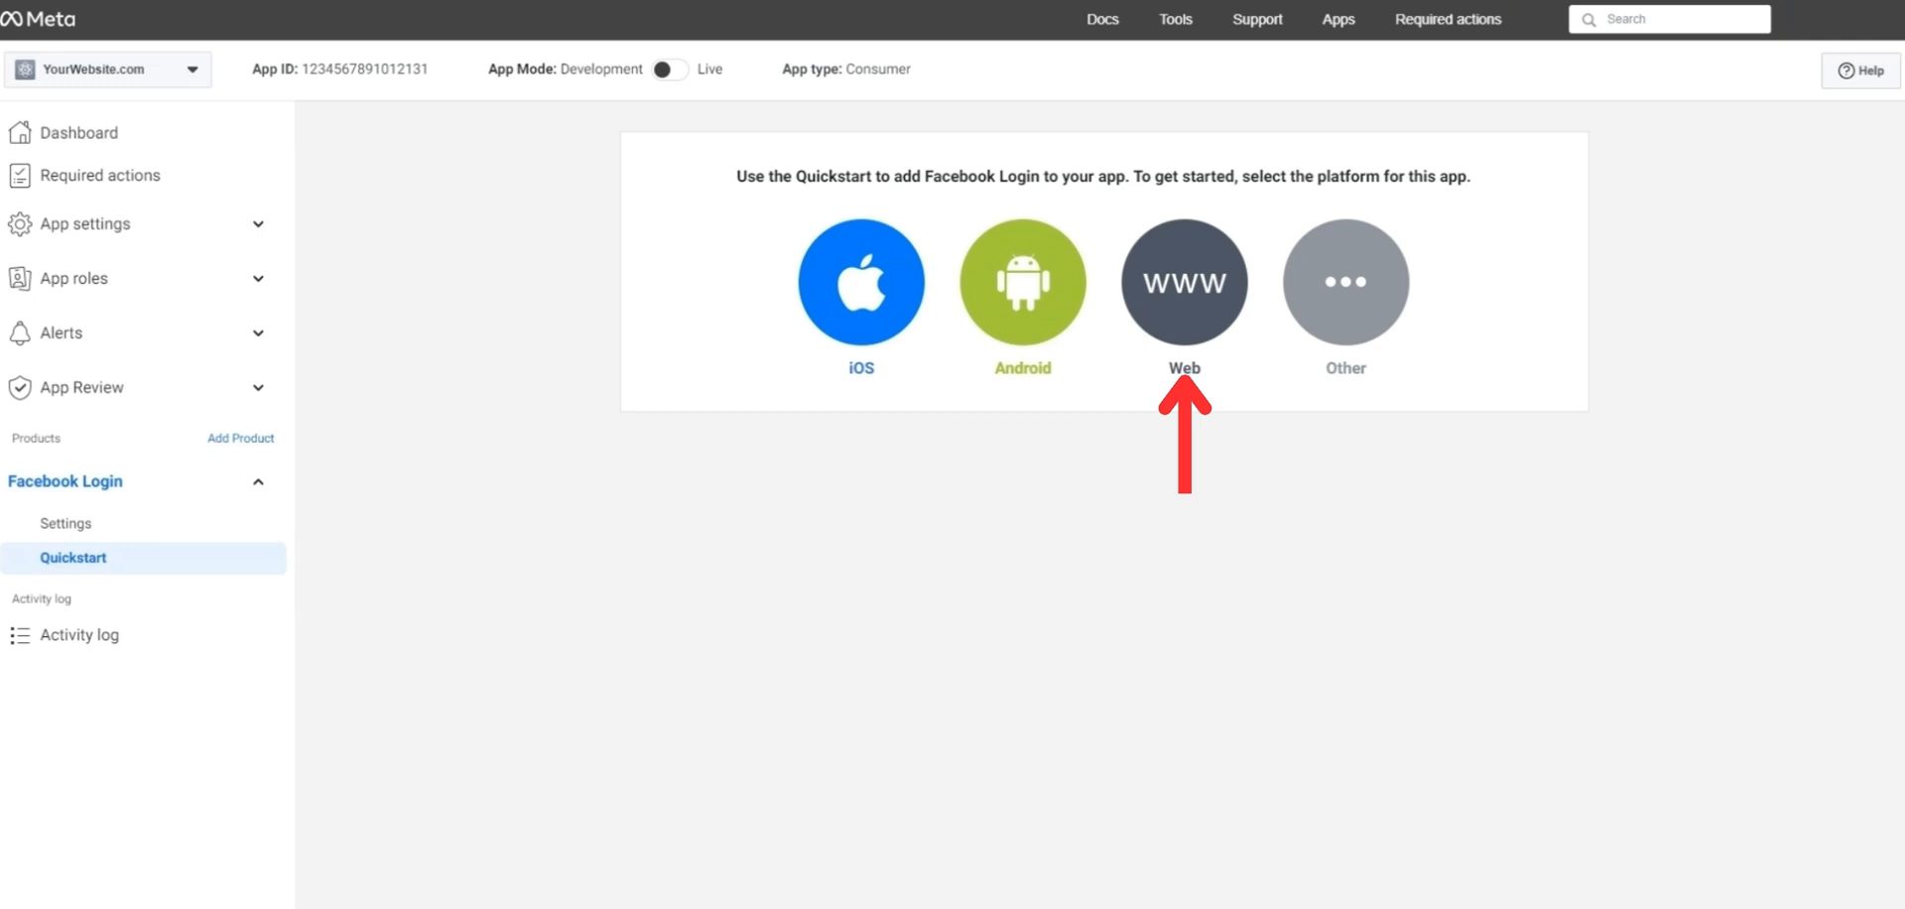
mouse_move(1184, 325)
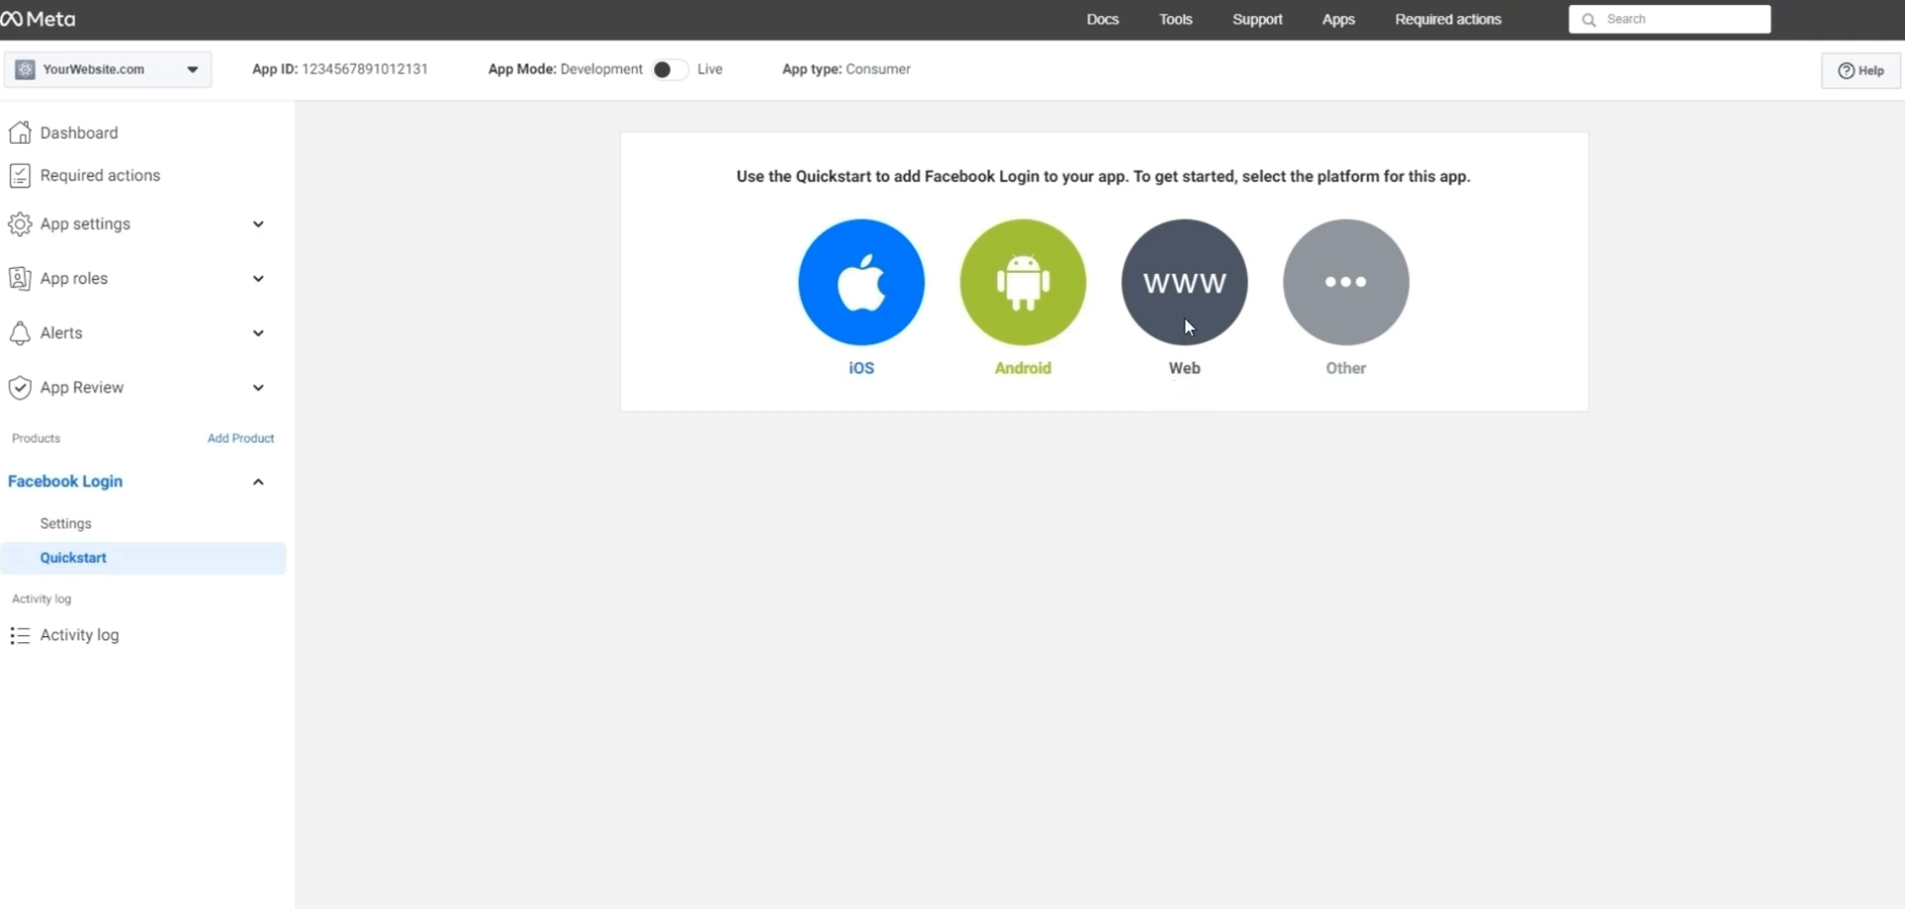
click(1183, 282)
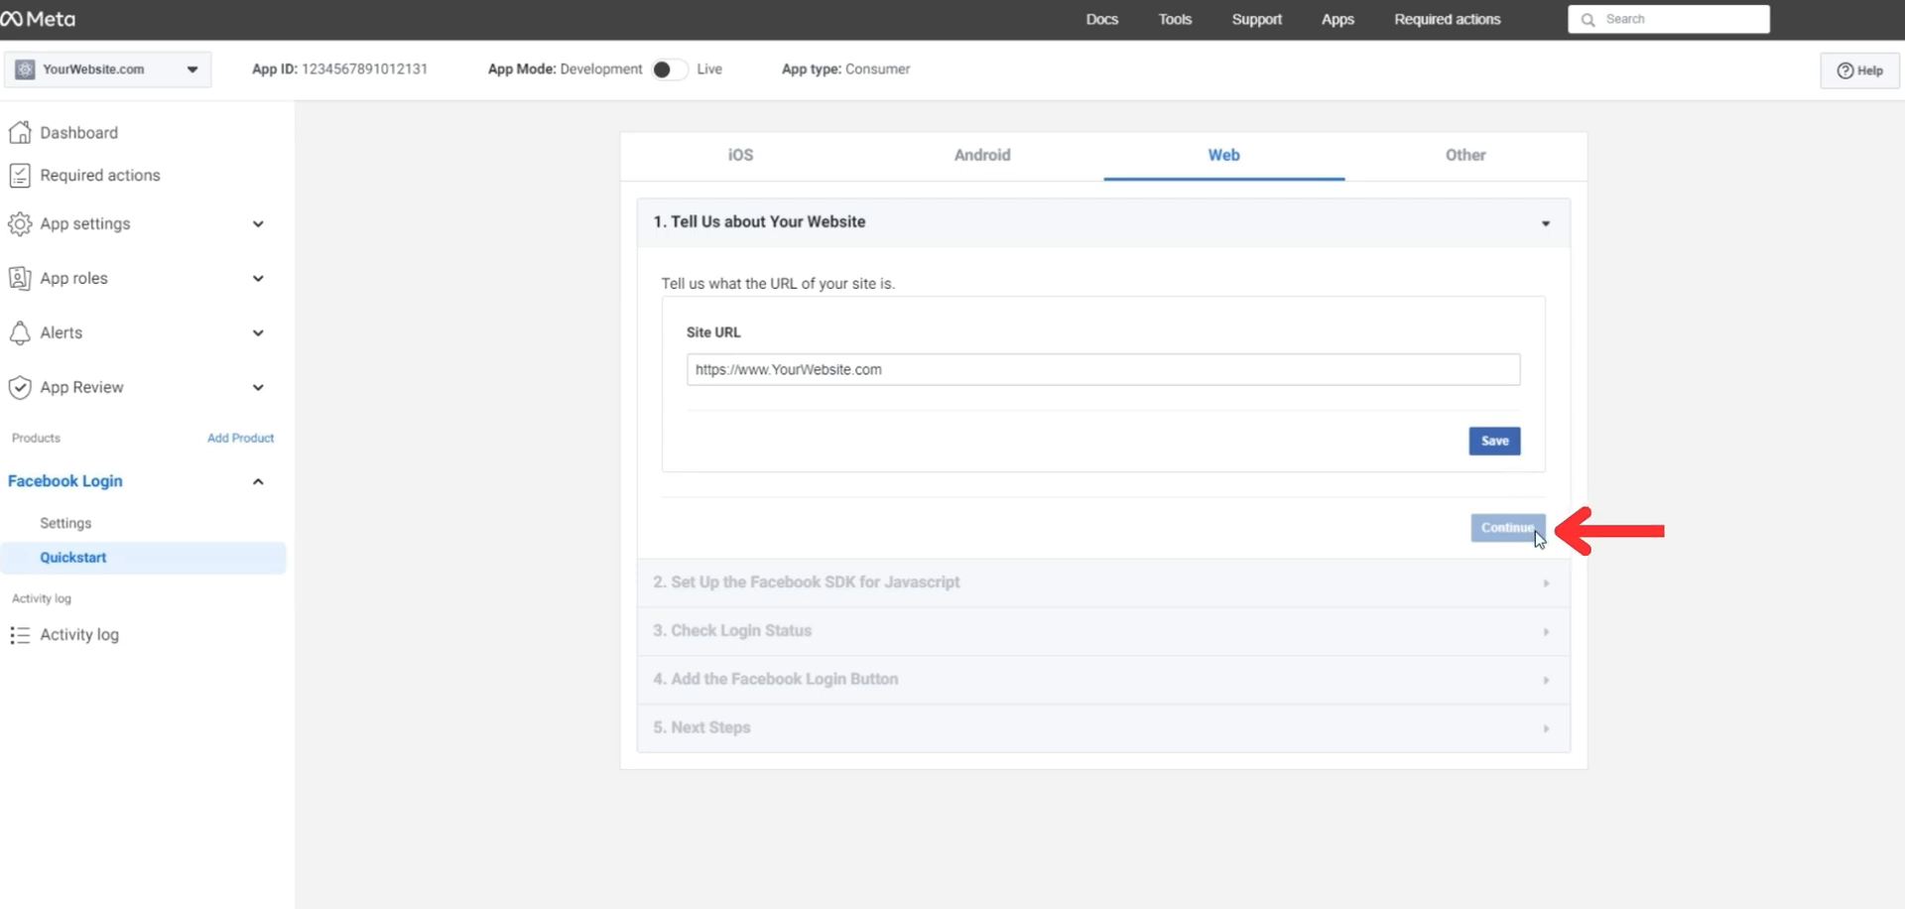
View the app's Basic settings with its ID and secret, then switch to the iHOUSEweb site
click(1506, 528)
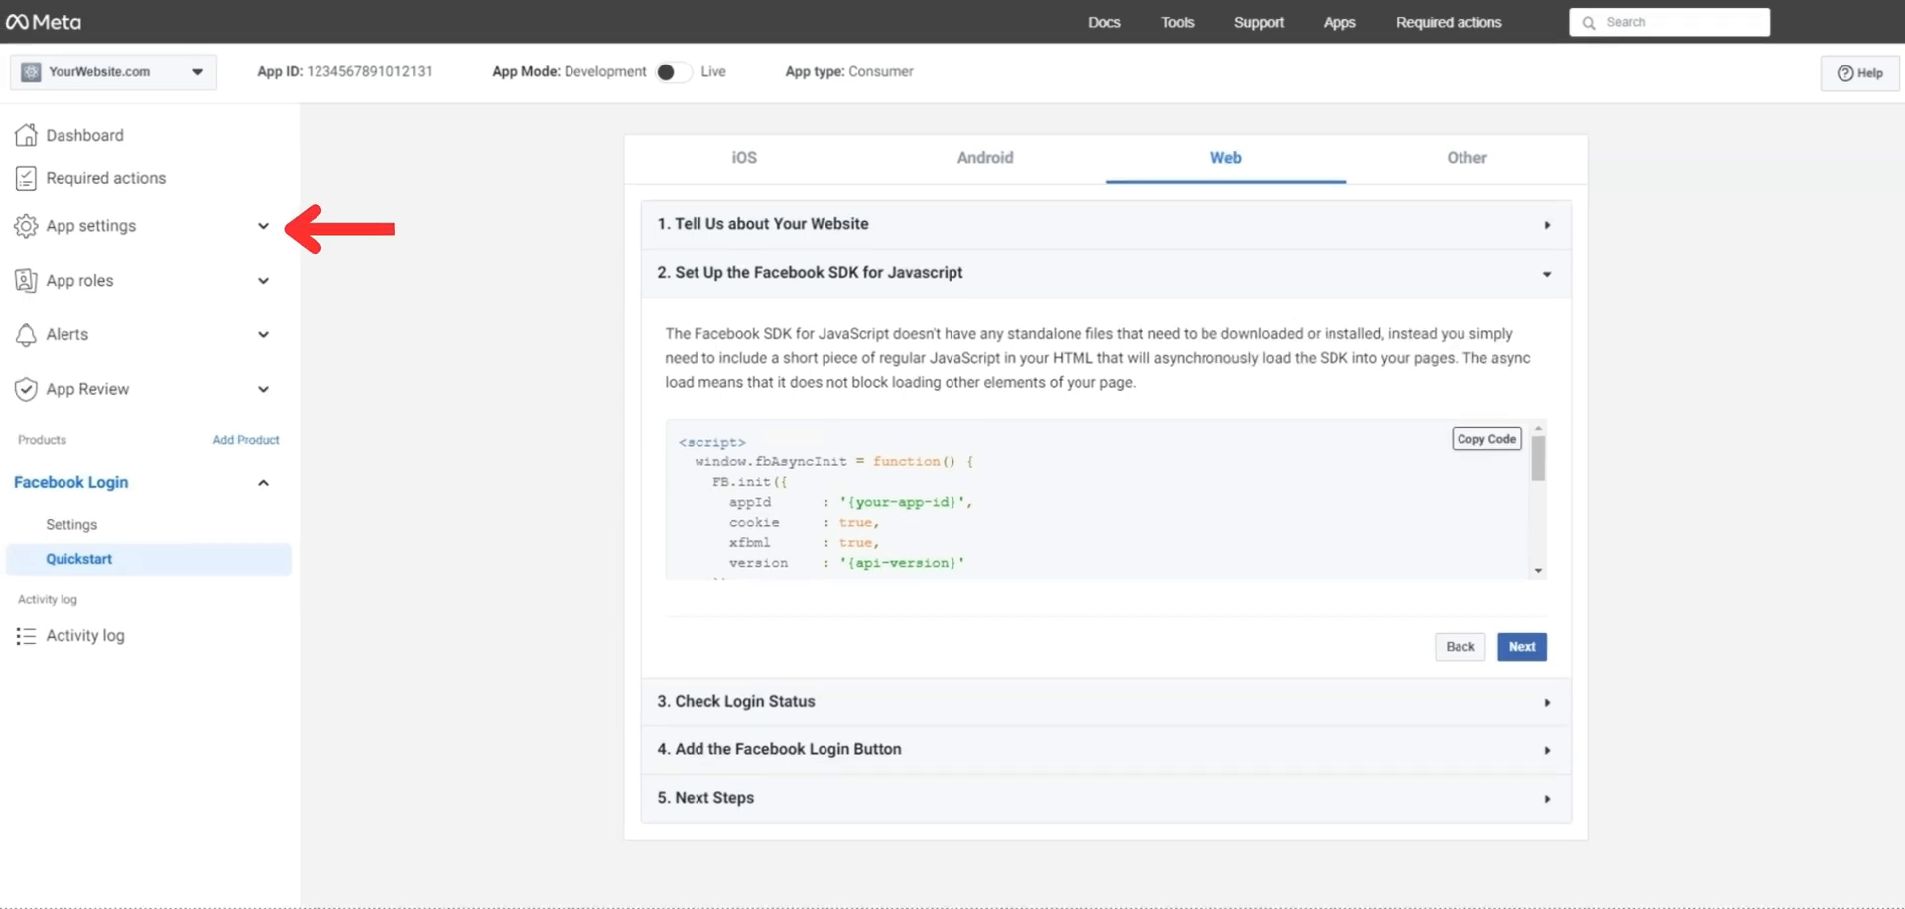
click(89, 226)
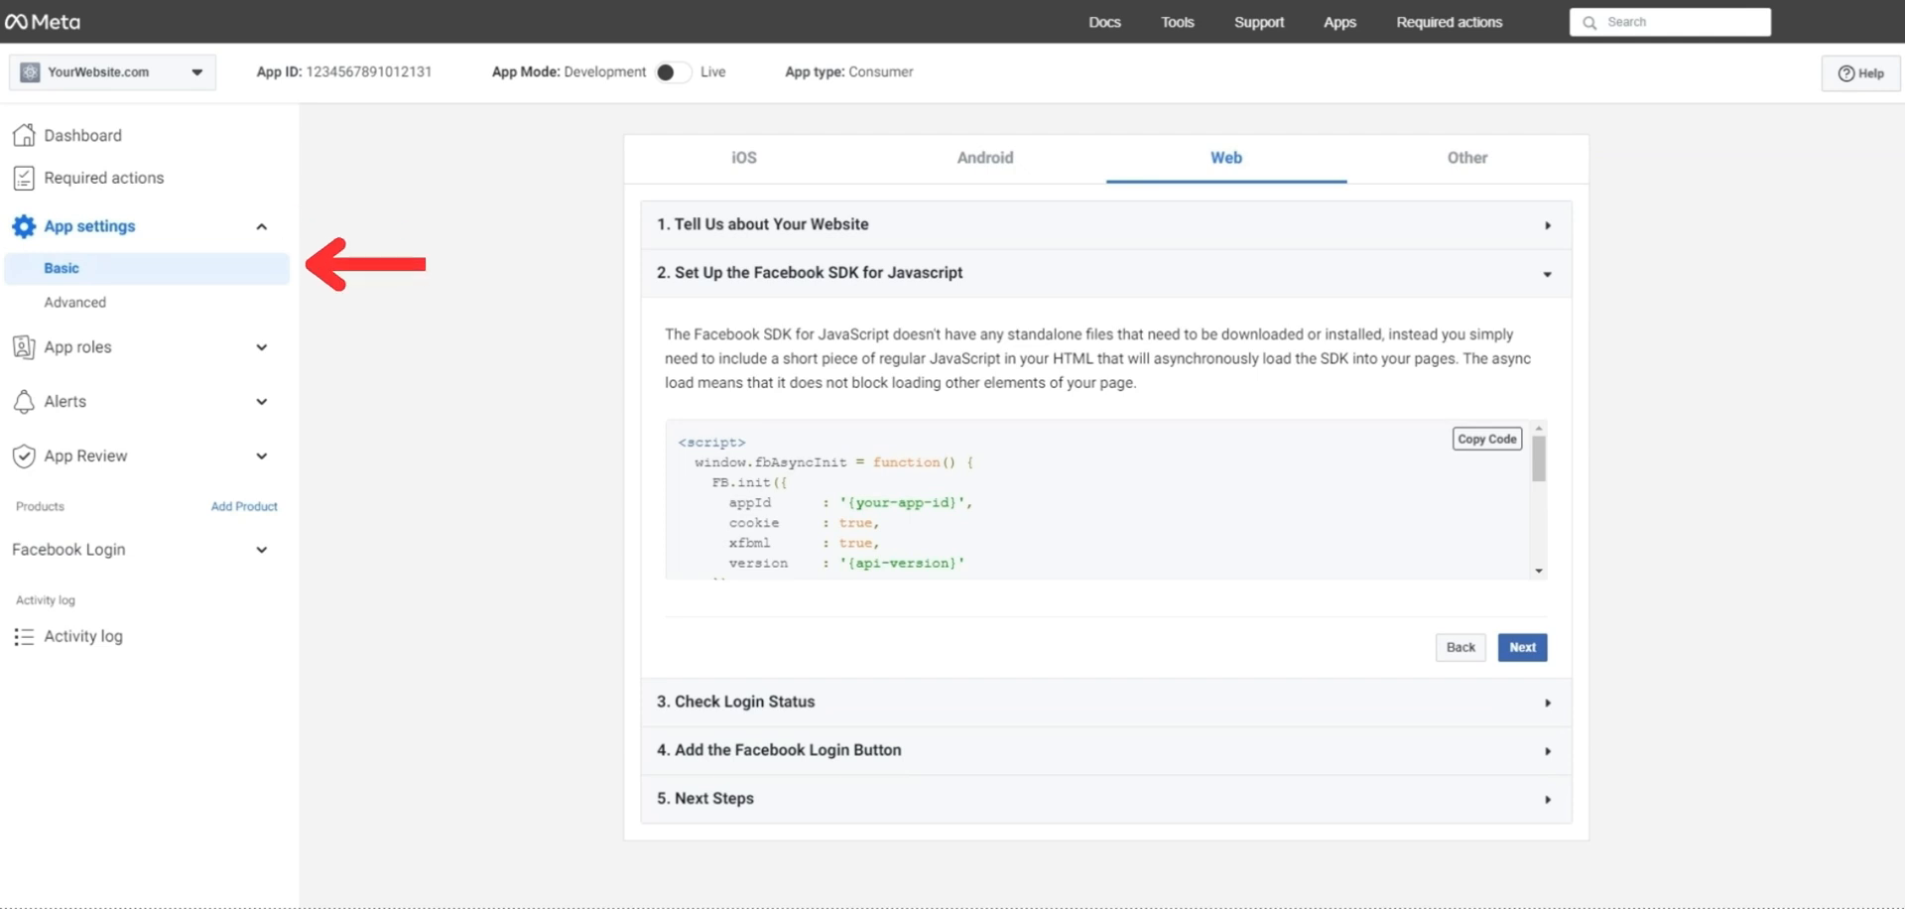
click(61, 263)
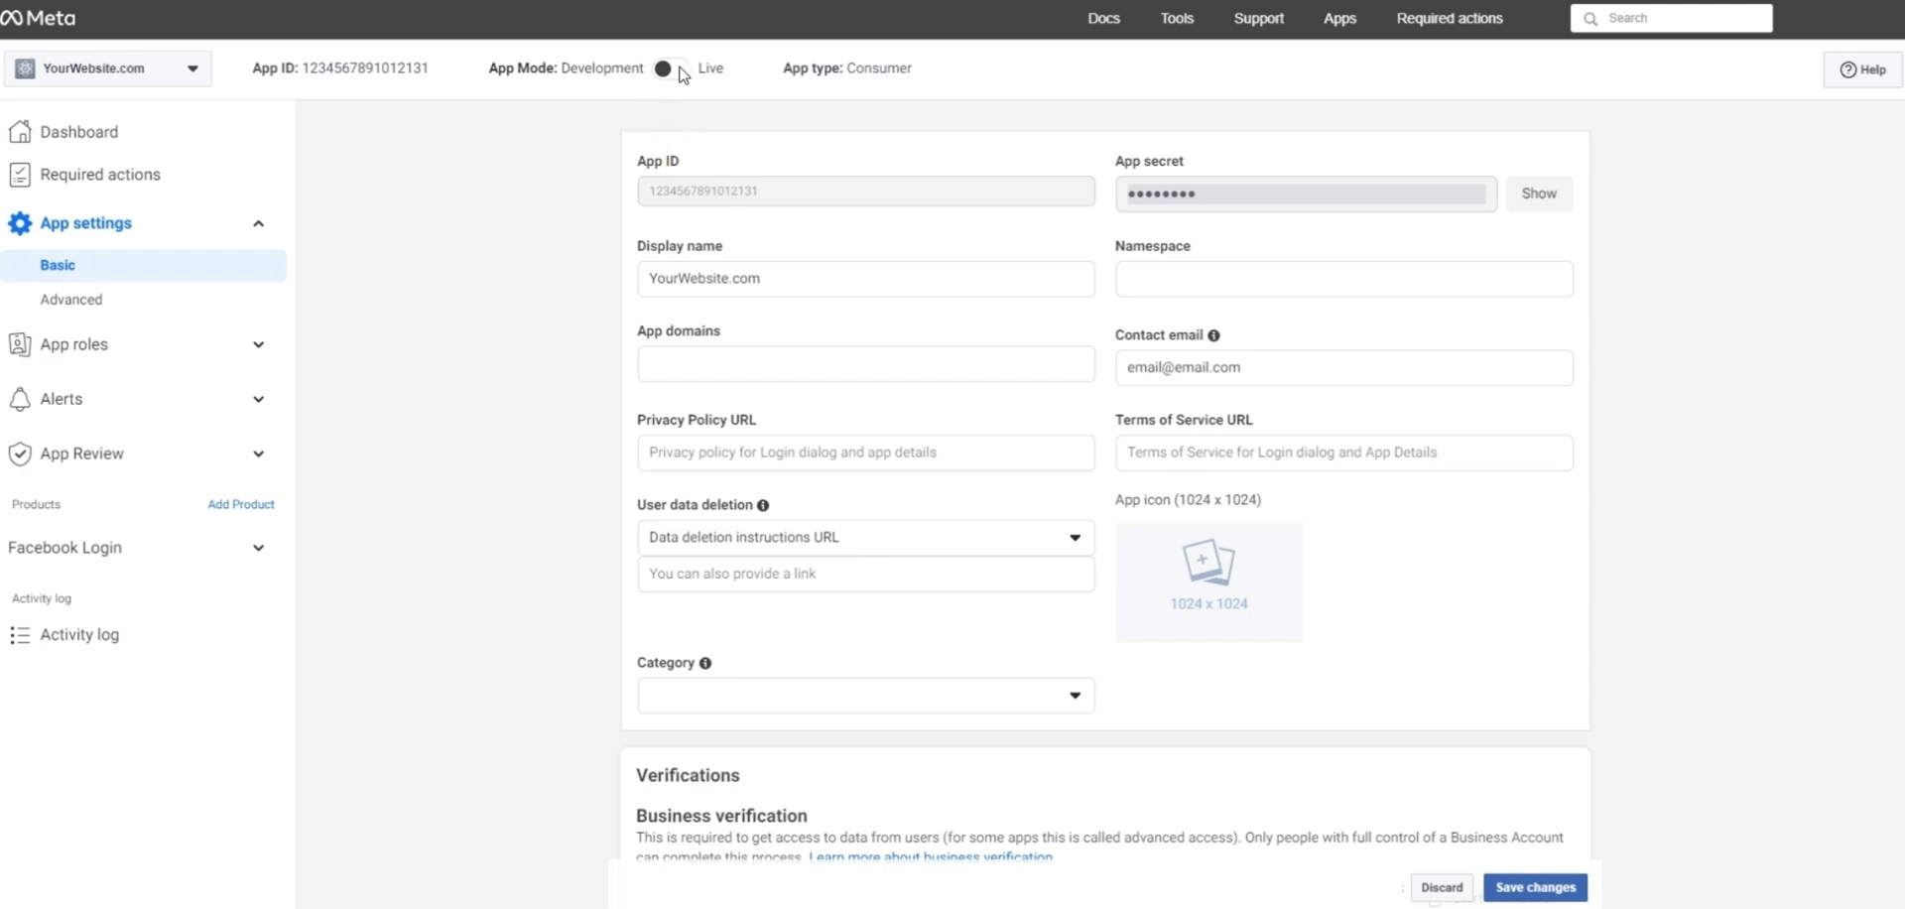
click(663, 67)
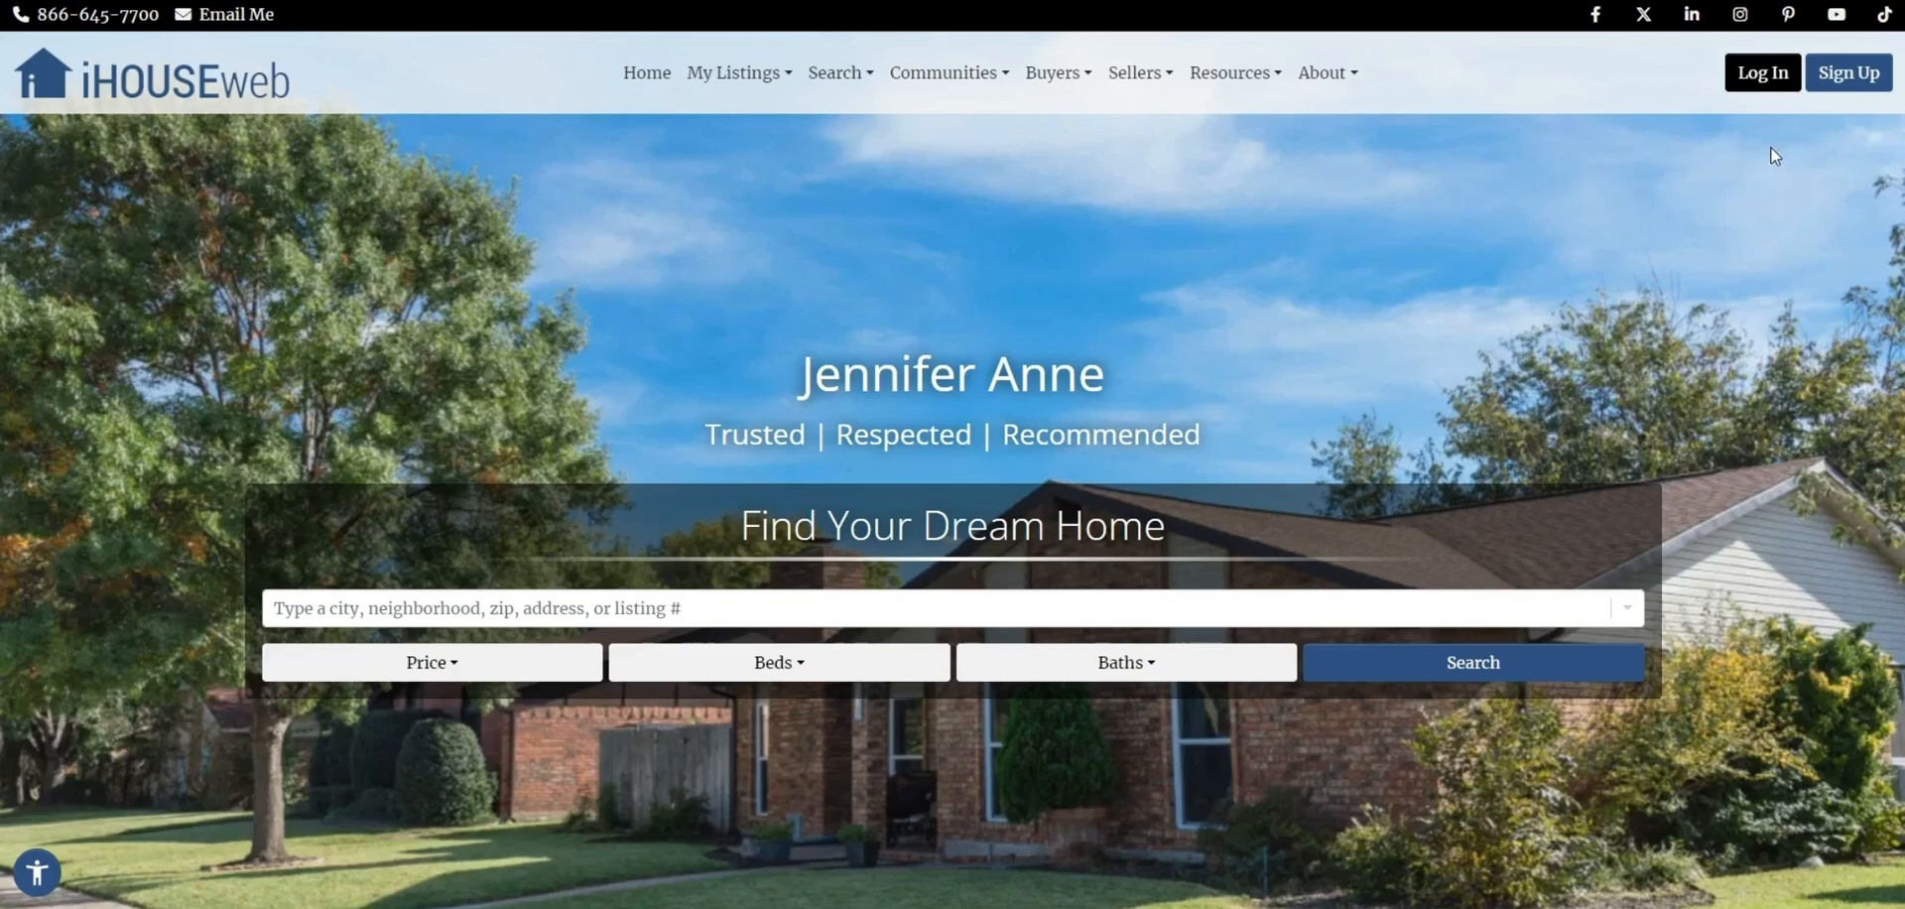
Scroll to the site footer and bring up its Privacy Policy page
click(1848, 73)
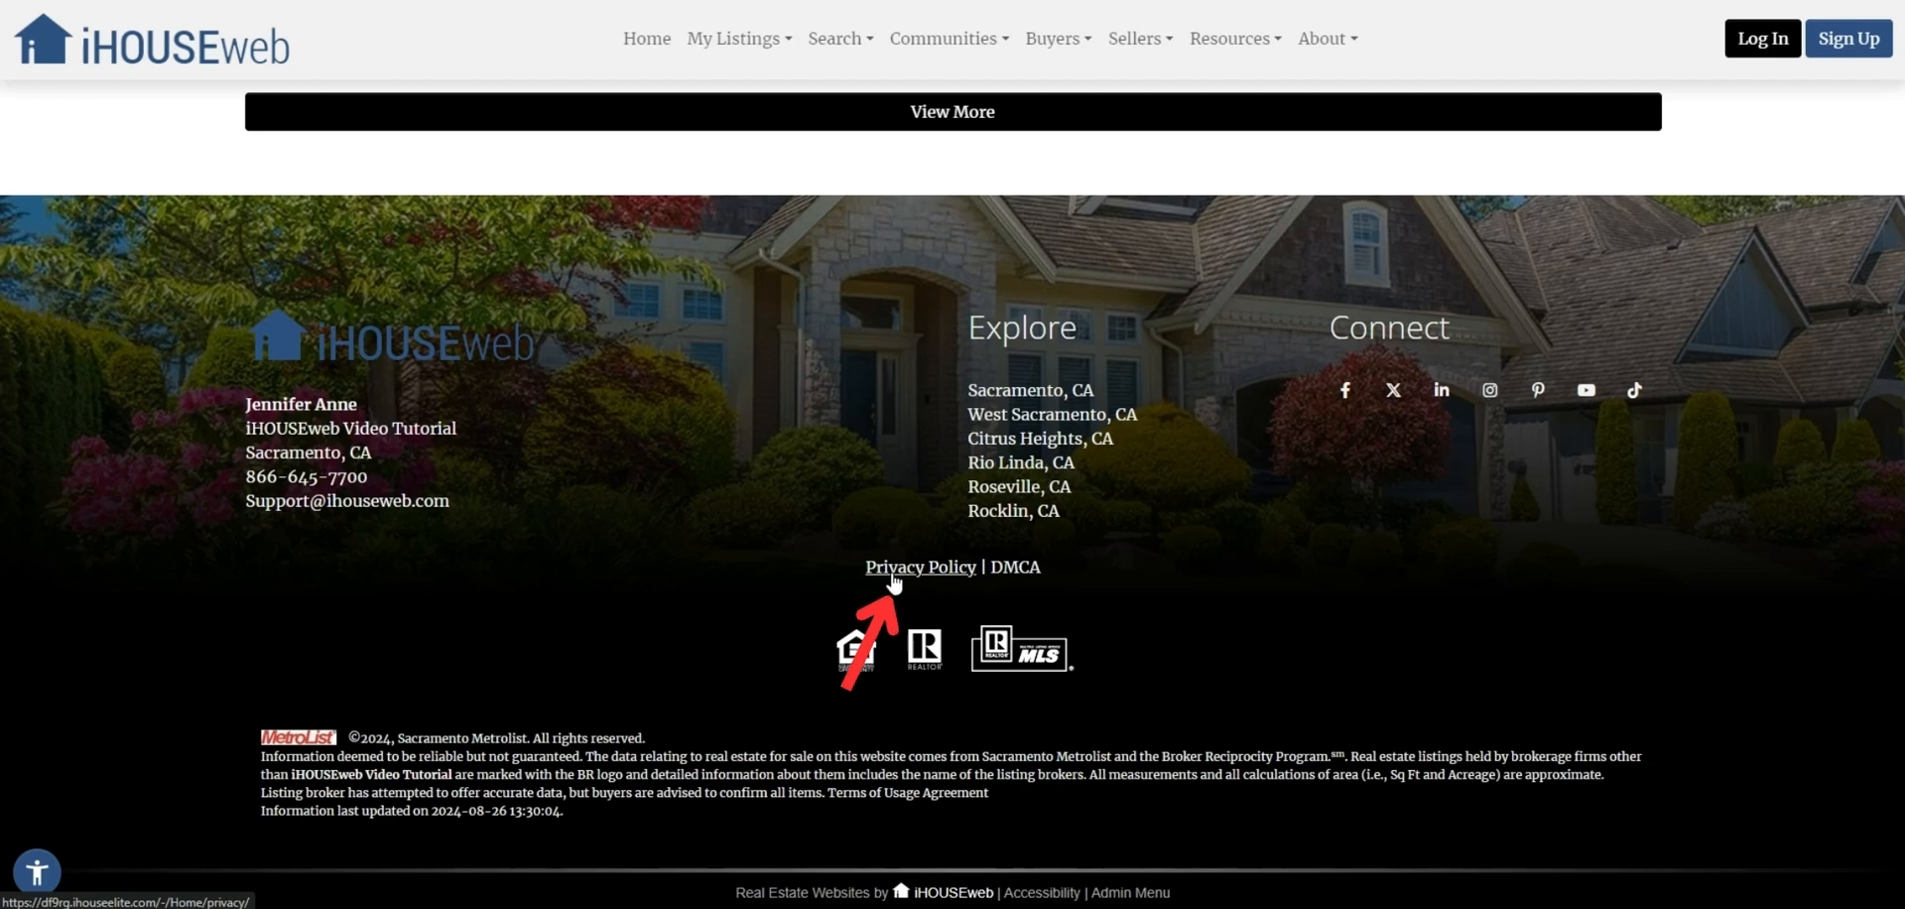
click(919, 565)
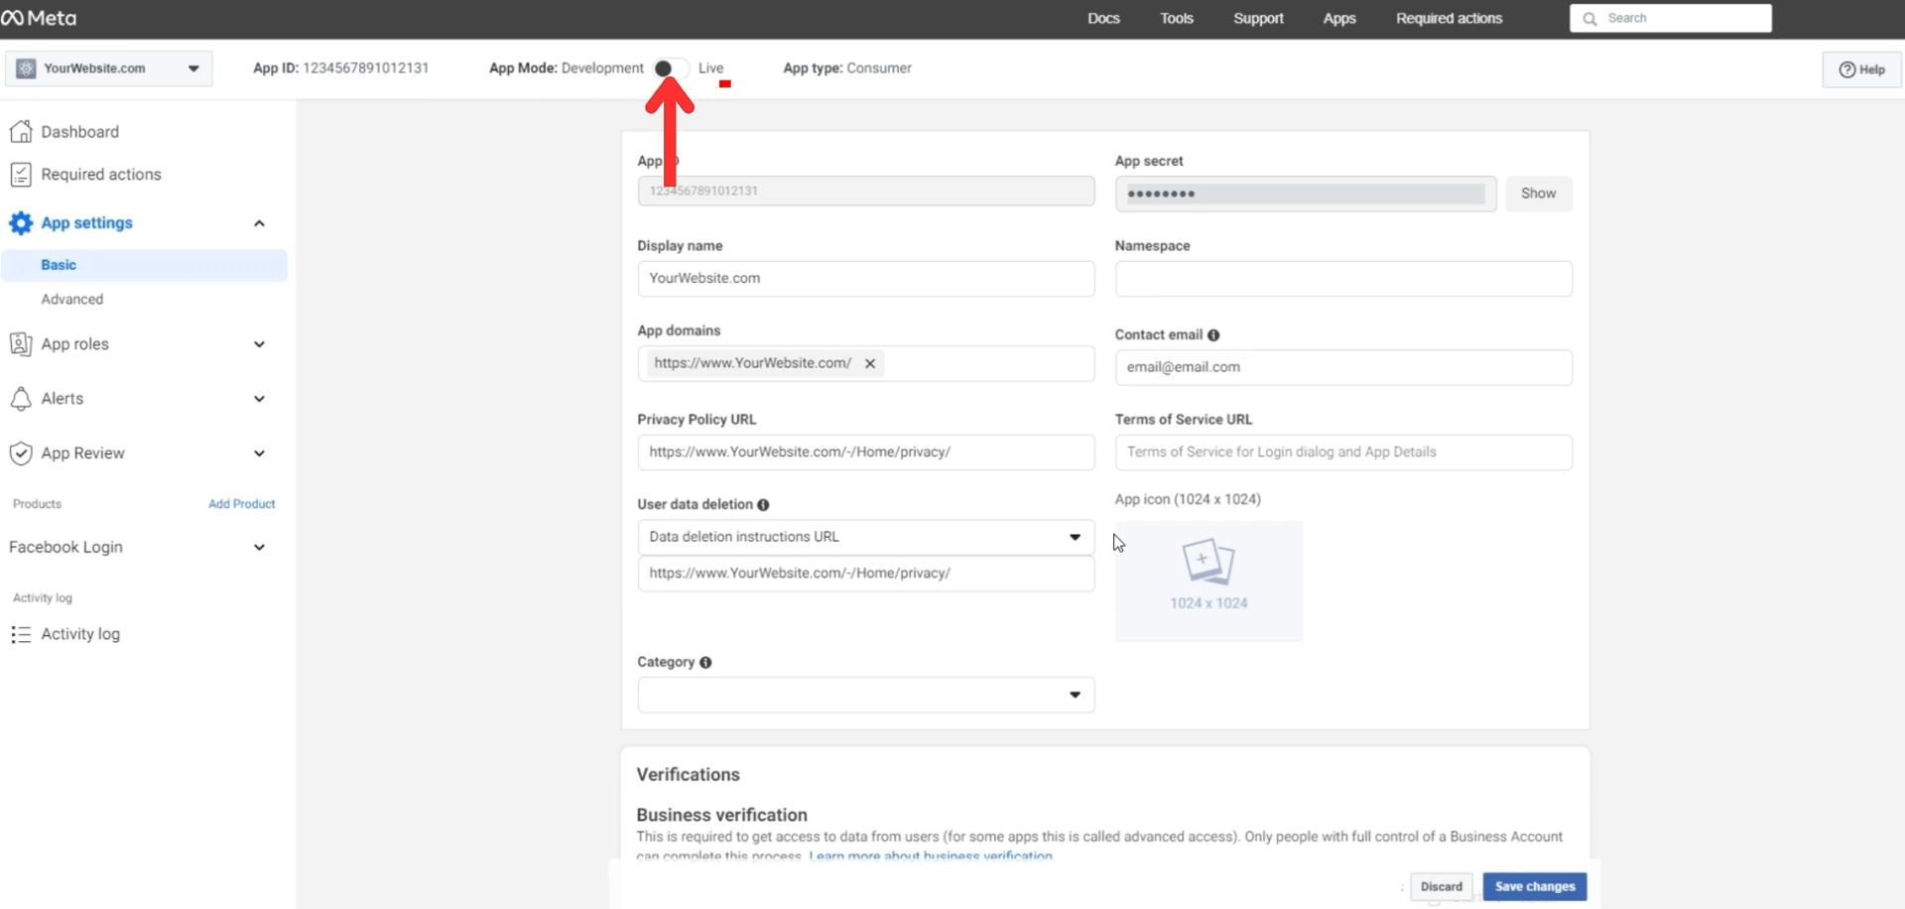
Switch the YourWebsite.com app to Live mode and reveal its app secret
click(666, 67)
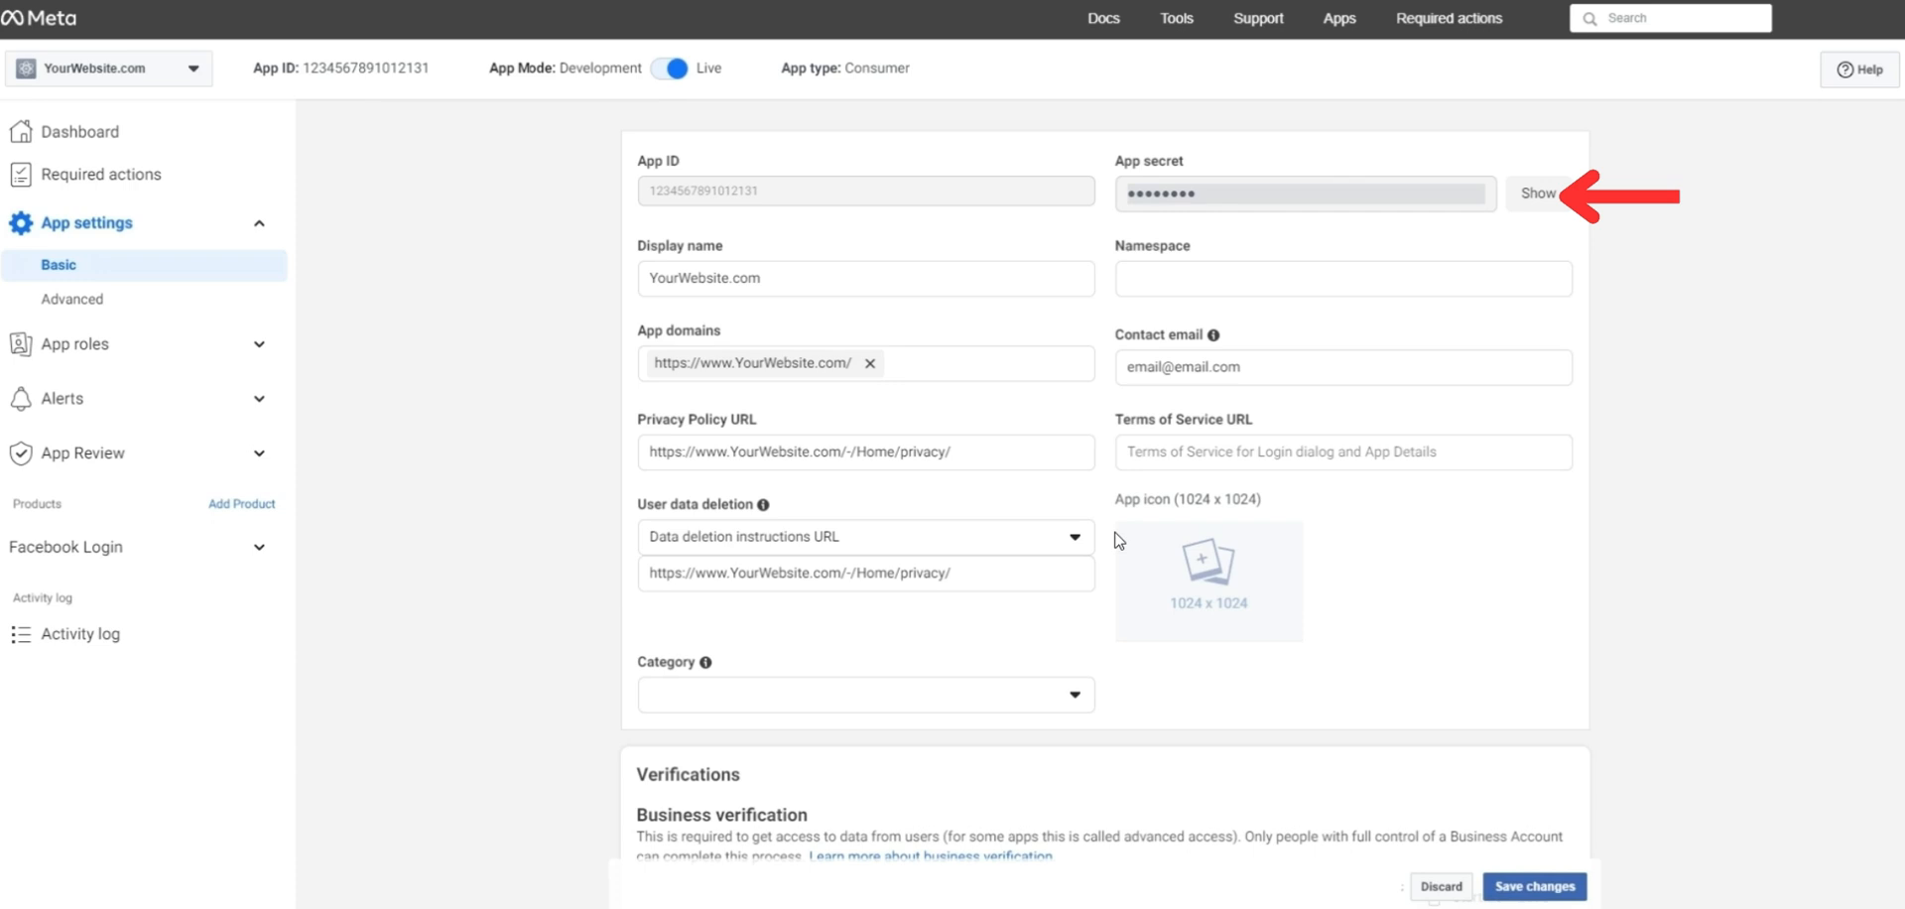
click(1536, 192)
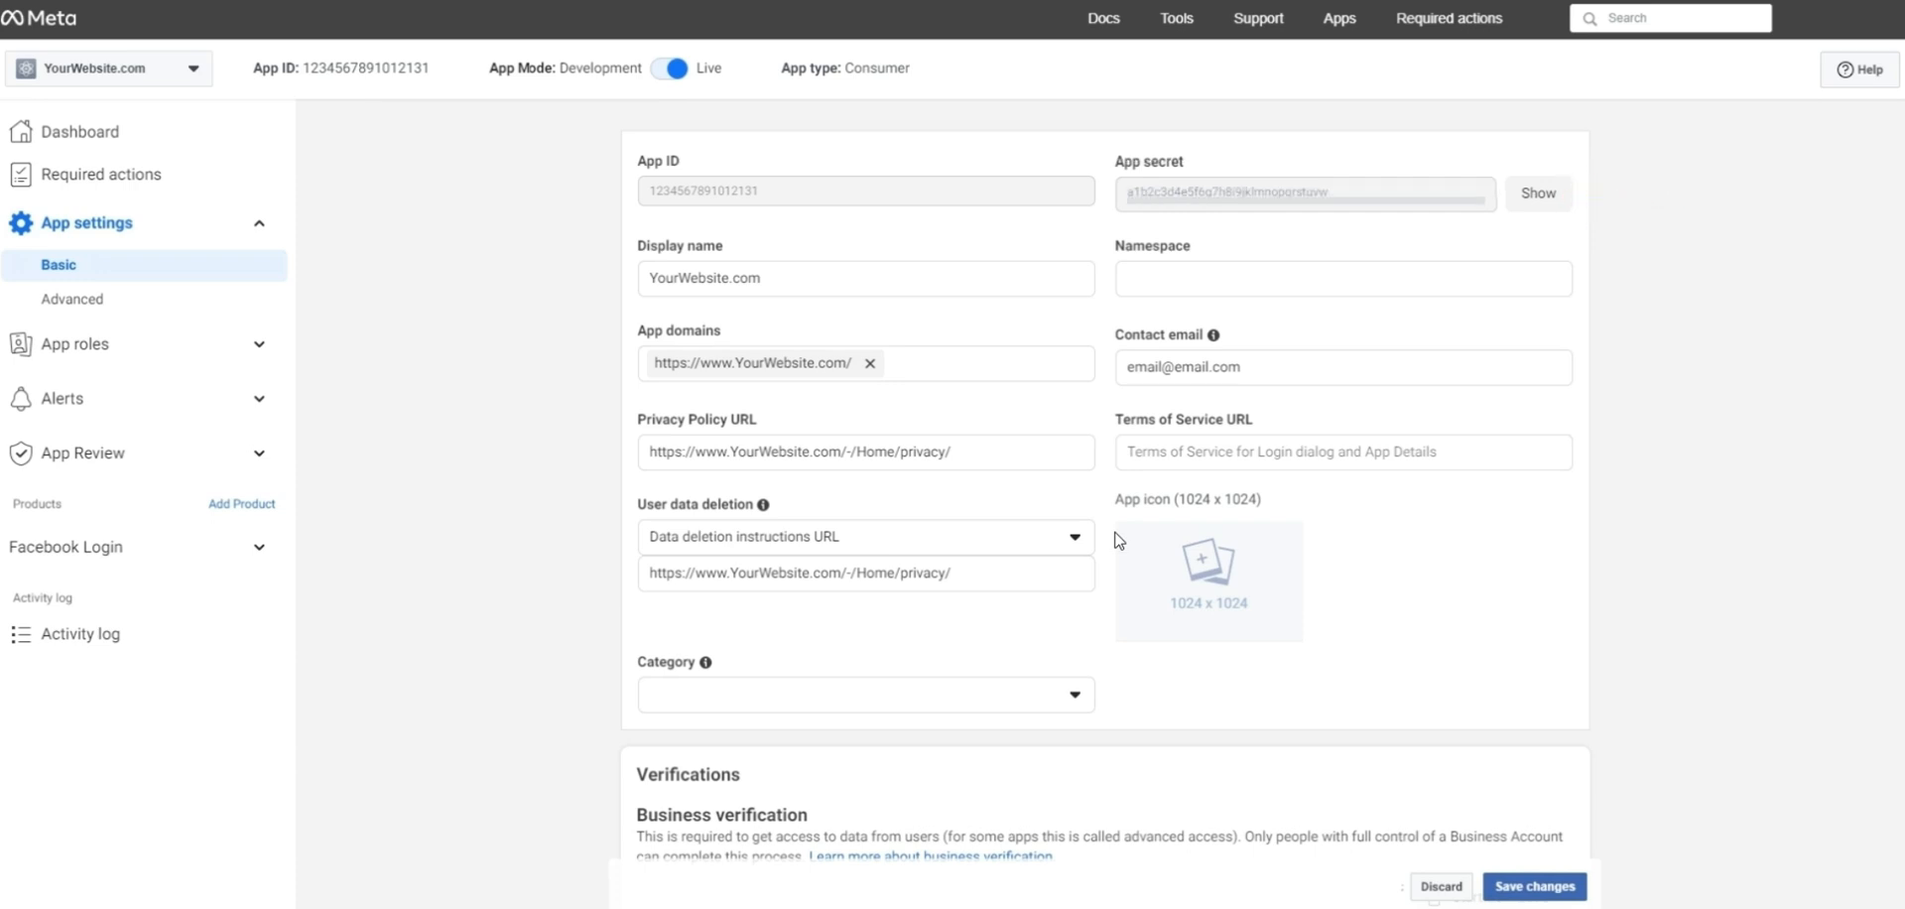
mouse_move(1135, 556)
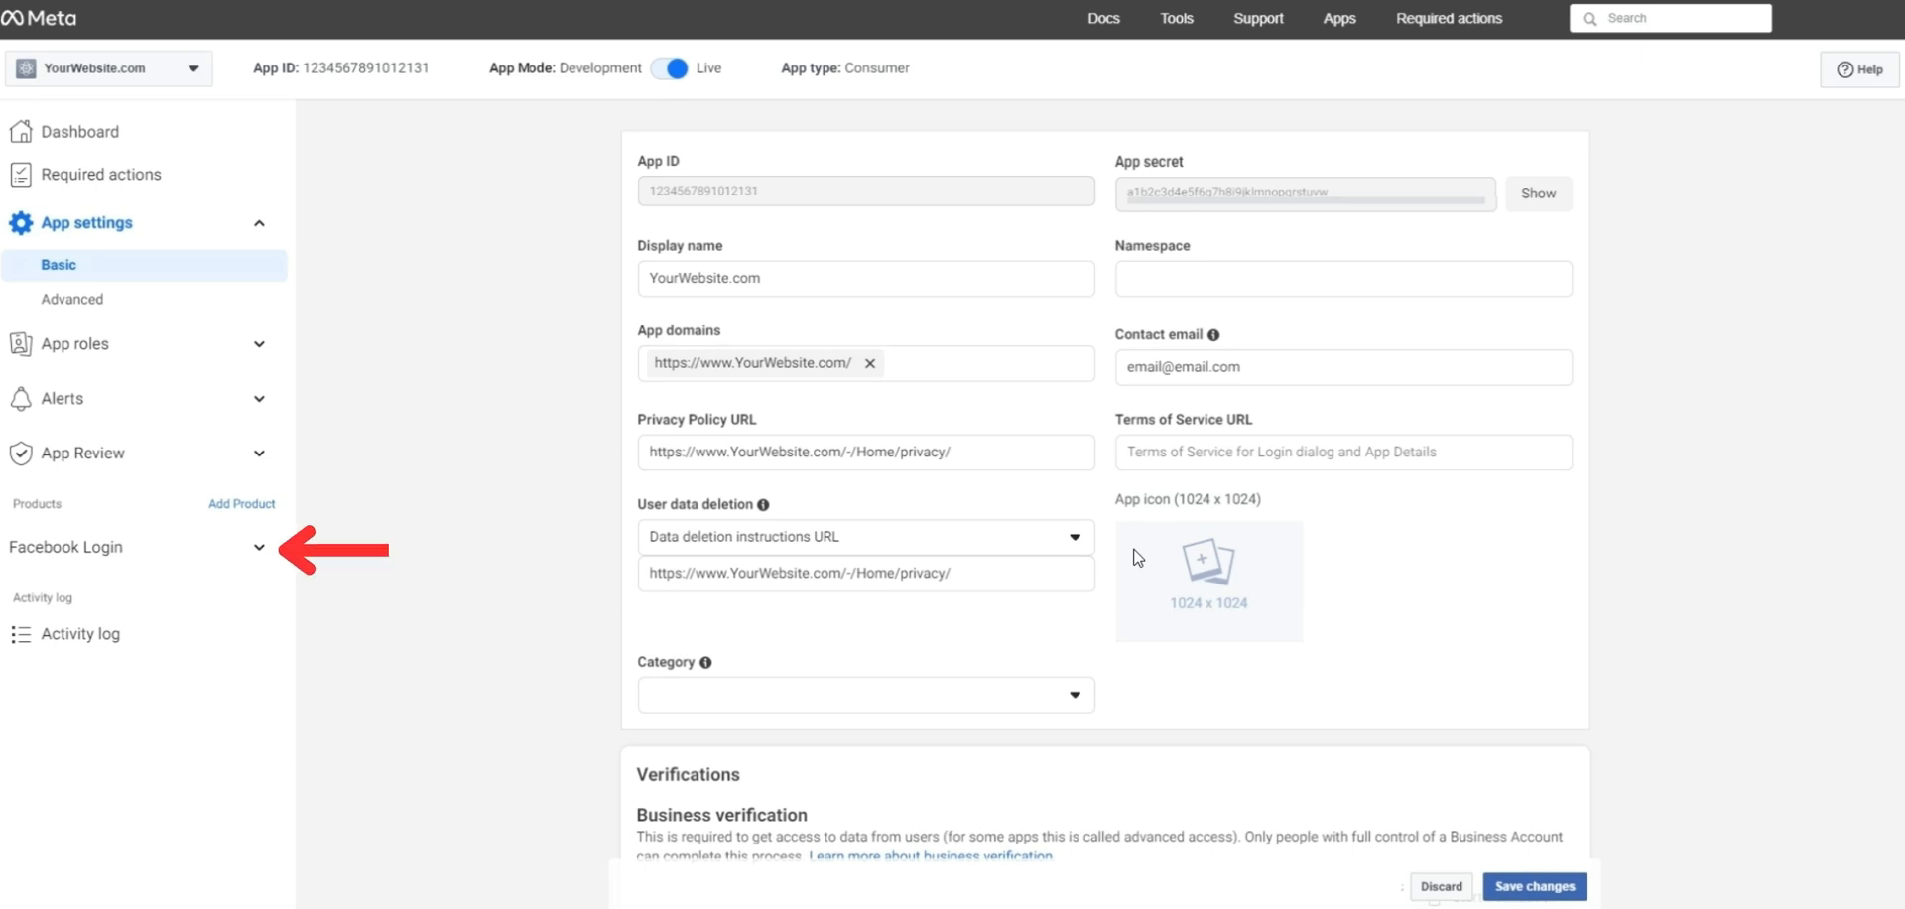
Enable Login with the JavaScript SDK, allow the YourWebsite.com domain, and save the Facebook Login settings
click(66, 546)
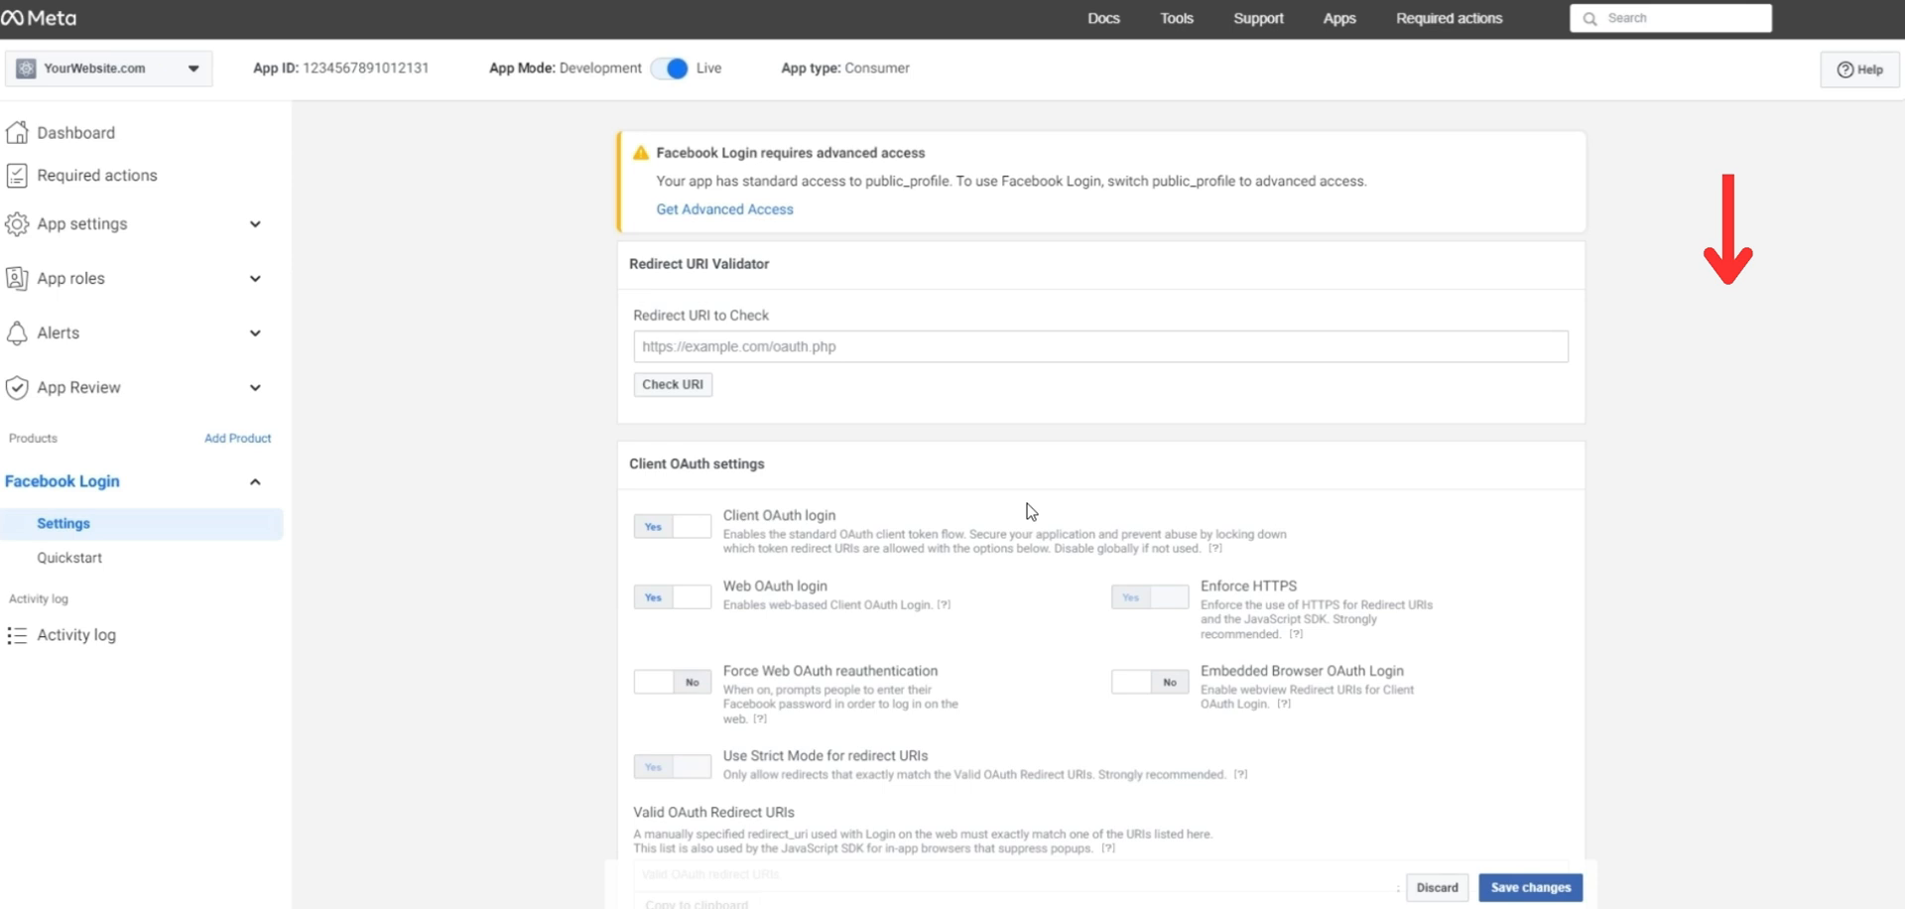
scroll(down, 3)
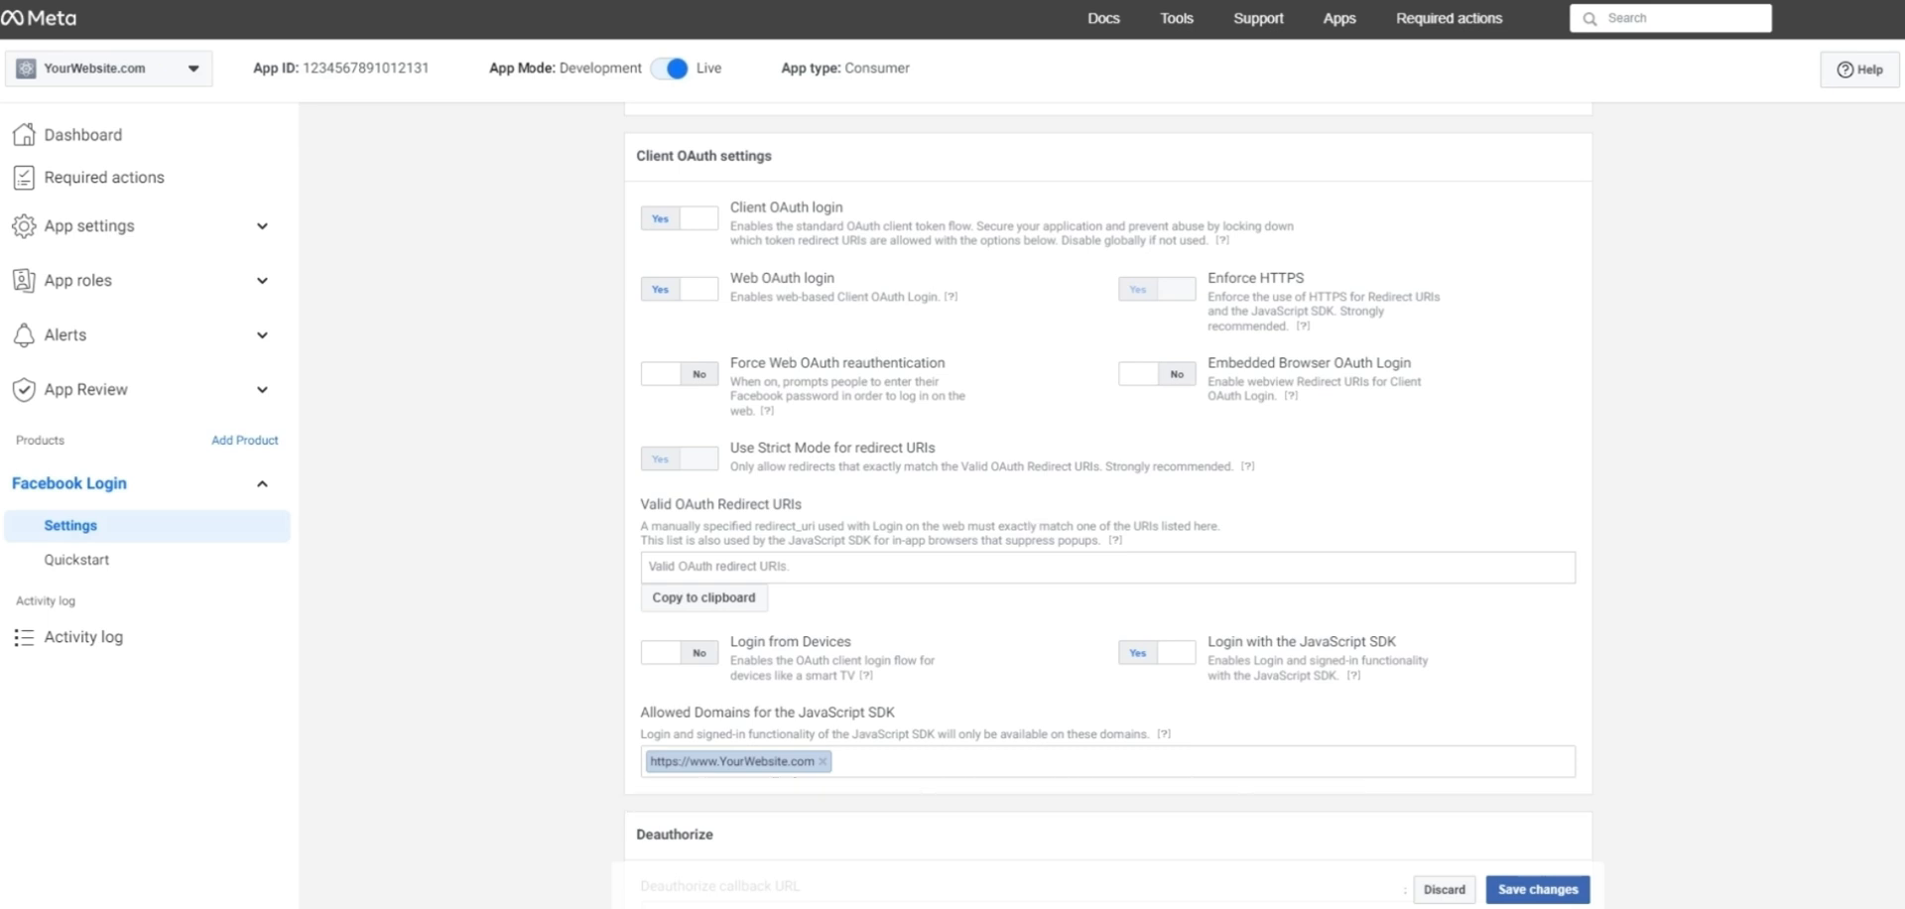
click(1536, 889)
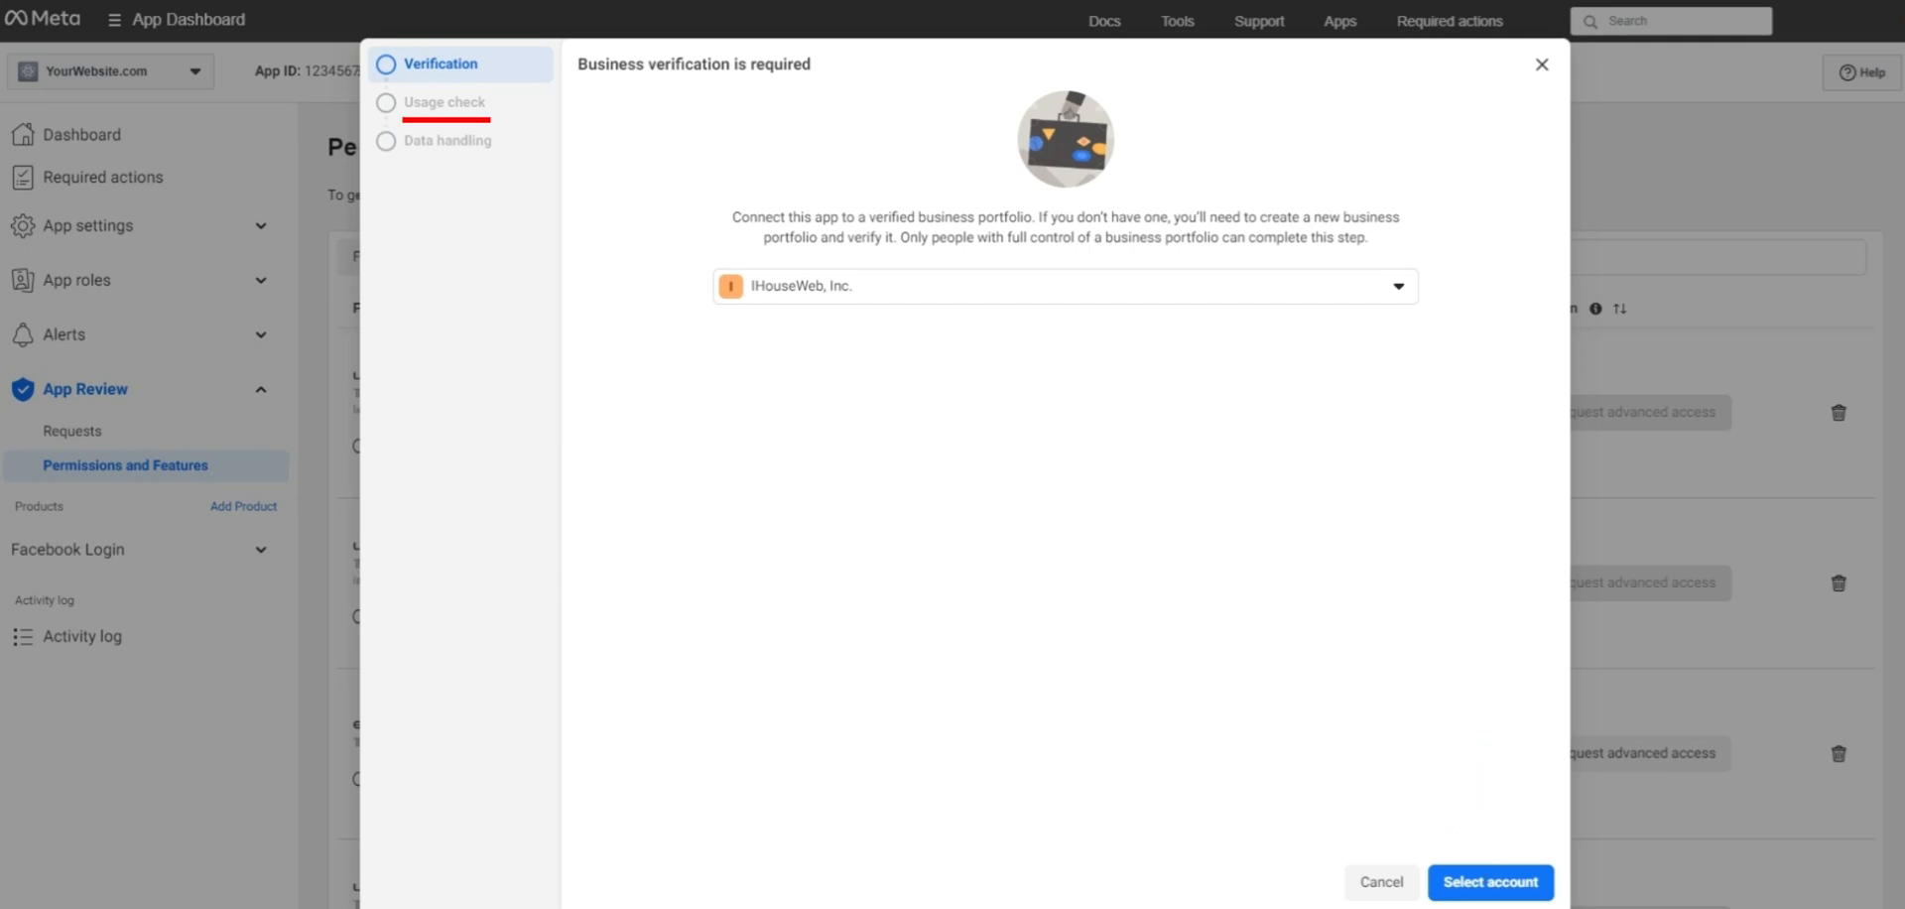
Complete the email advanced-access request: business account verification, usage check, and data handling form
click(1488, 881)
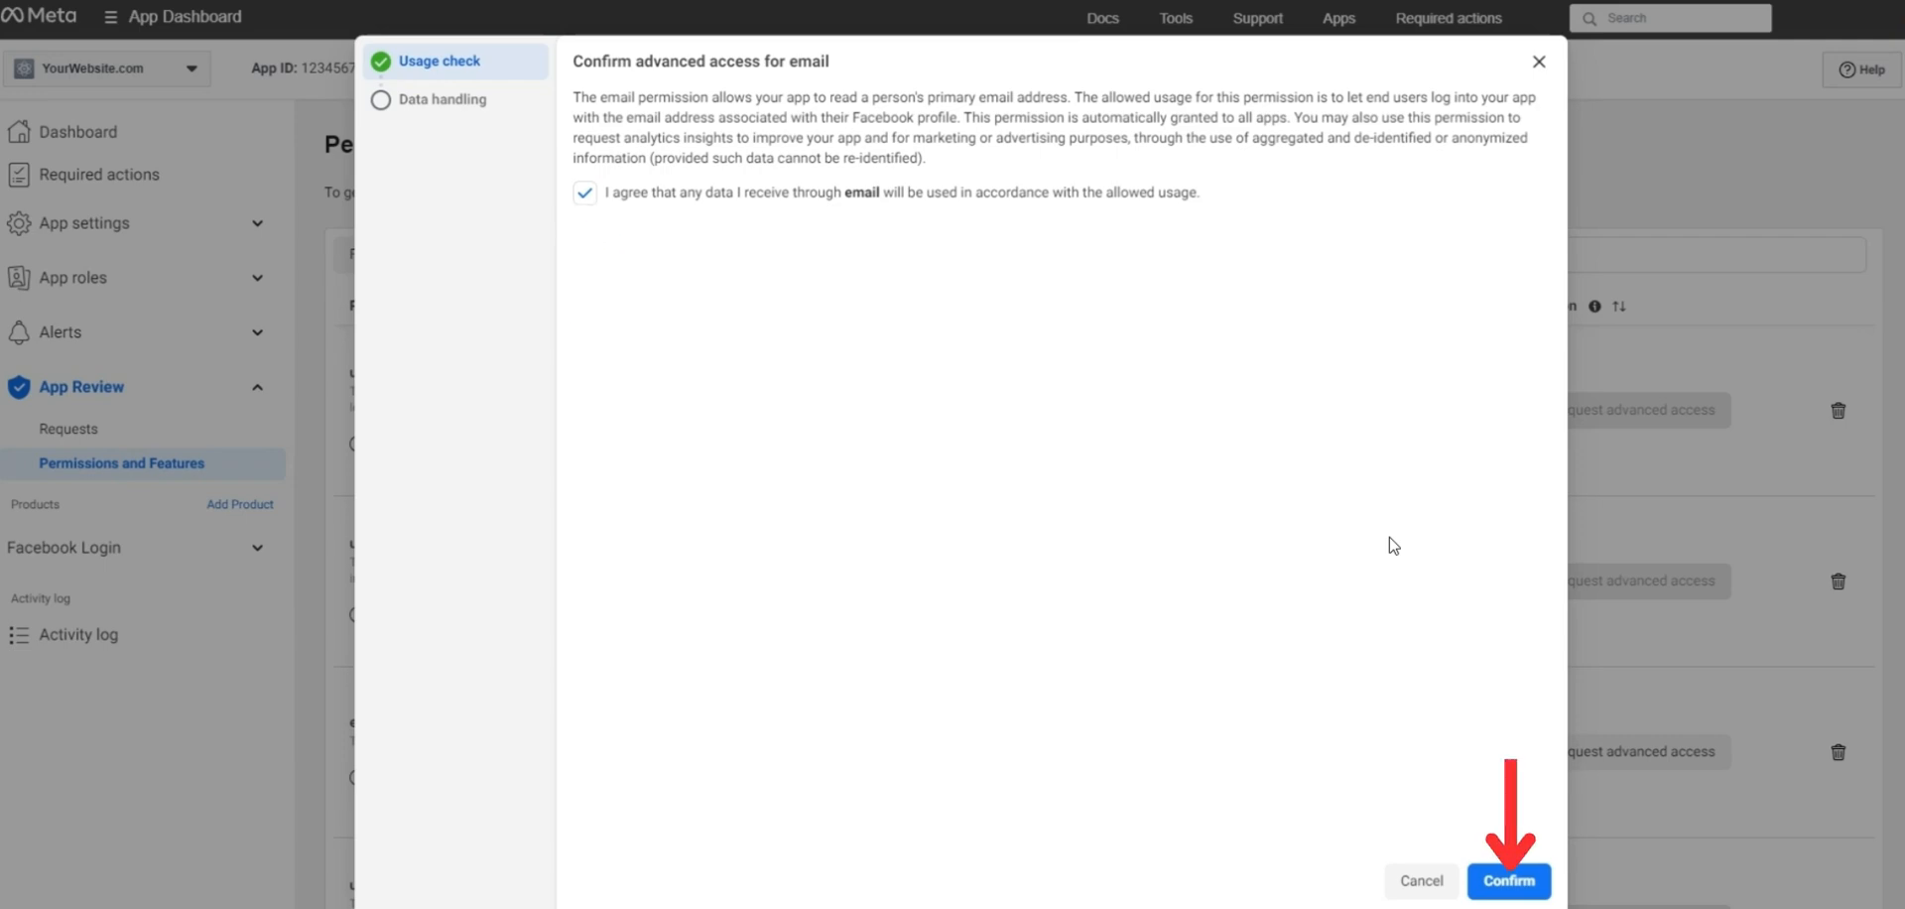
click(1508, 879)
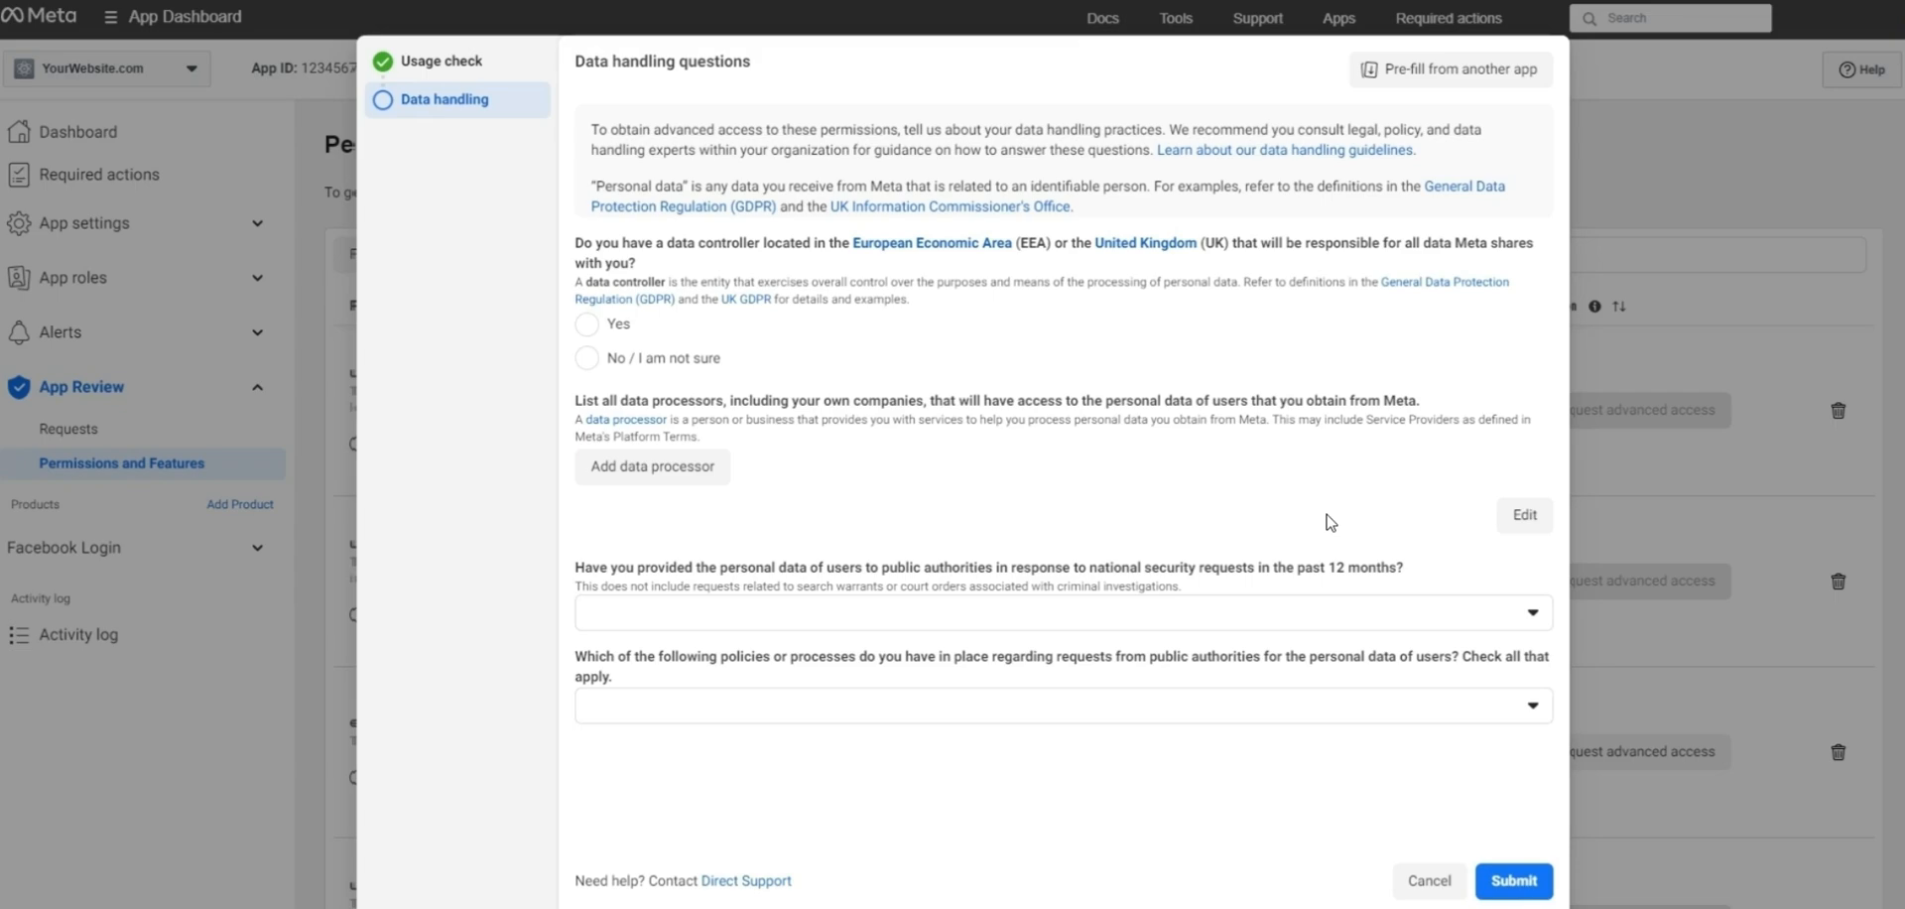
click(1429, 879)
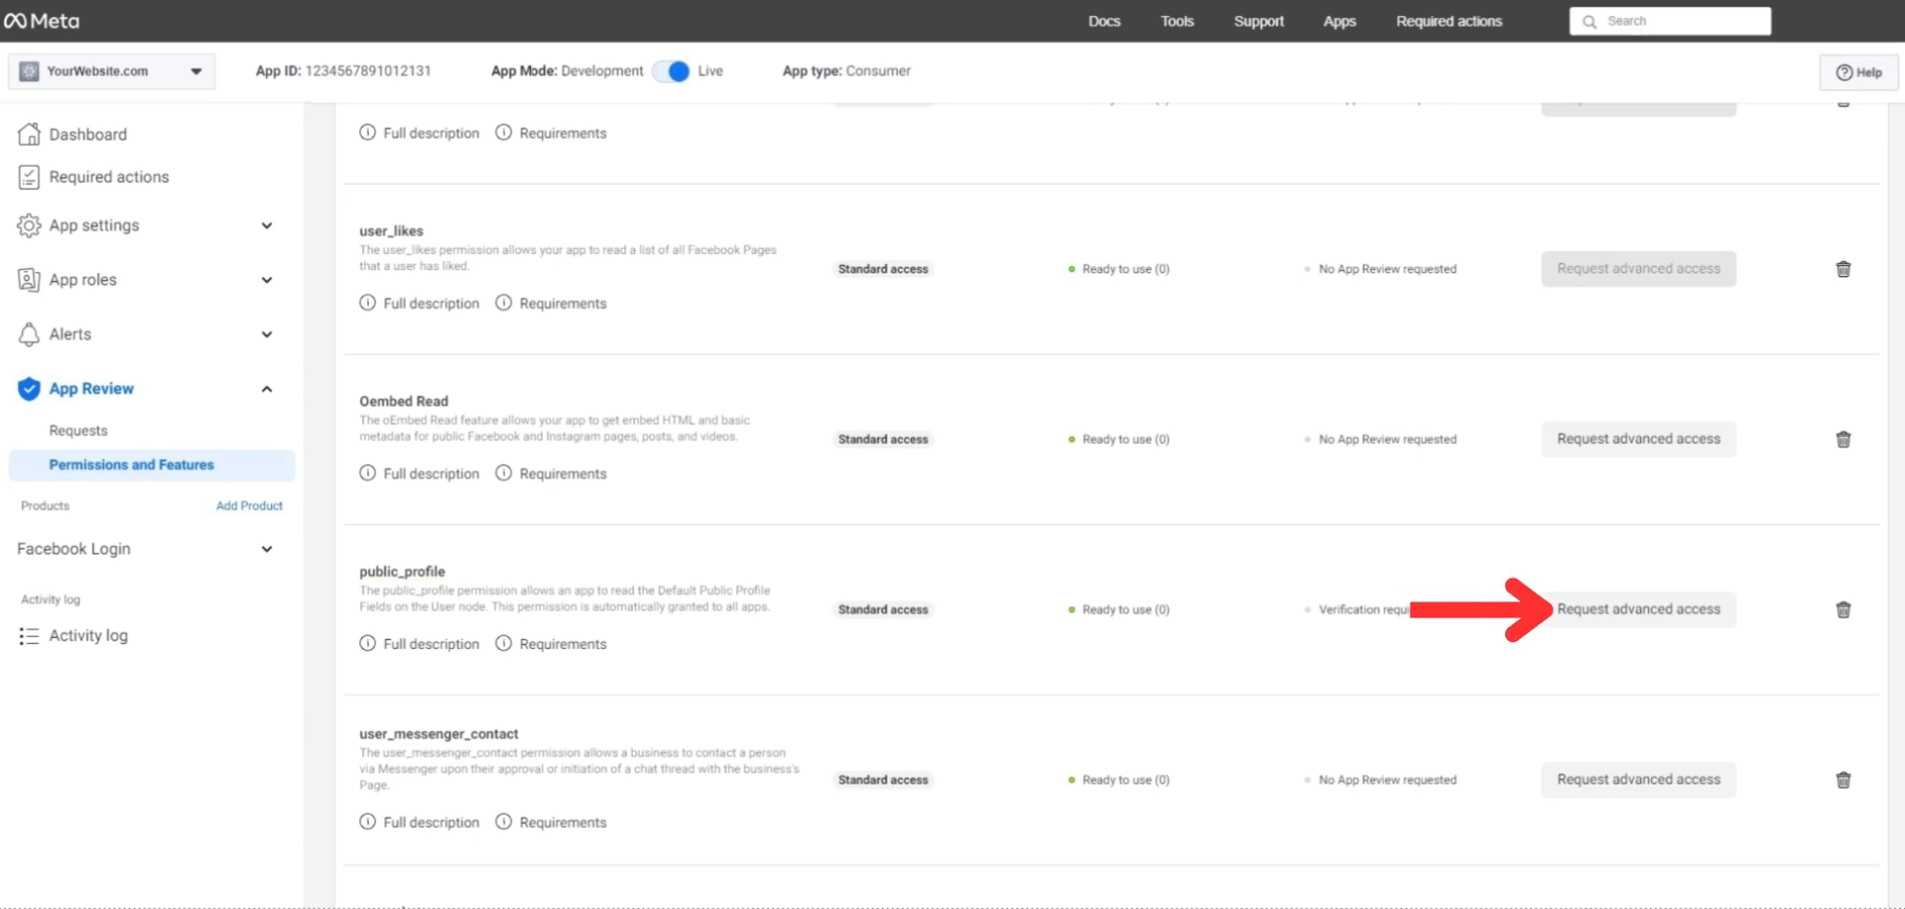
Grant public_profile advanced access with its usage check confirmed, then return to the app settings
click(1638, 609)
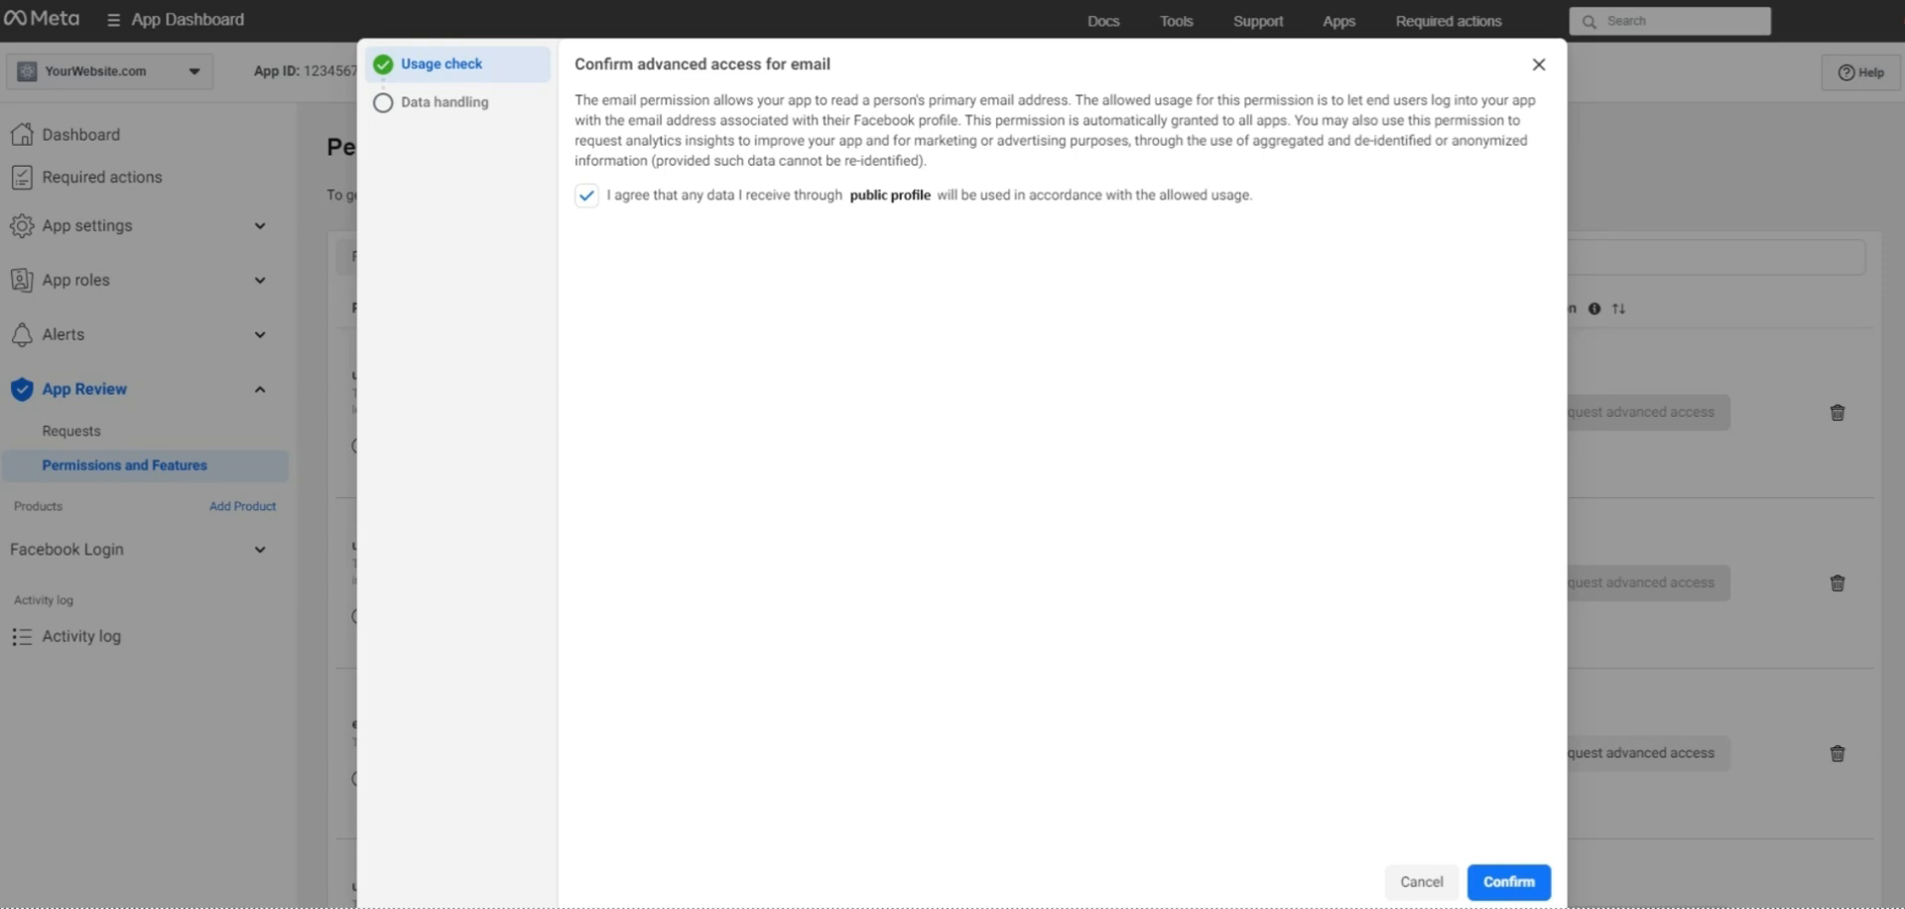
click(1508, 881)
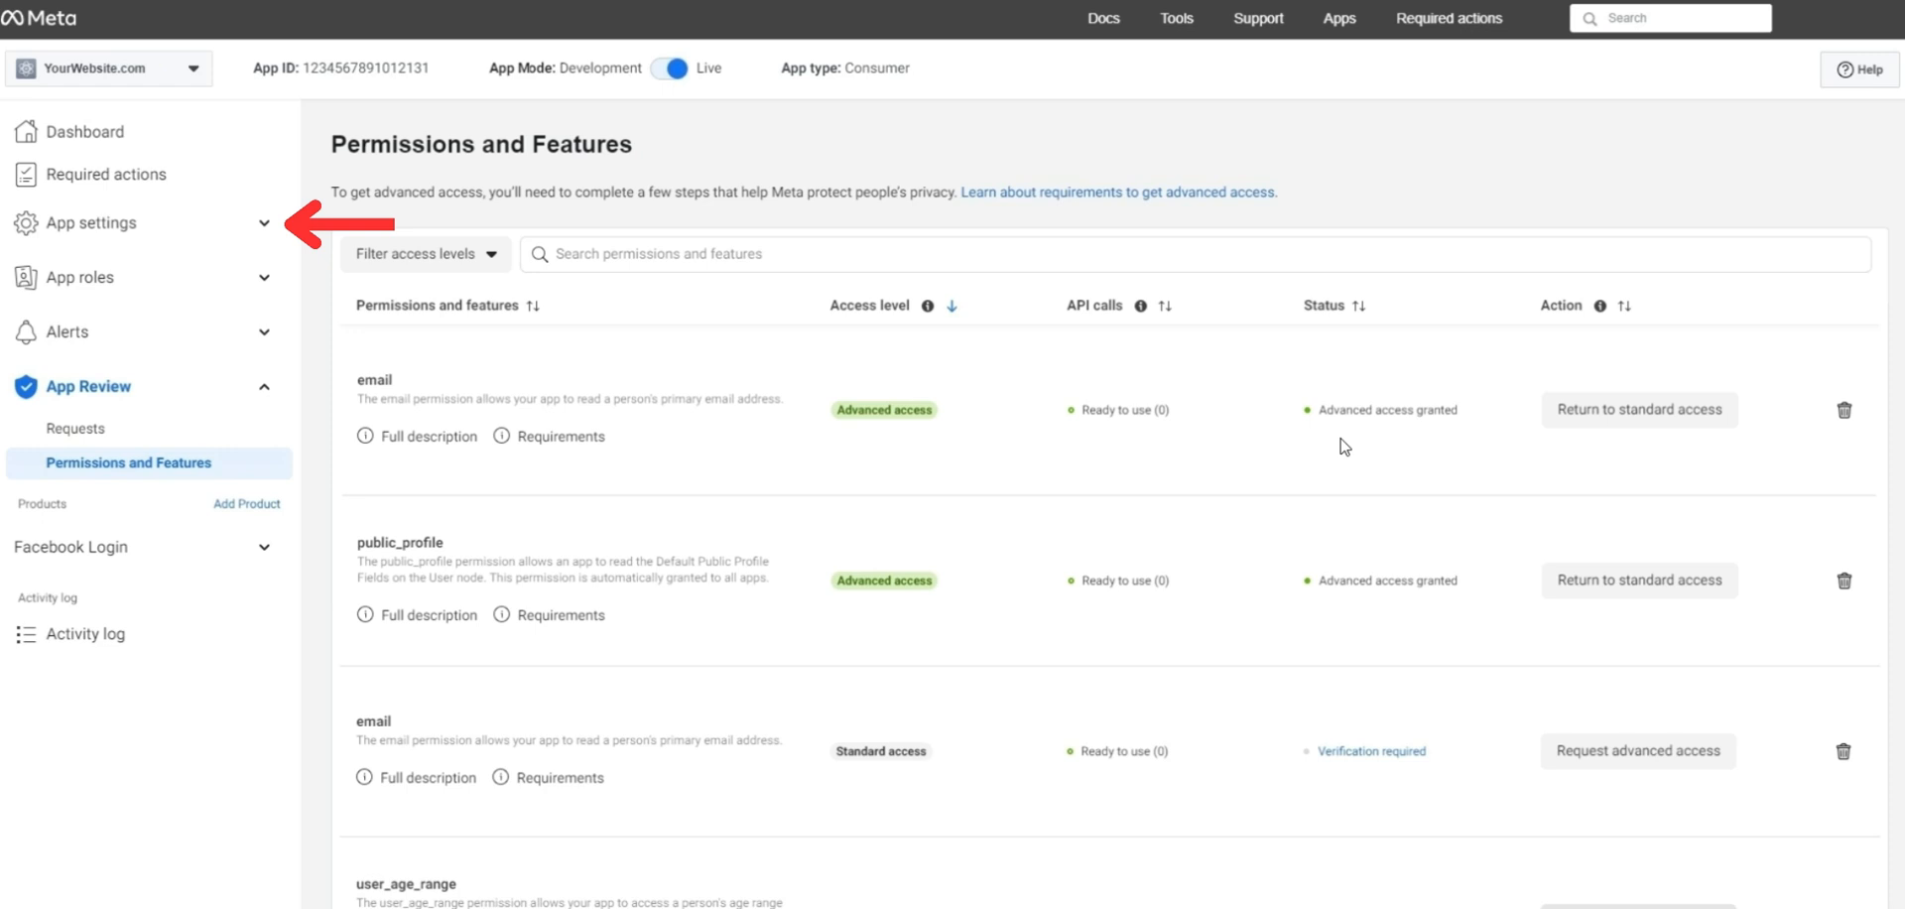
click(91, 222)
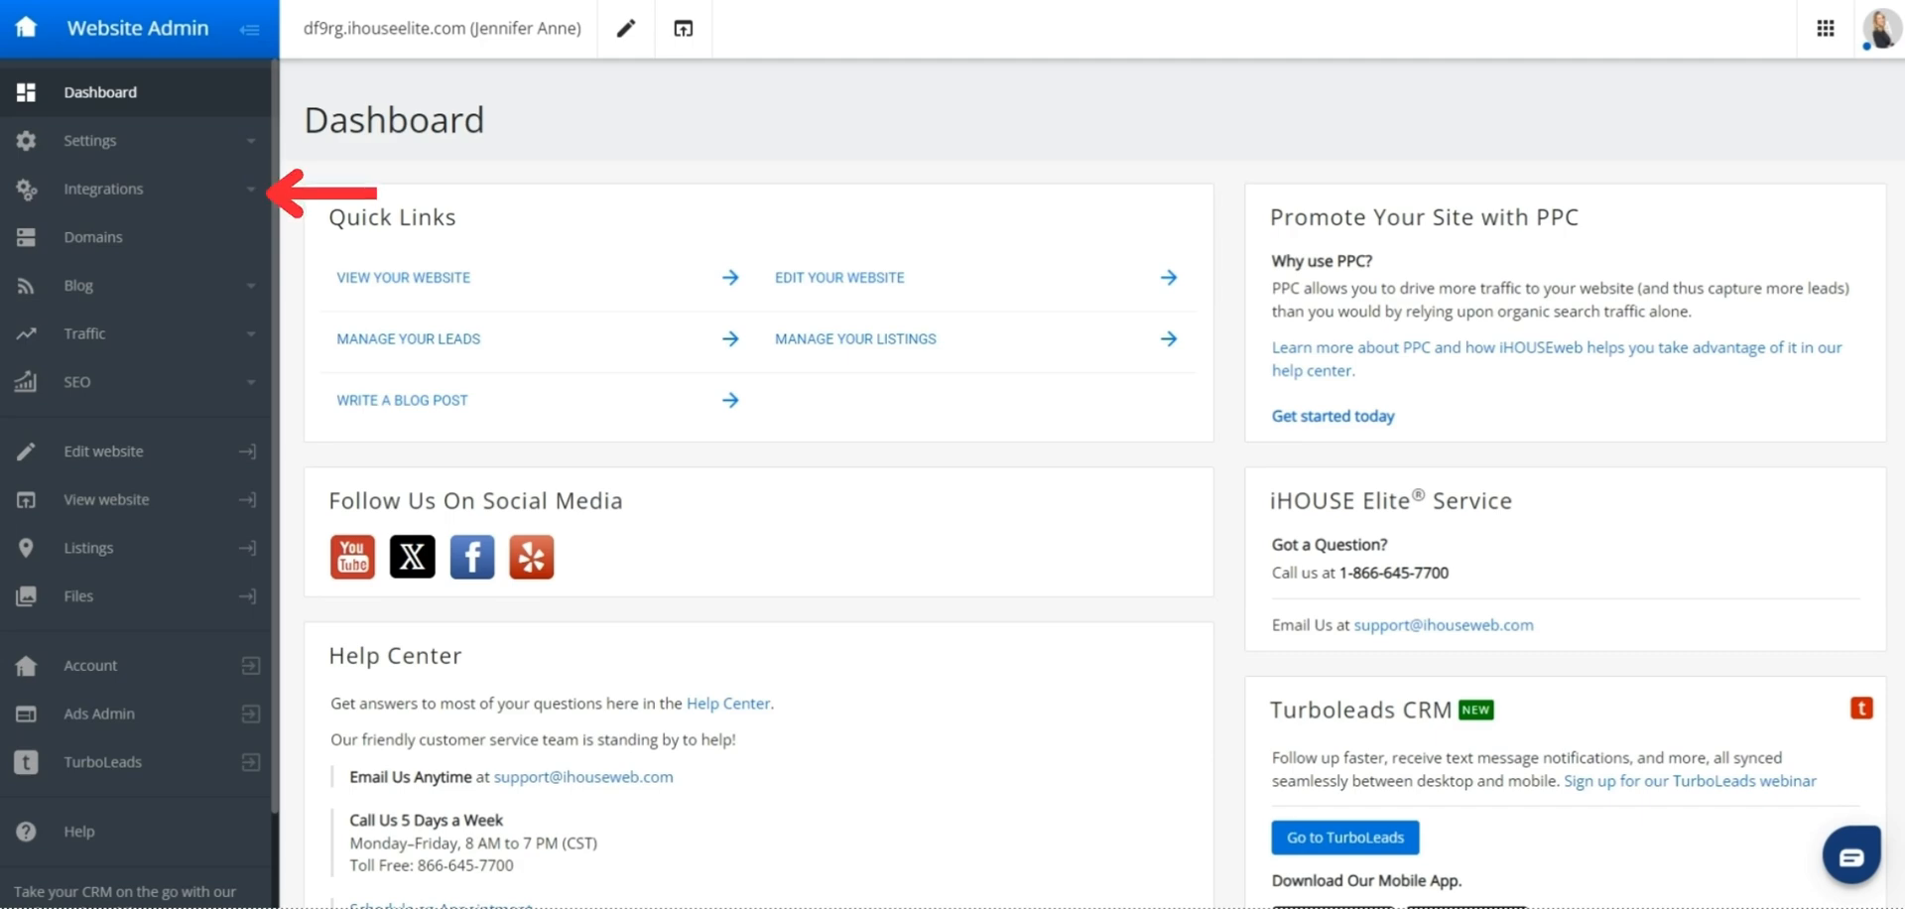
click(103, 188)
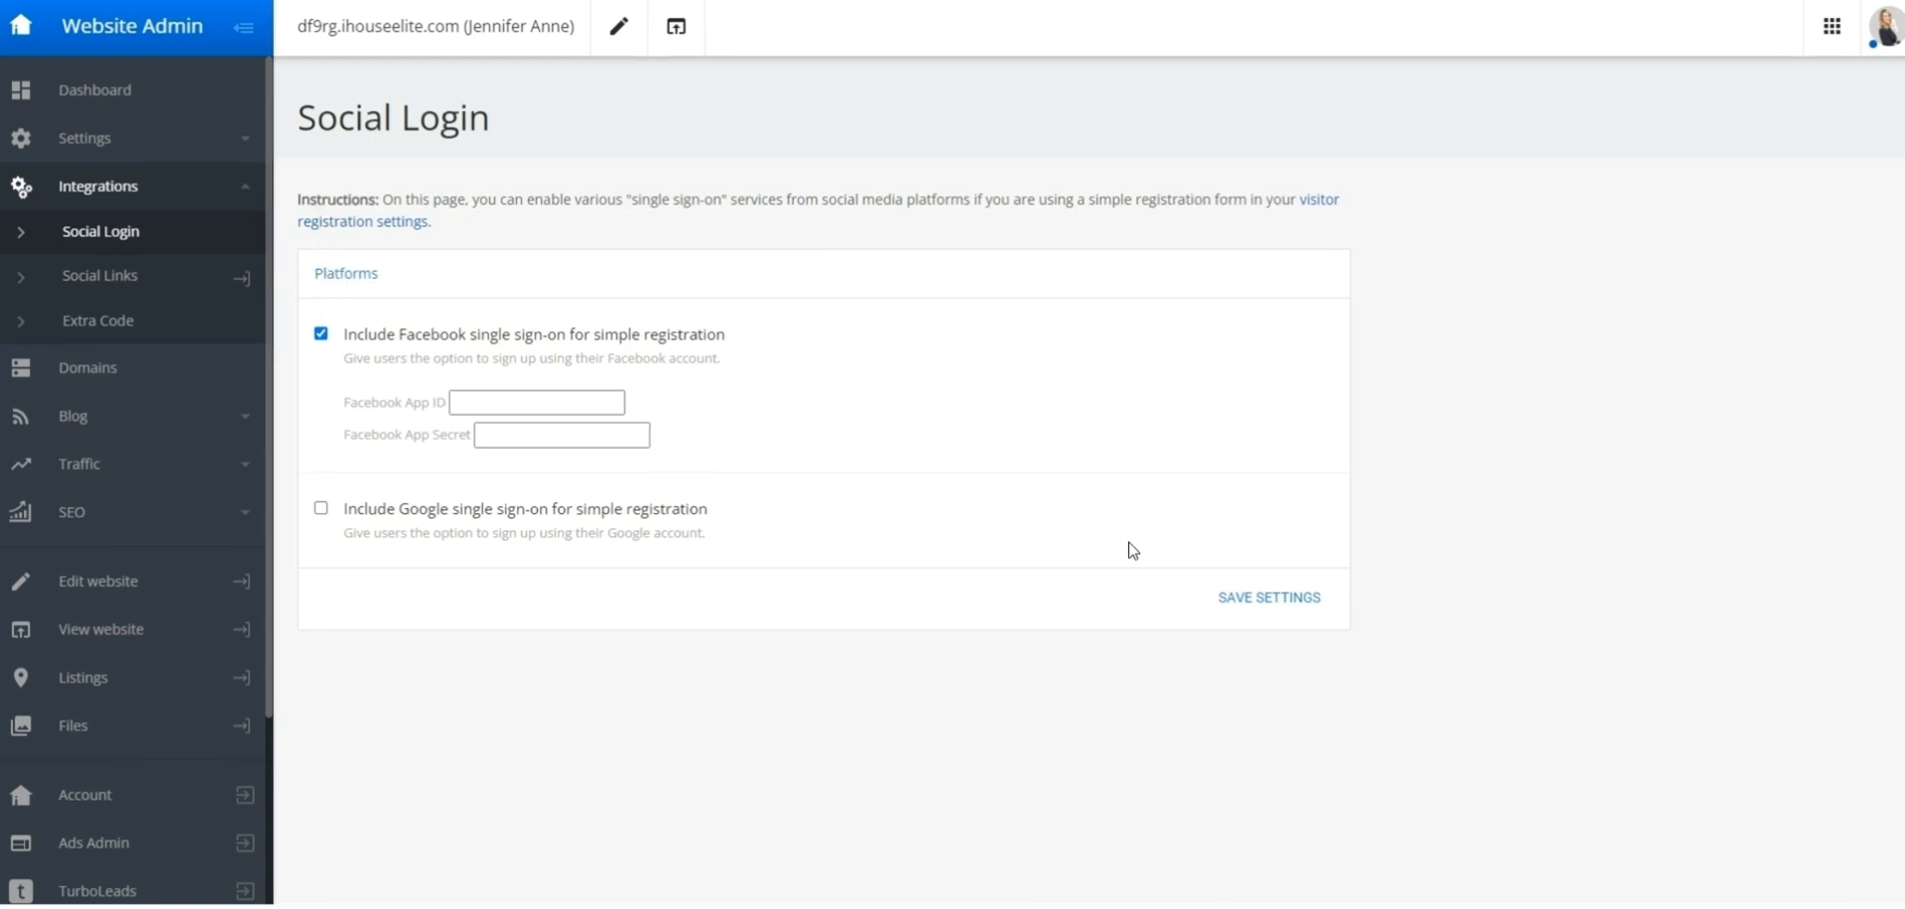
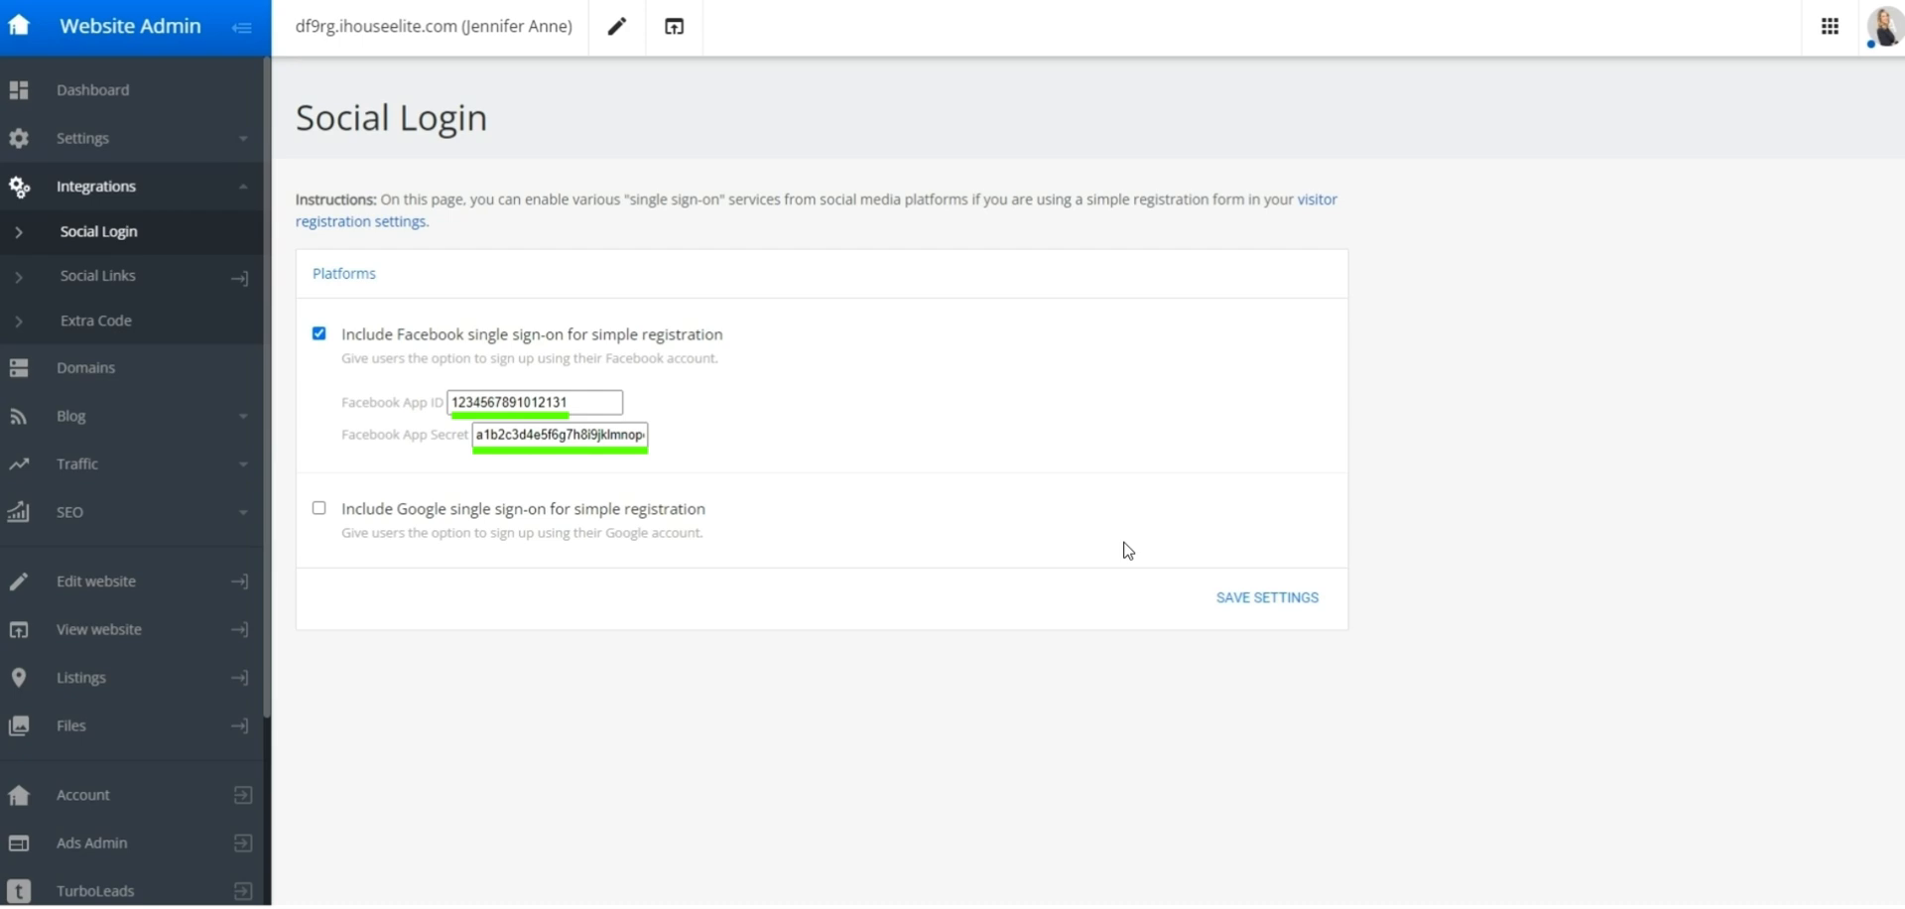
click(1267, 598)
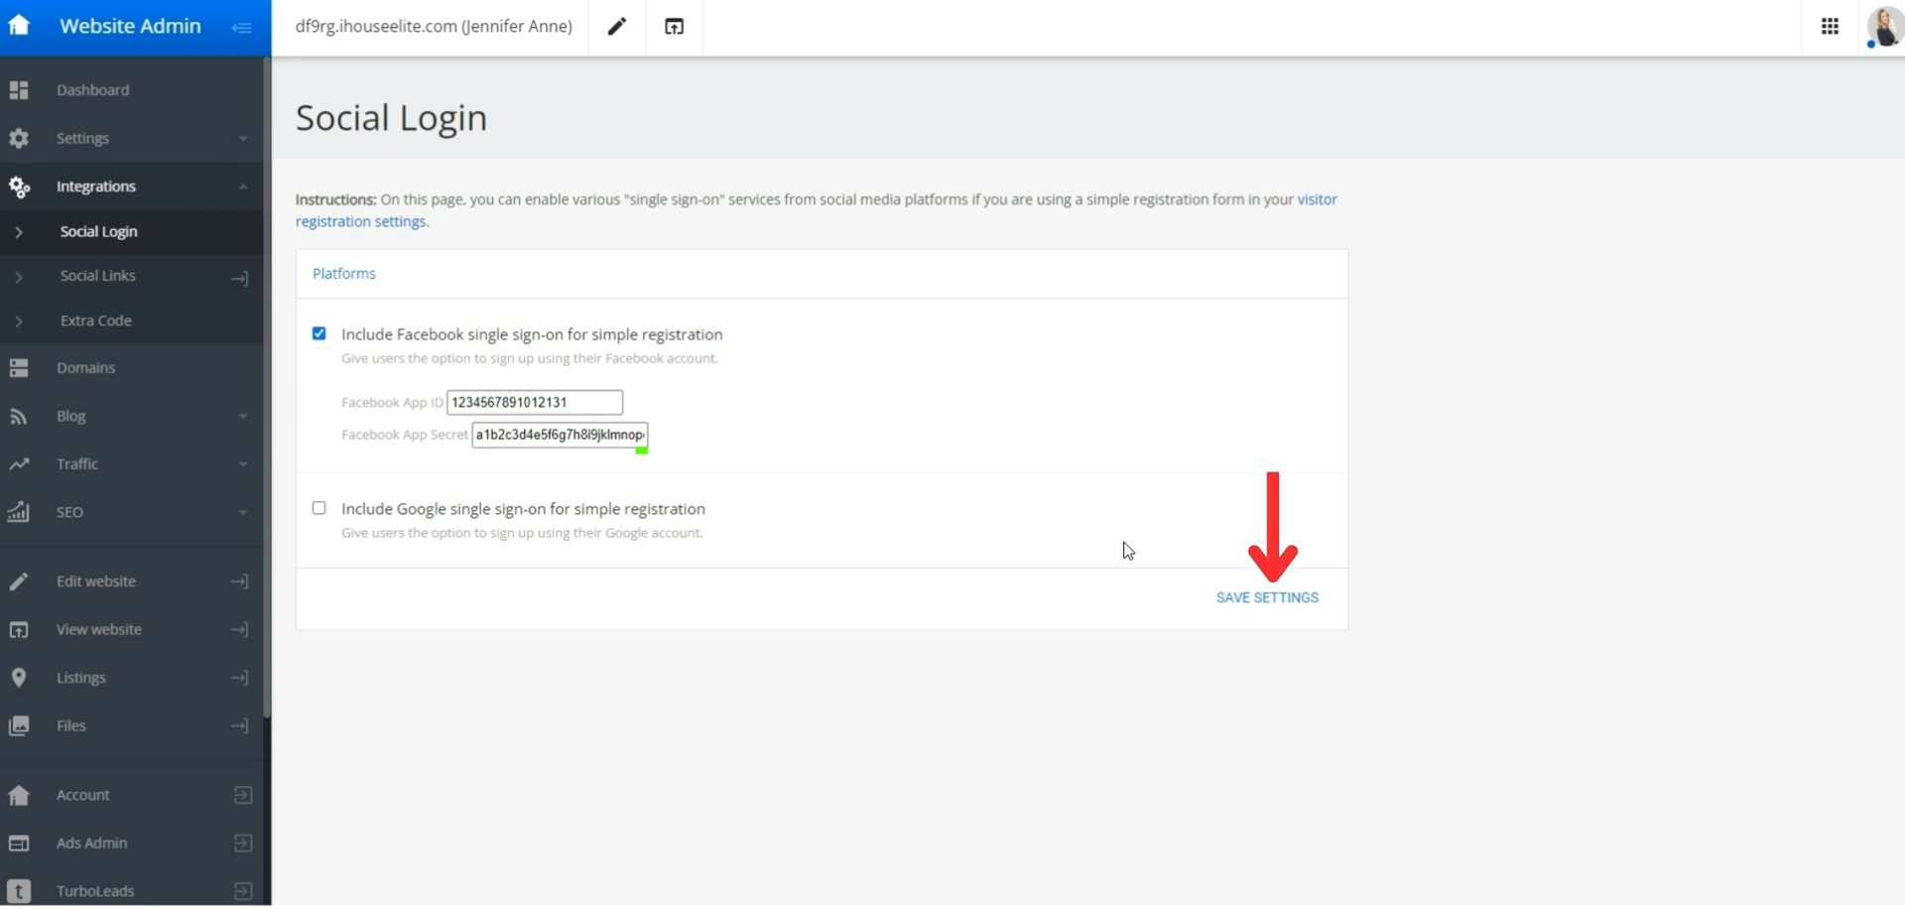
click(1266, 597)
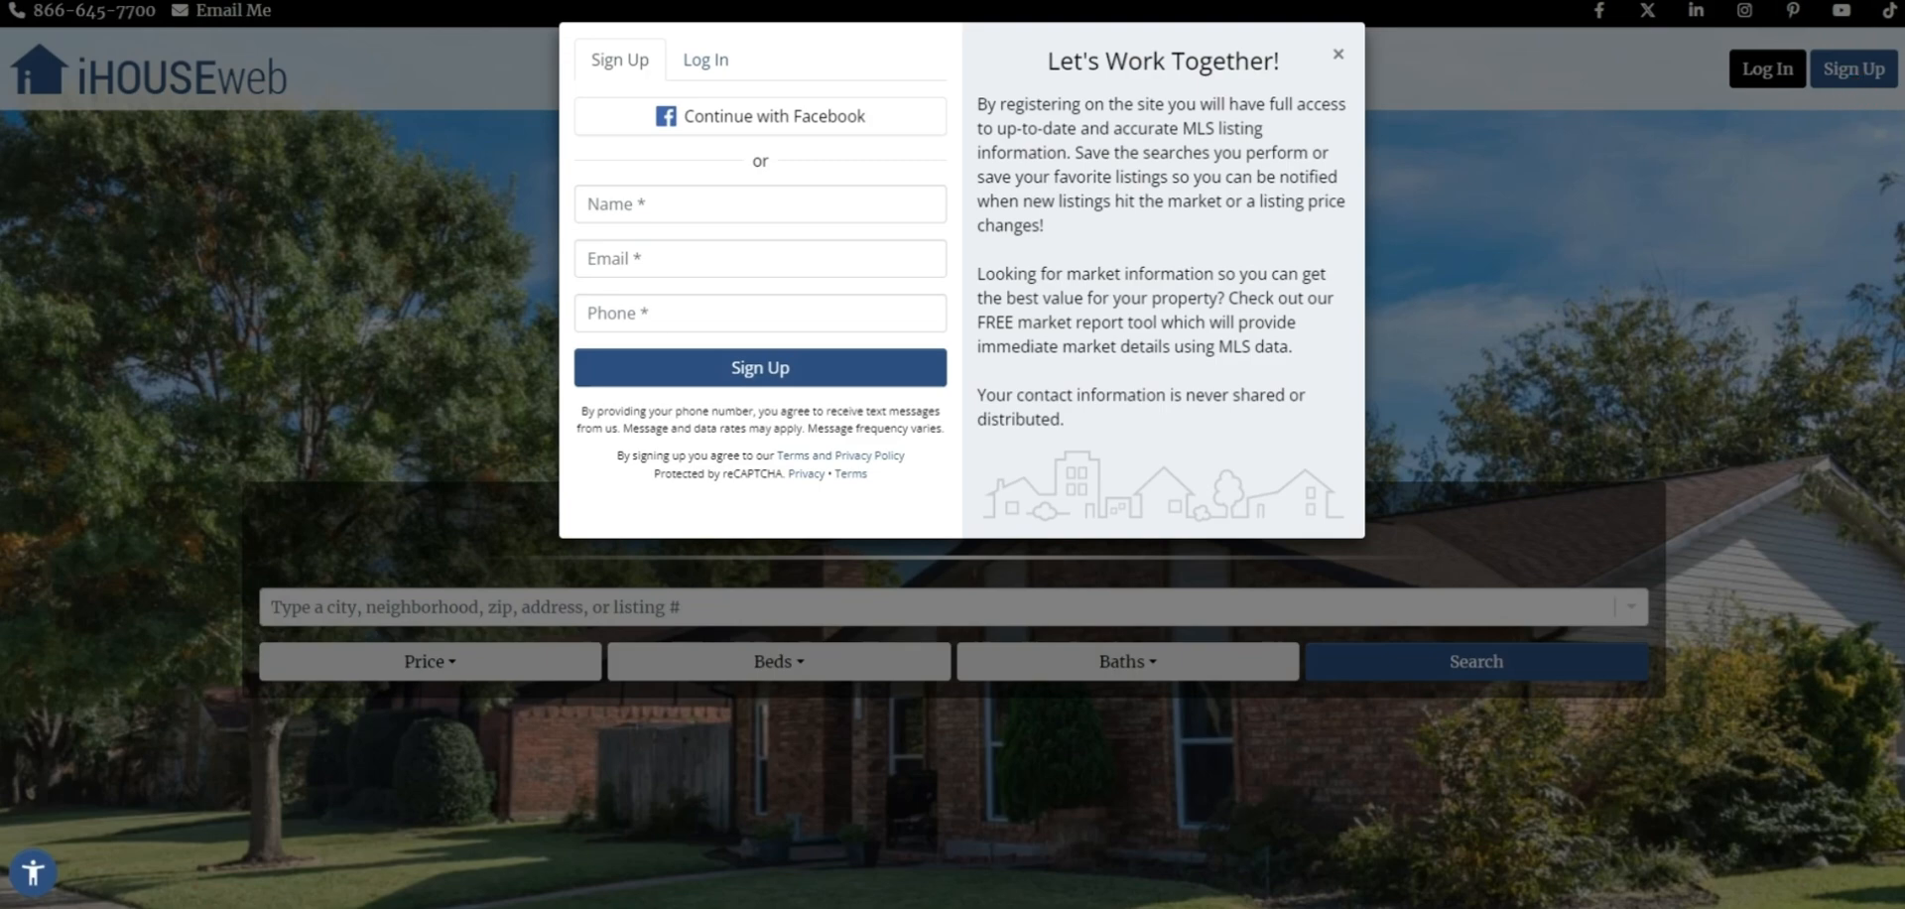
mouse_move(1062, 472)
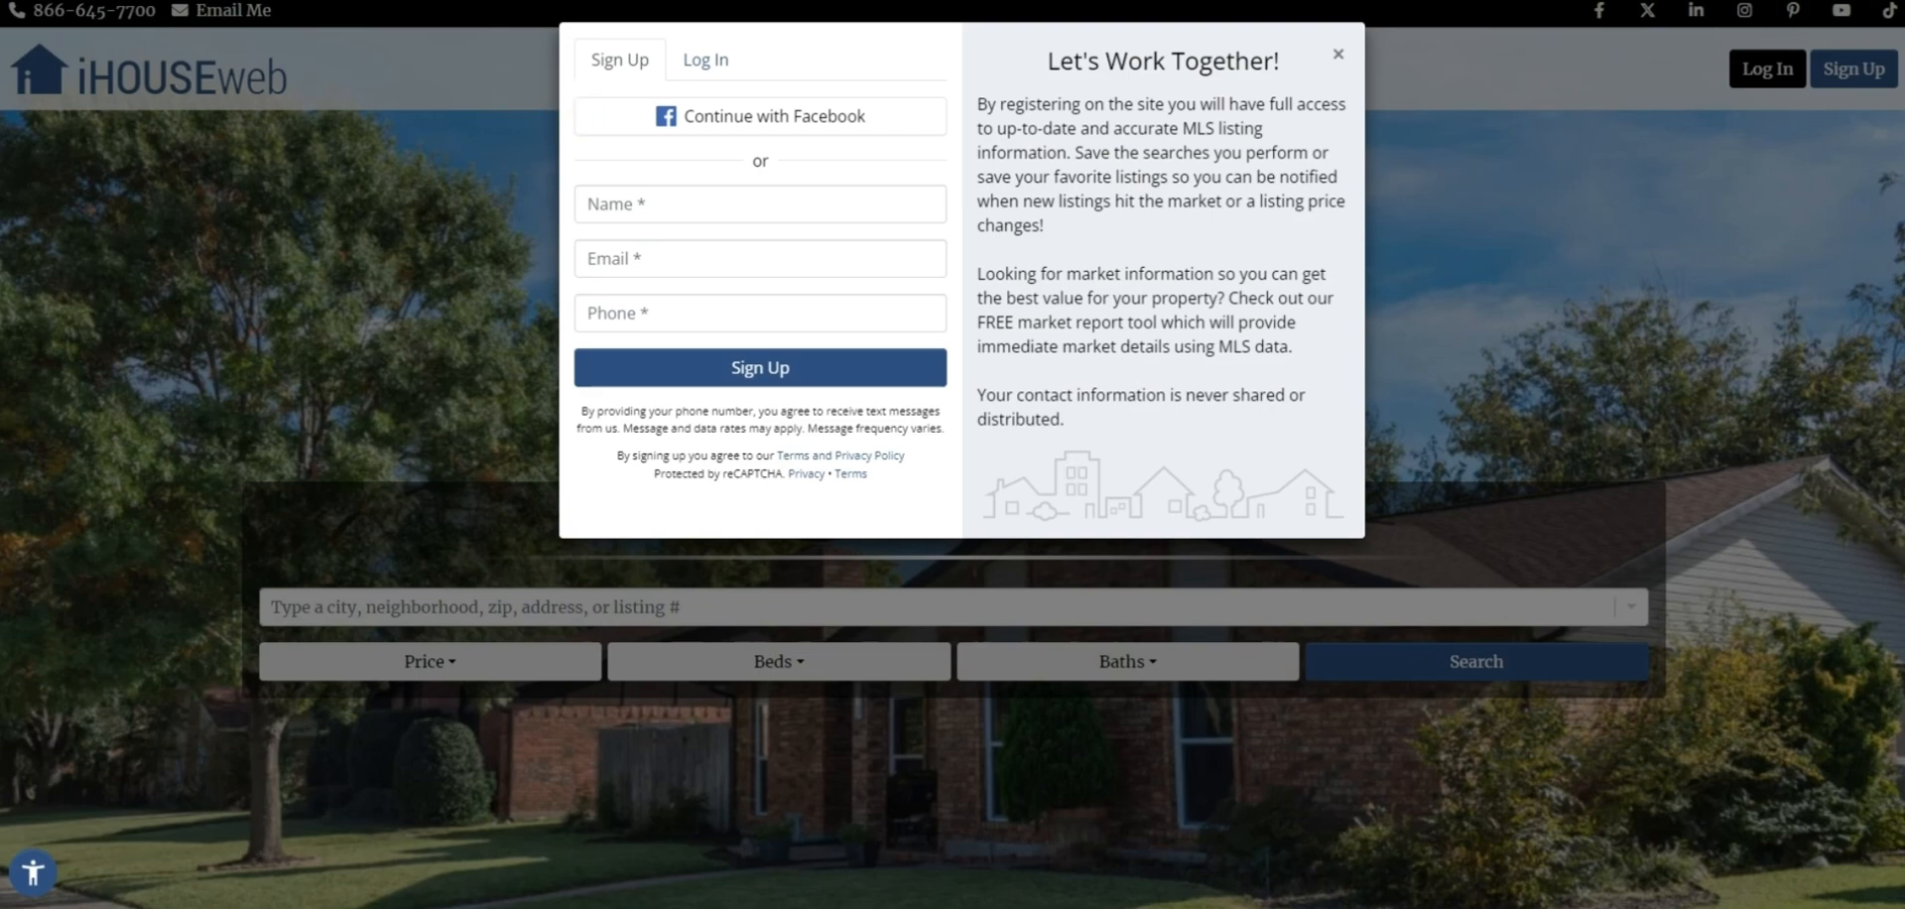
Attempt Facebook sign-up, continue as the signed-in user, and retry after the JSSDK error
click(760, 115)
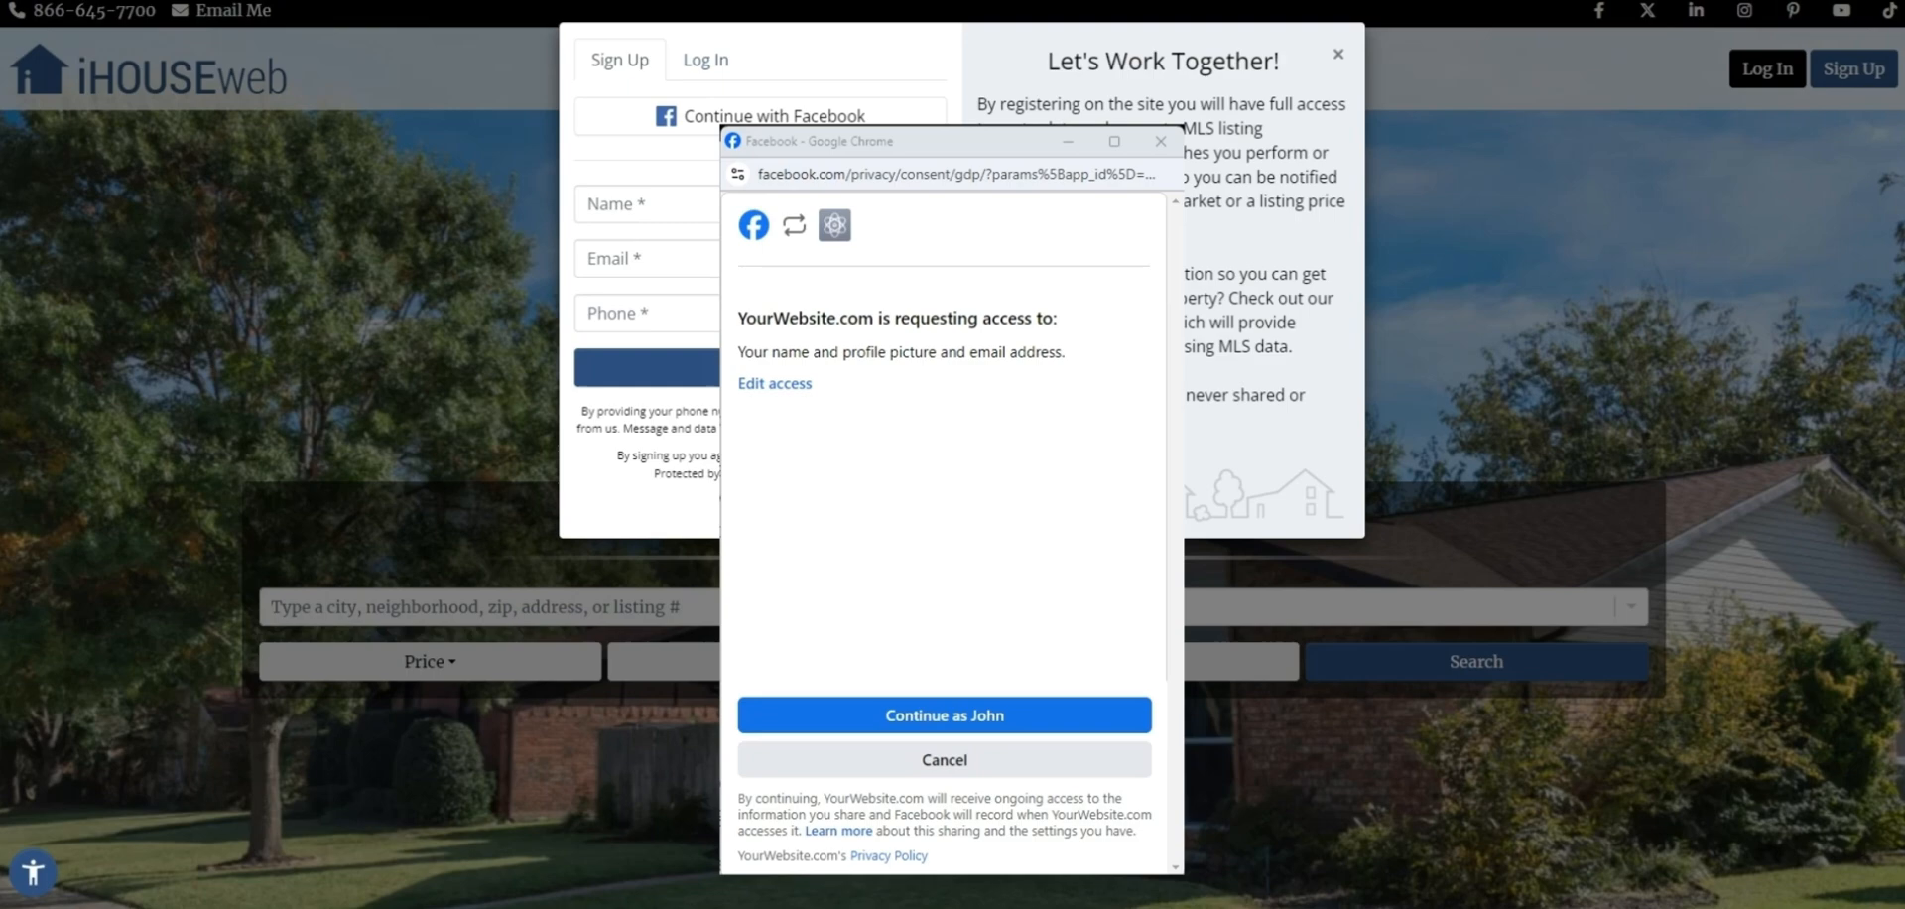
click(943, 758)
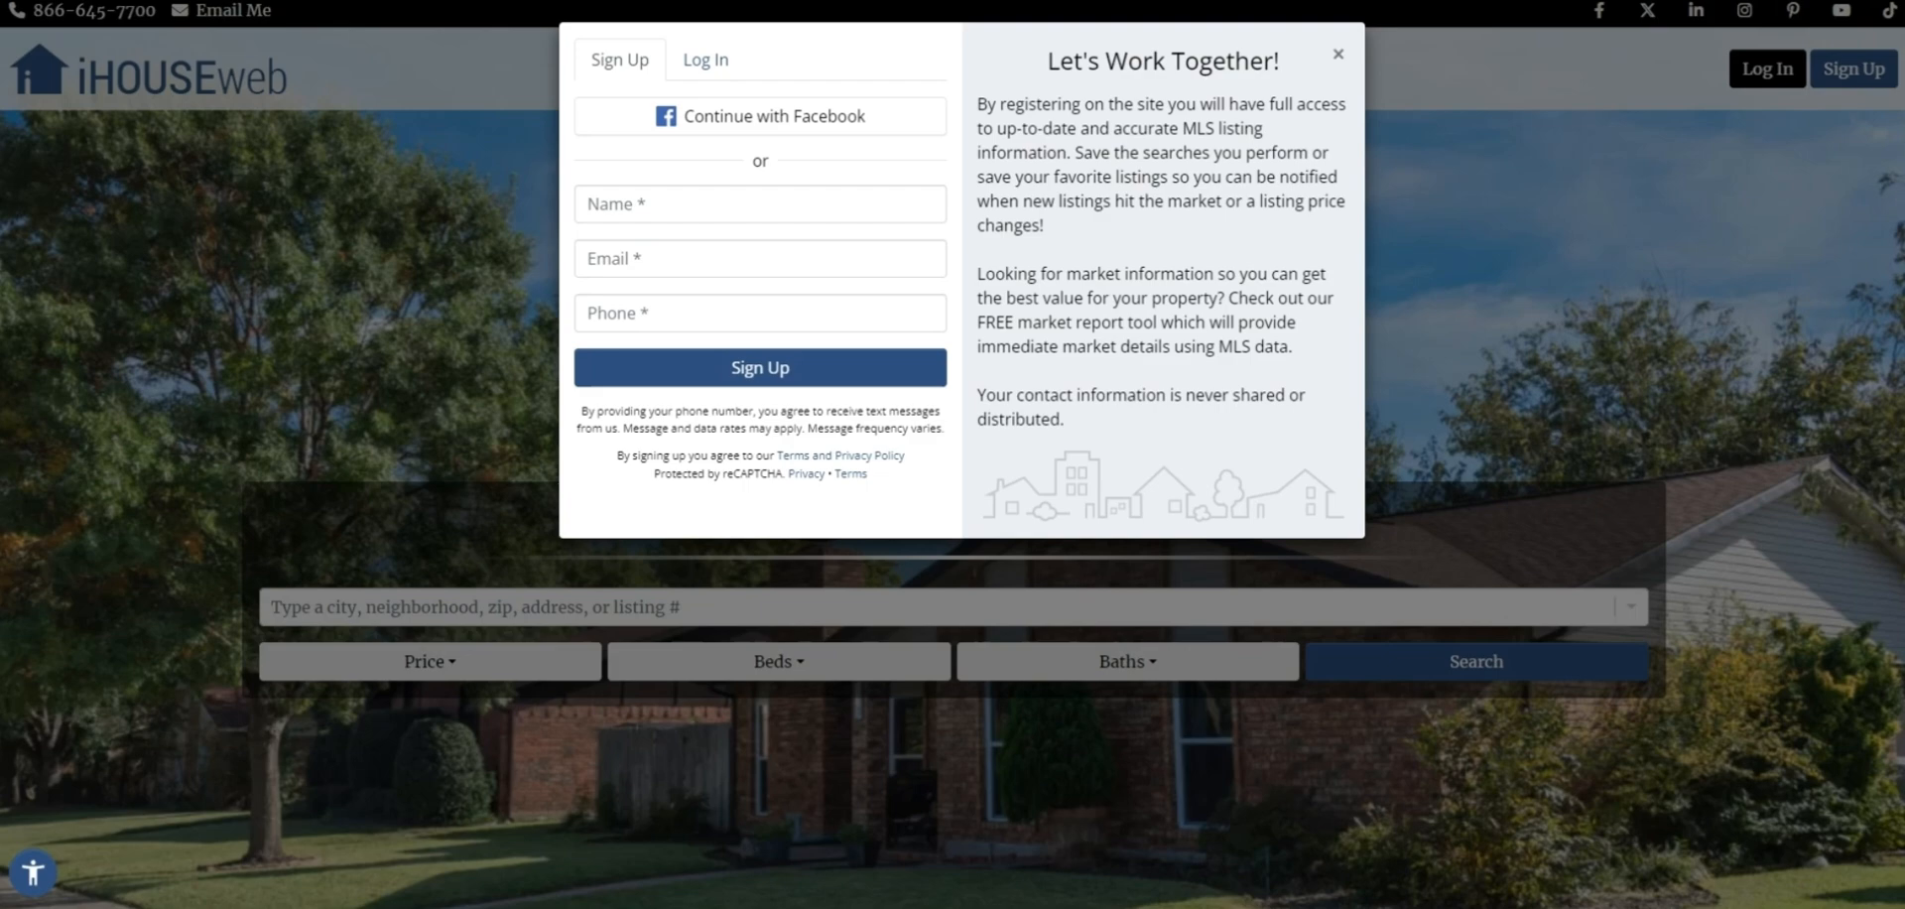
click(760, 115)
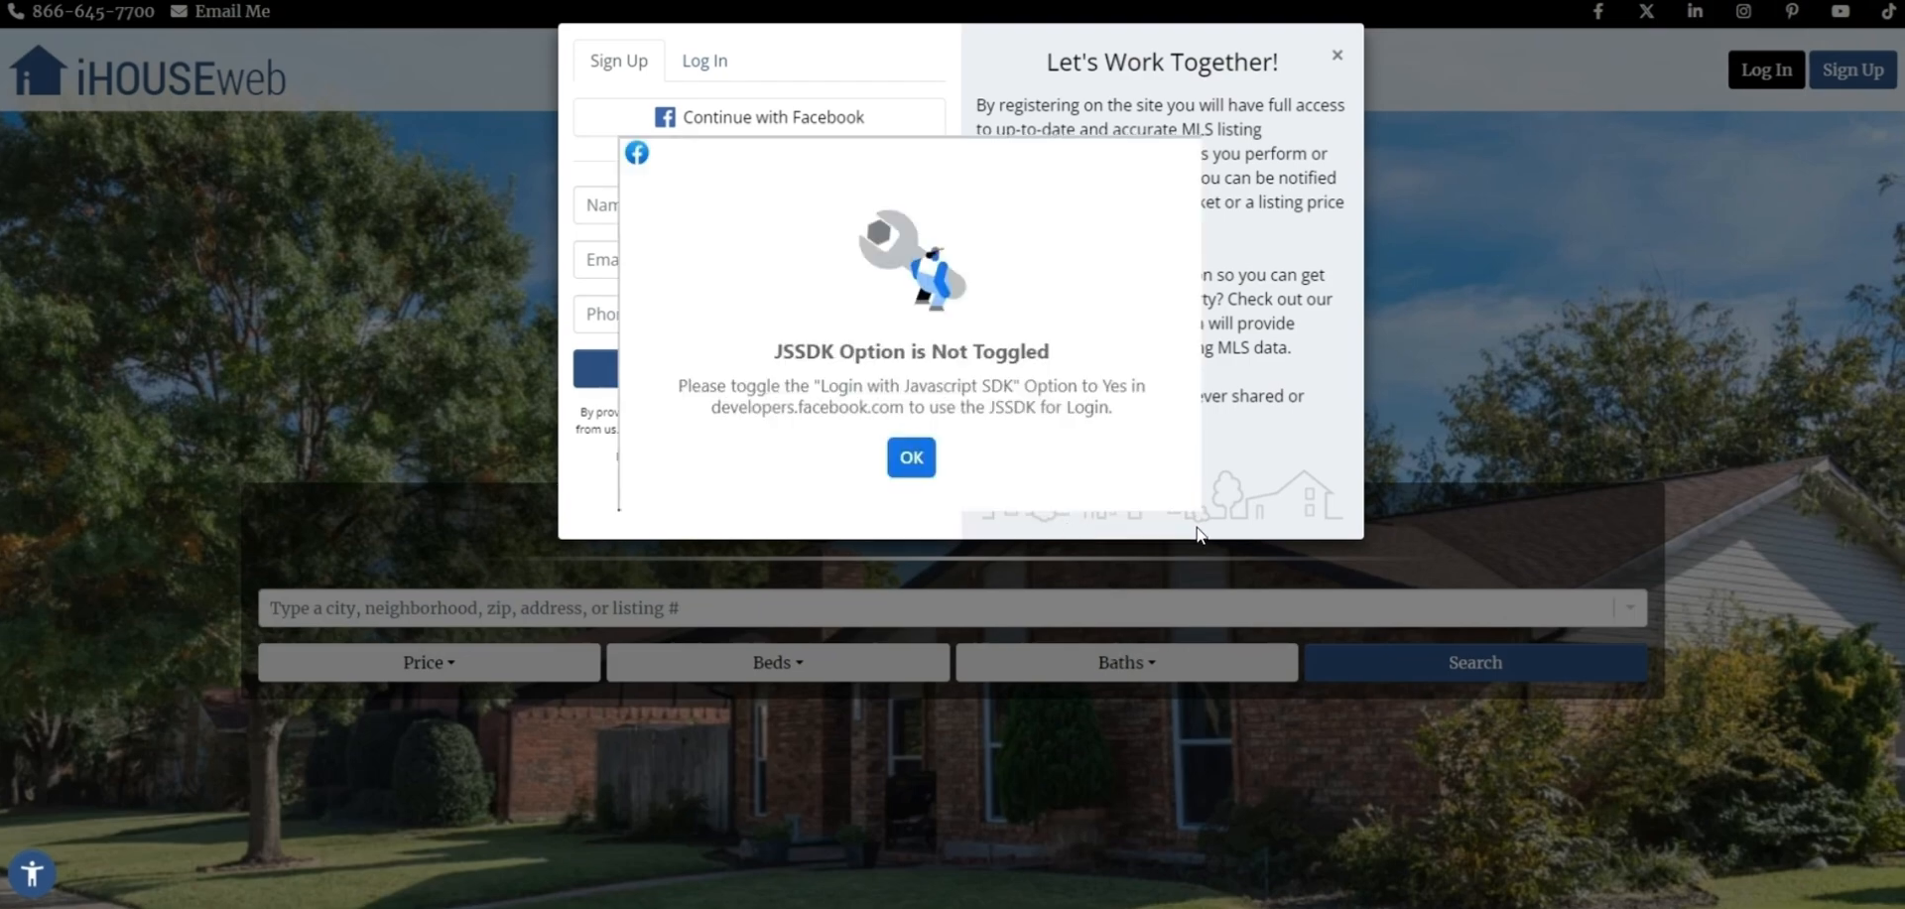
mouse_move(1492, 548)
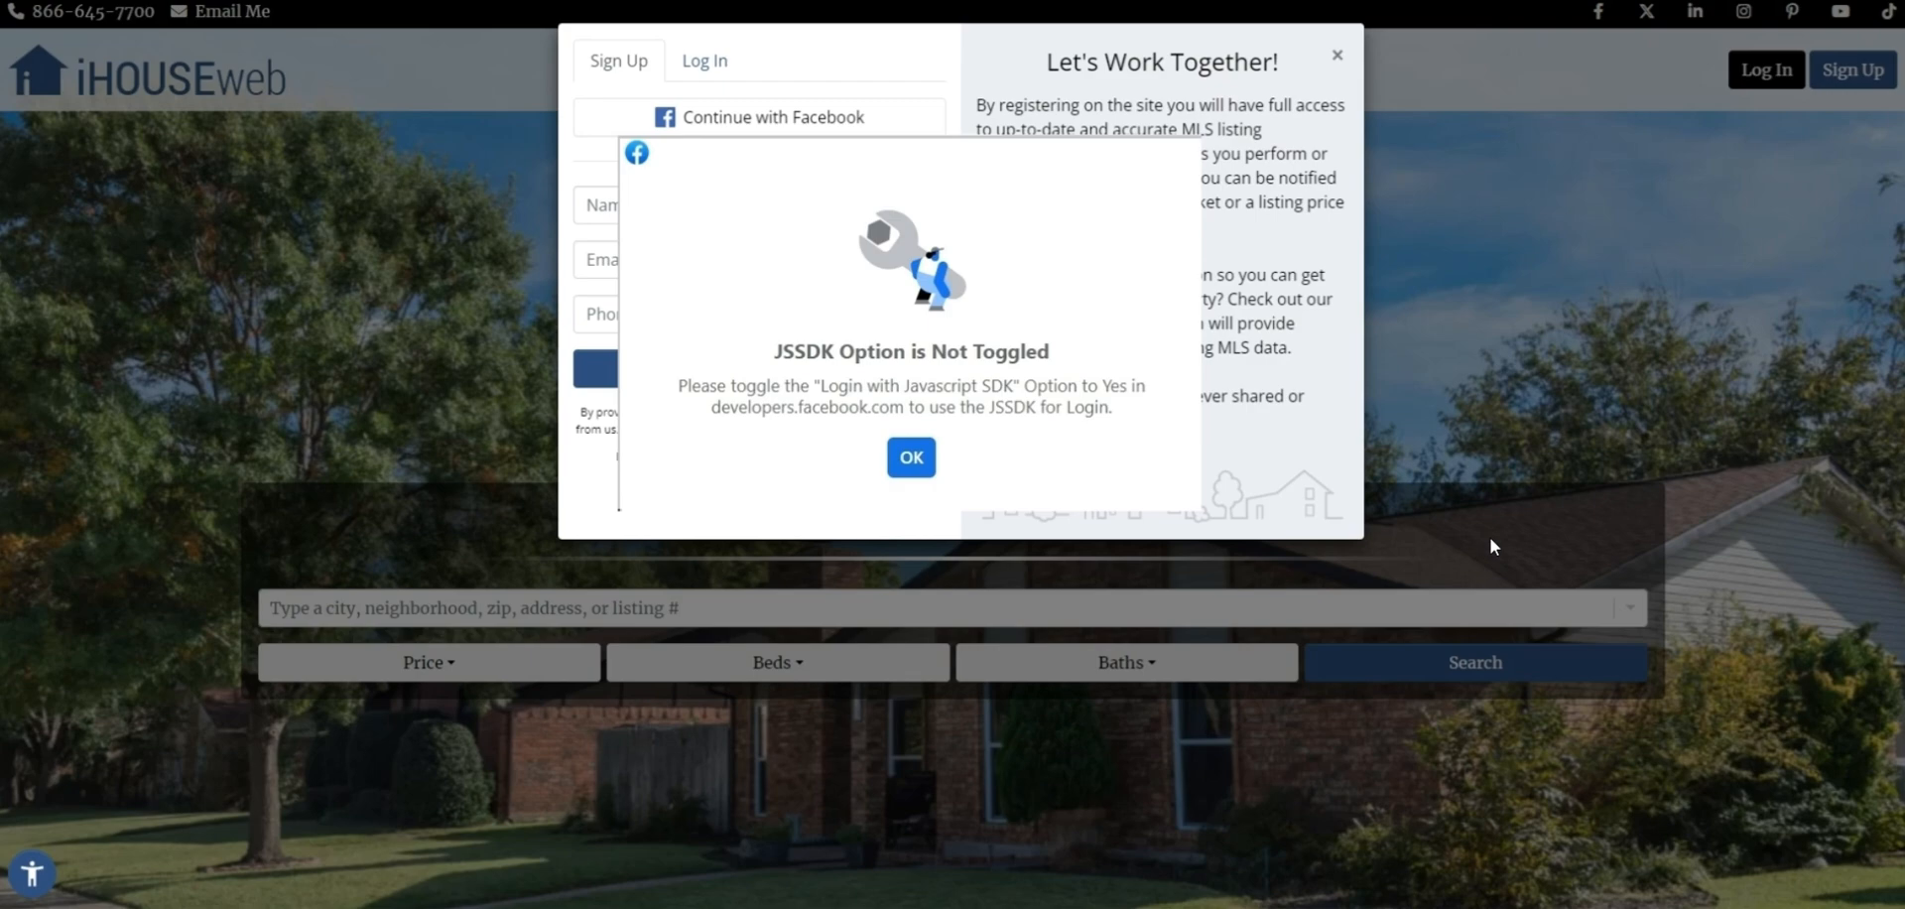
mouse_move(1501, 561)
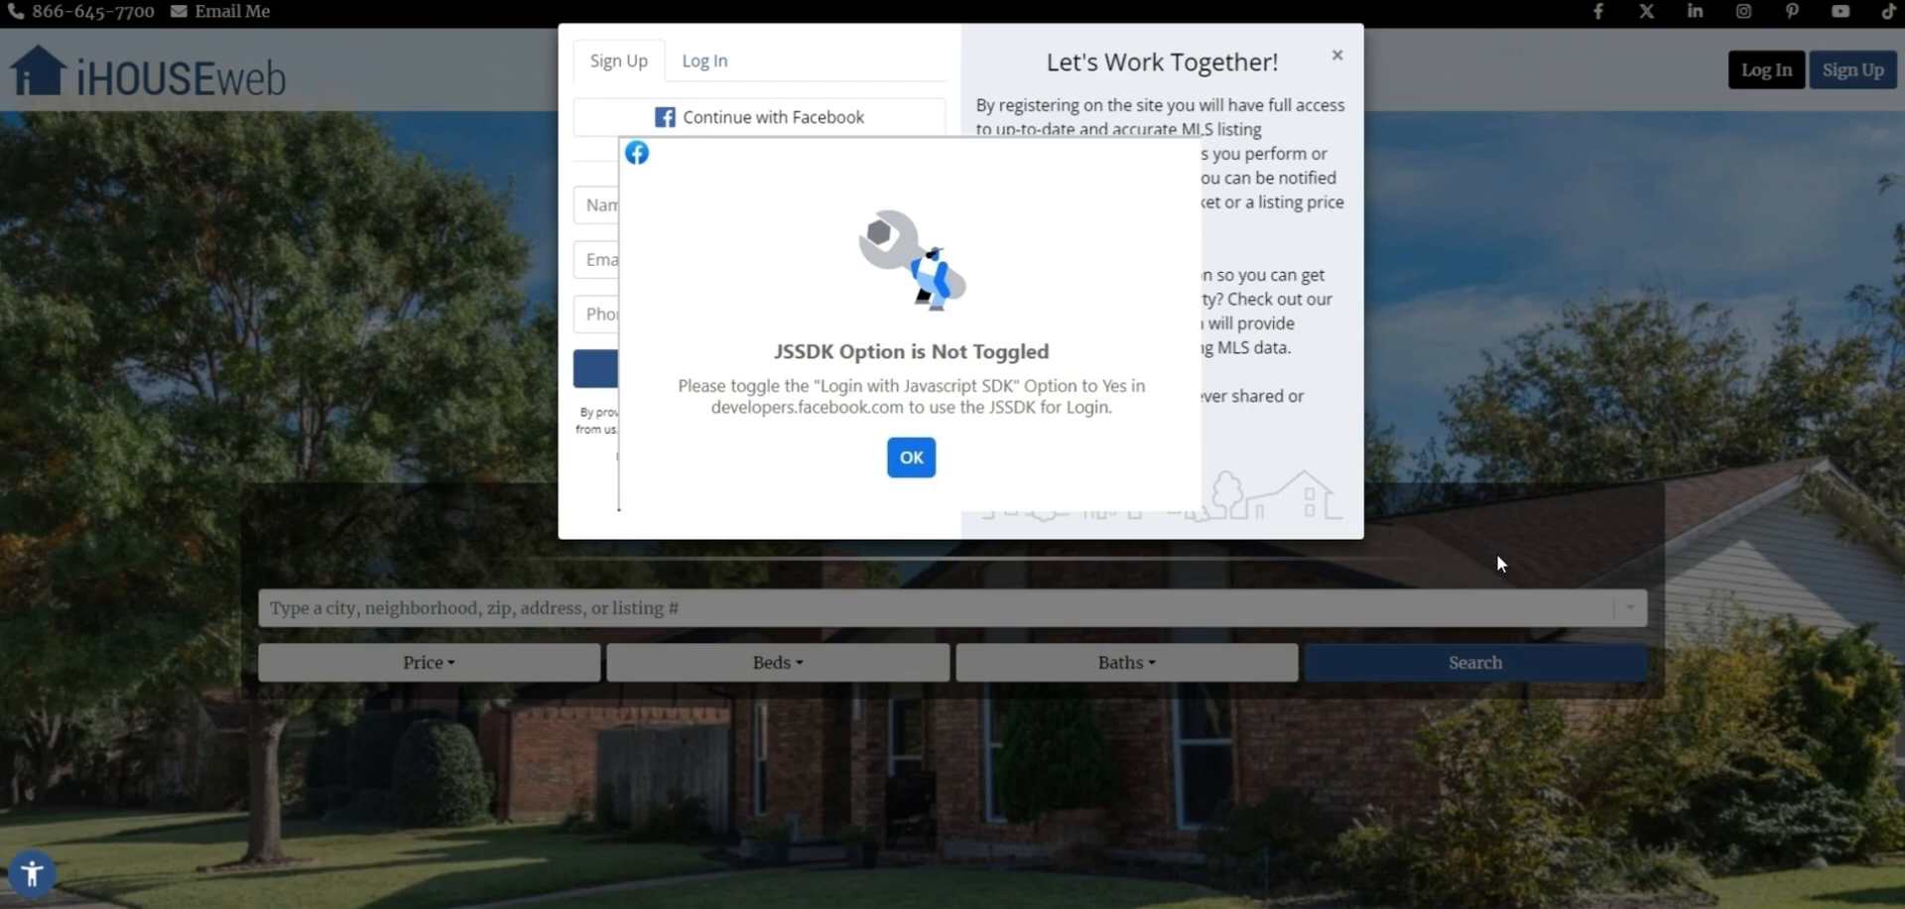
Dismiss the JavaScript SDK error and retry Facebook sign-up to reach the permission request
click(911, 459)
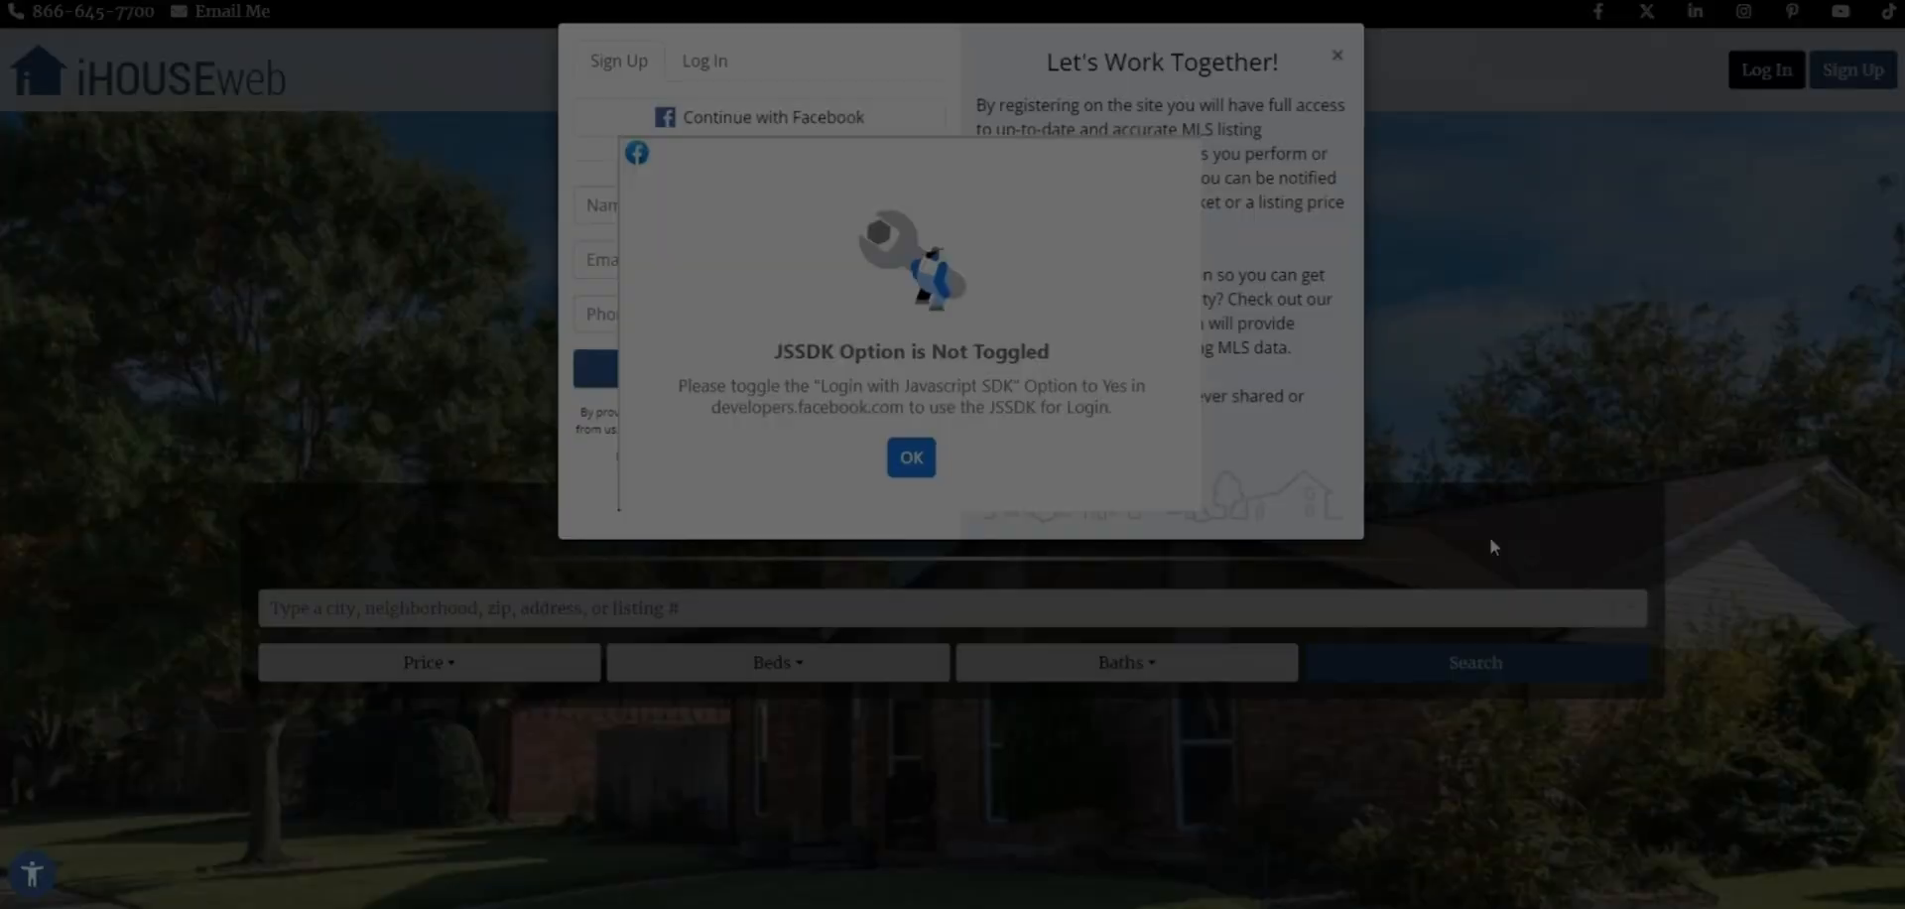
click(910, 456)
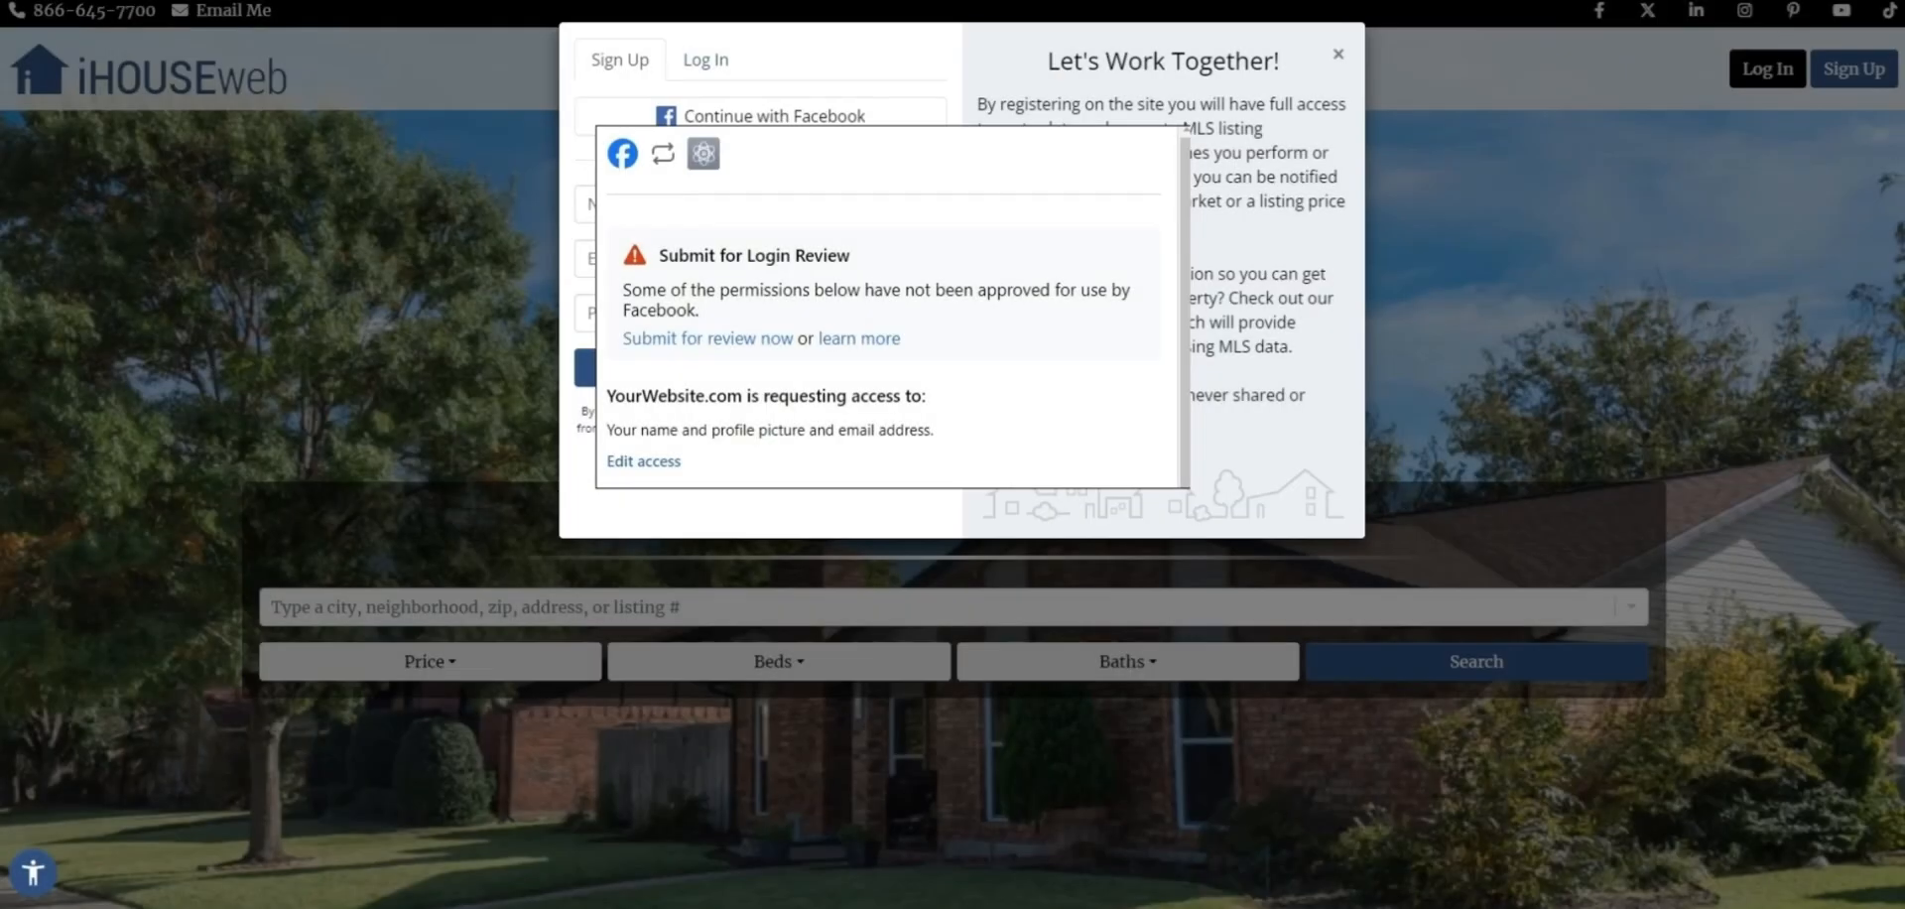
mouse_move(1032, 488)
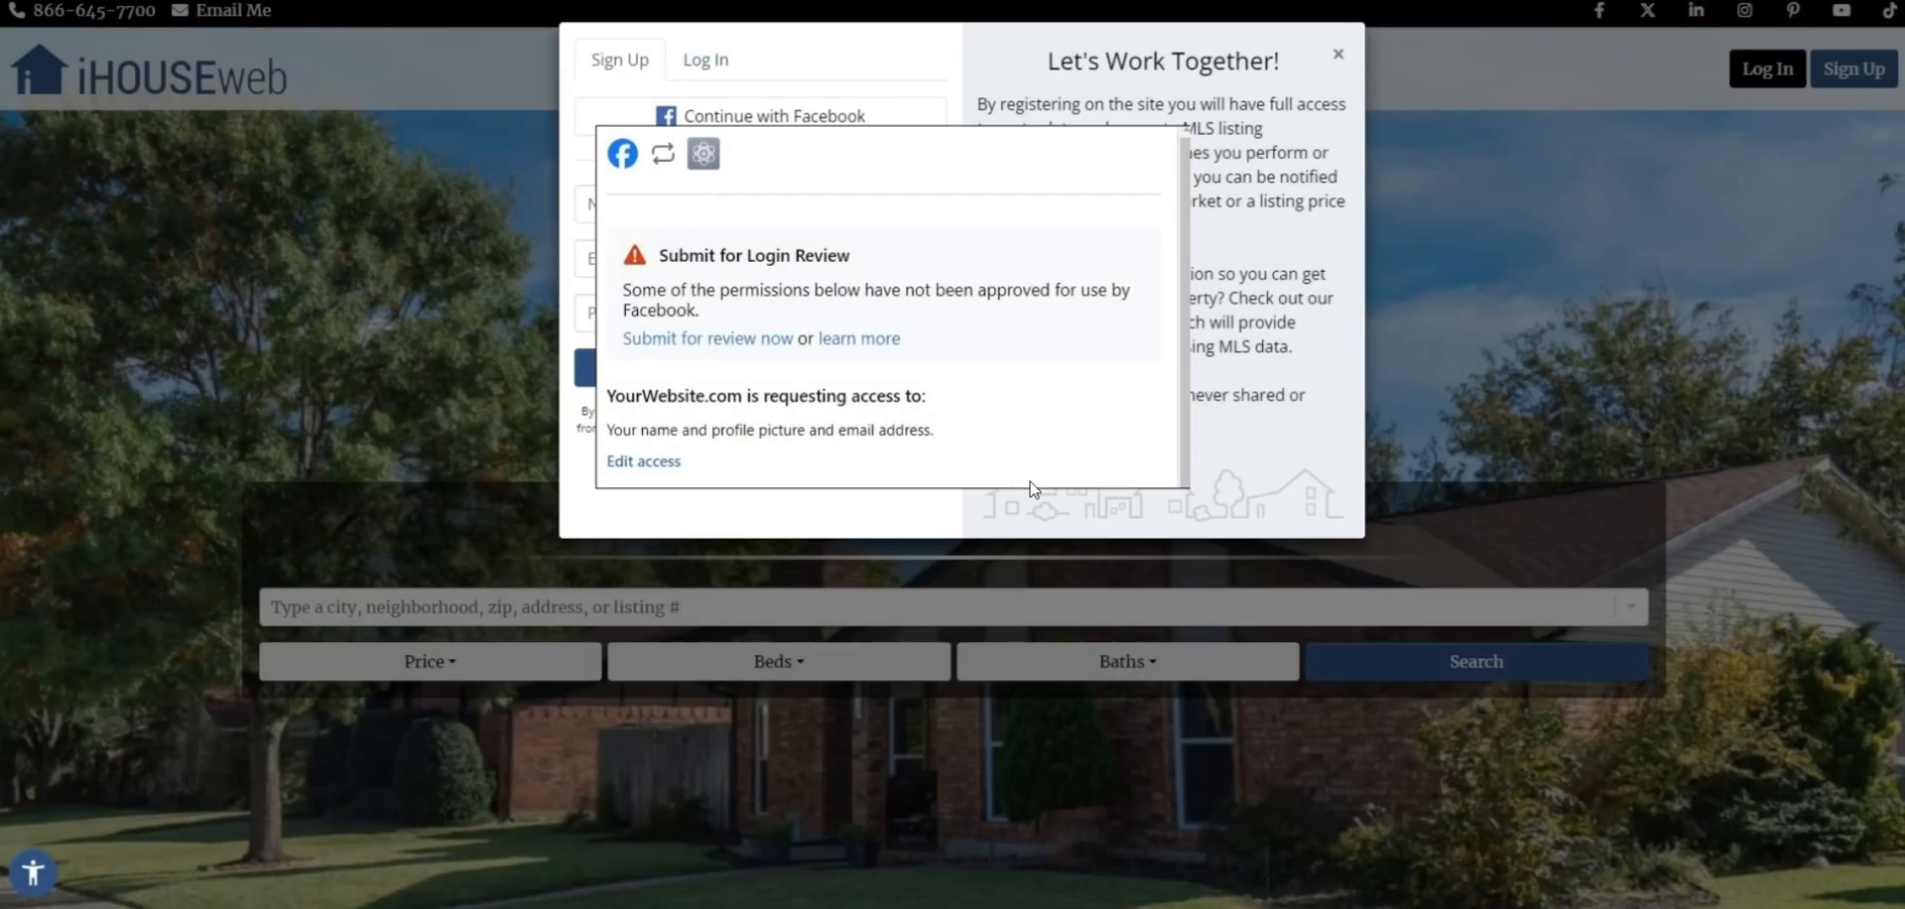